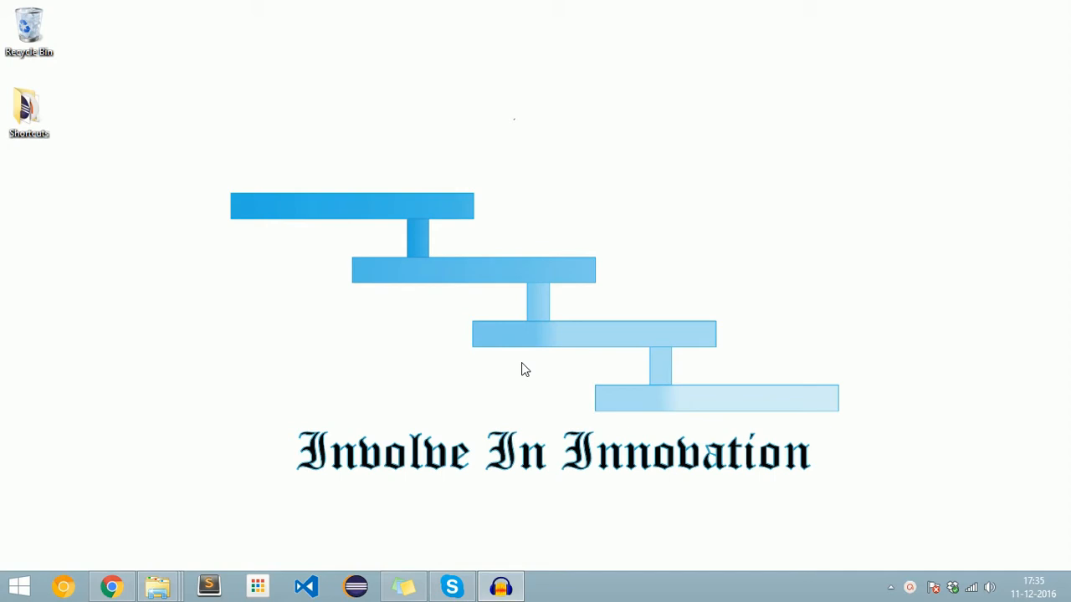
mouse_move(114, 585)
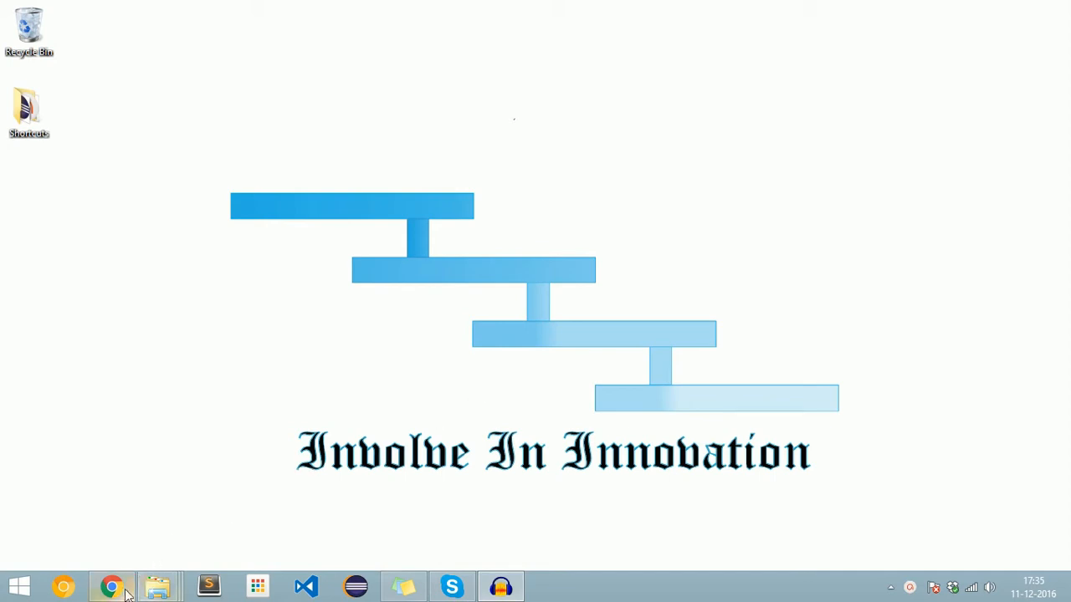
Search Google for 'virtualbox download' in Chrome
click(110, 586)
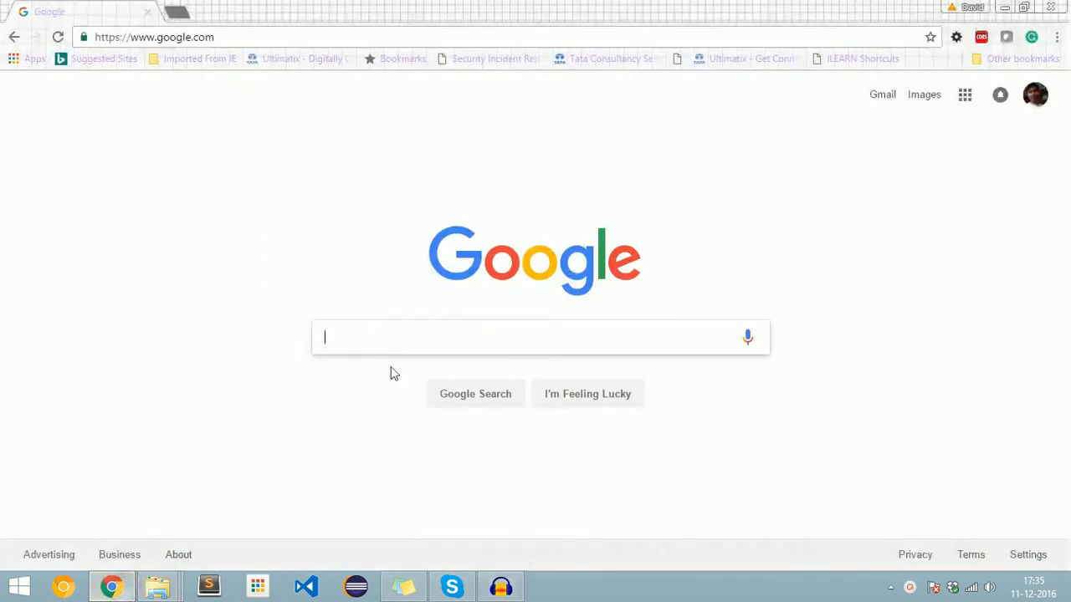
mouse_move(408, 348)
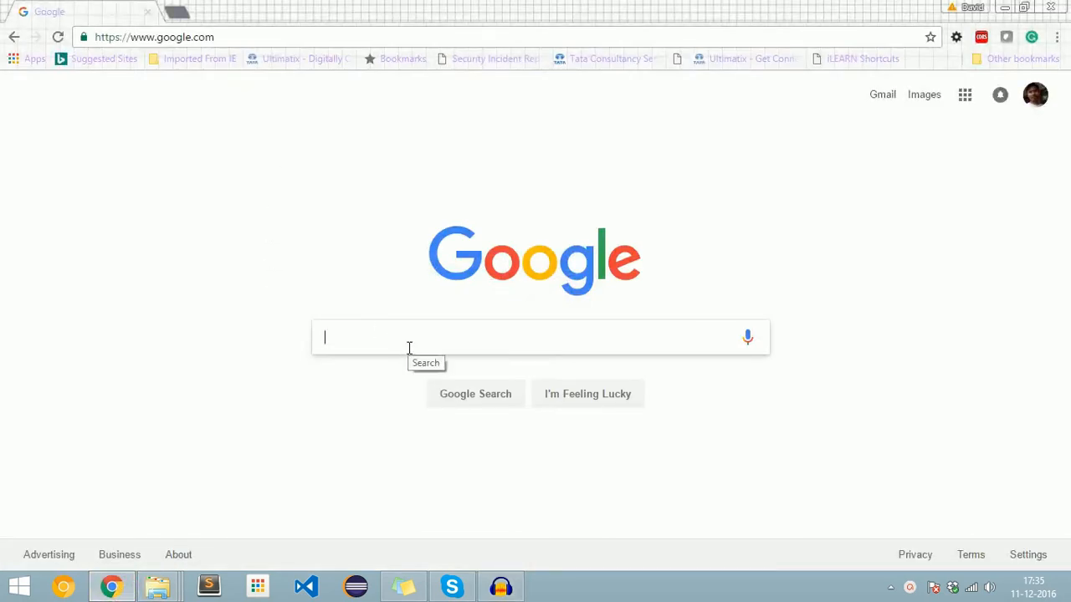
text(vi)
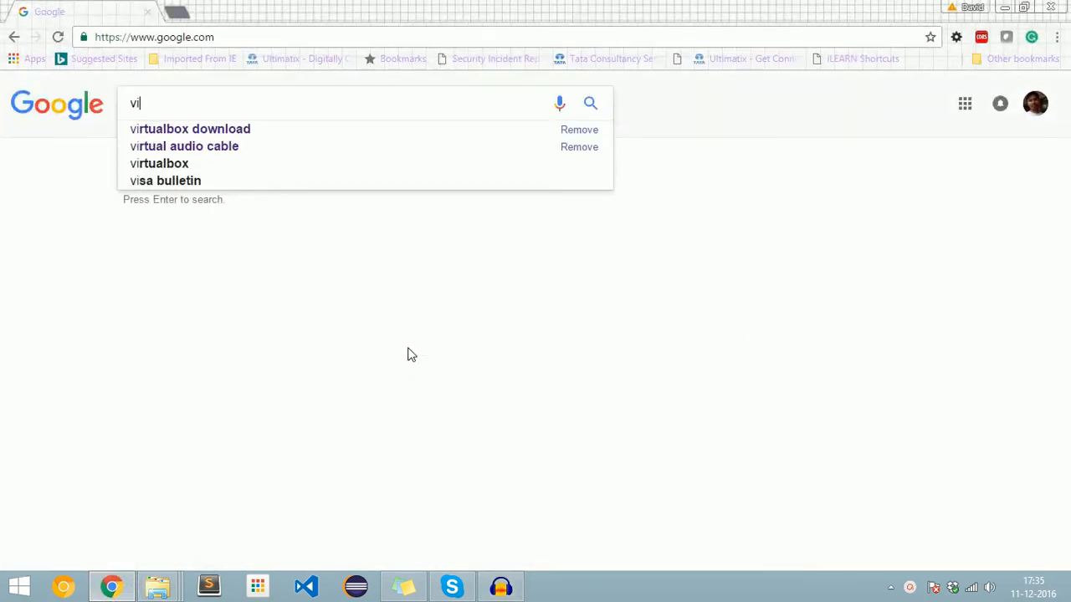
click(191, 129)
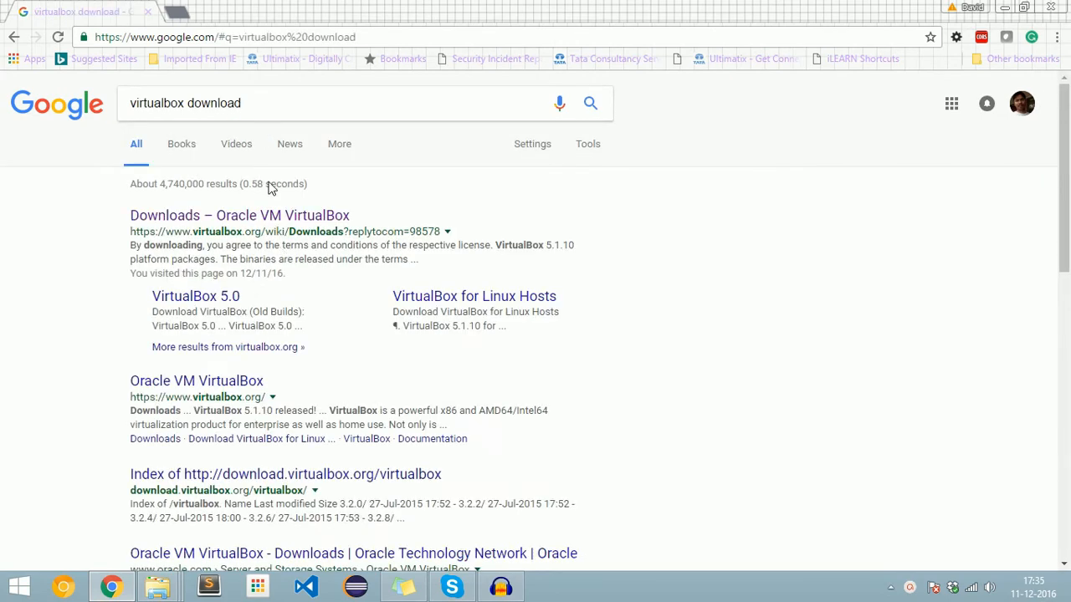
Reach the official VirtualBox Downloads page and start the 5.1.10 Windows hosts installer download
click(241, 214)
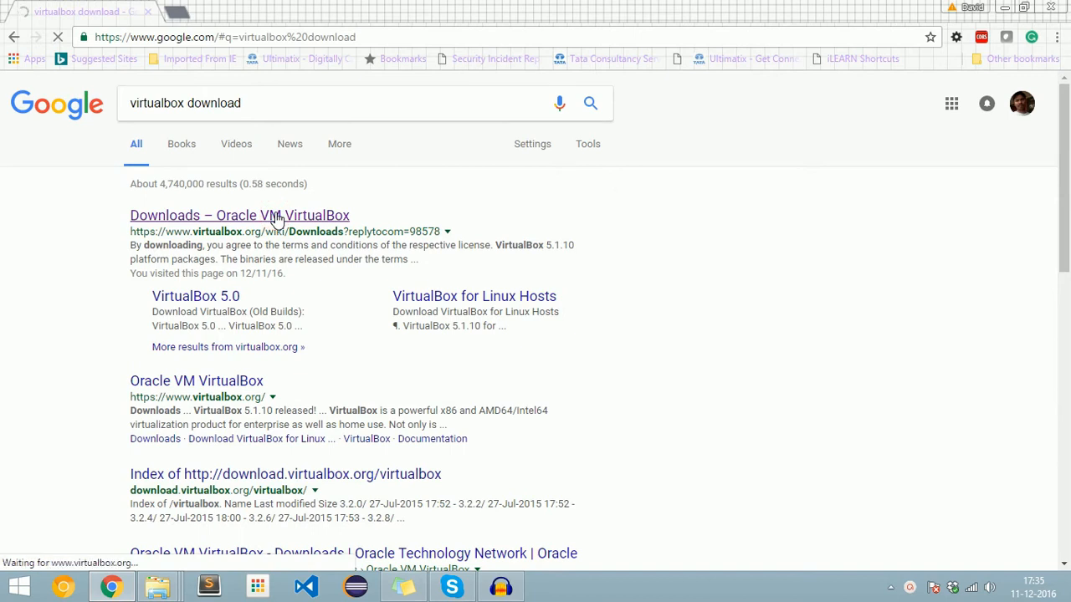
click(240, 214)
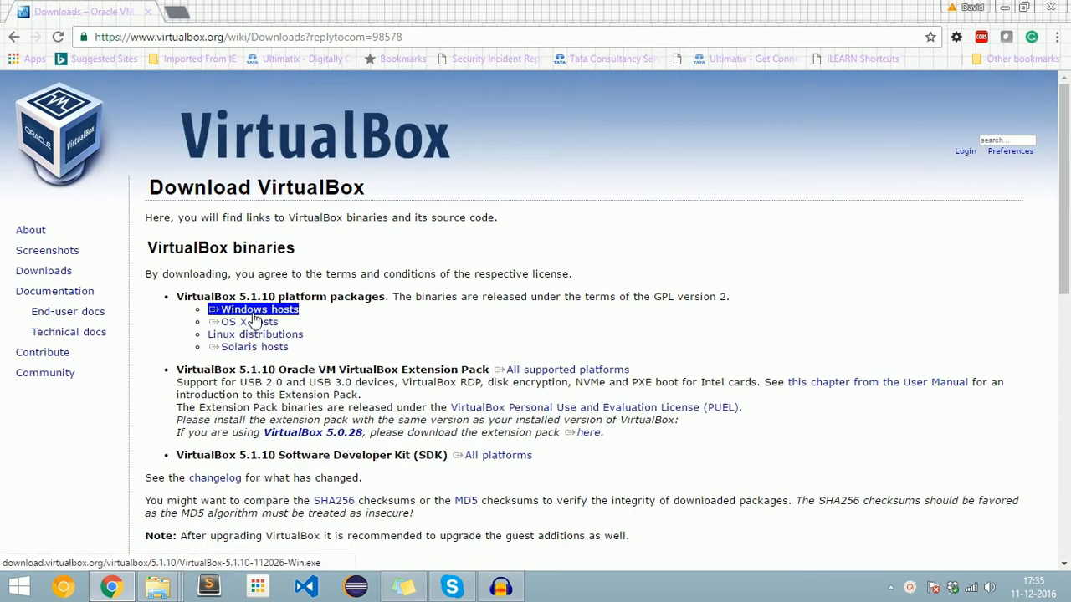
click(259, 308)
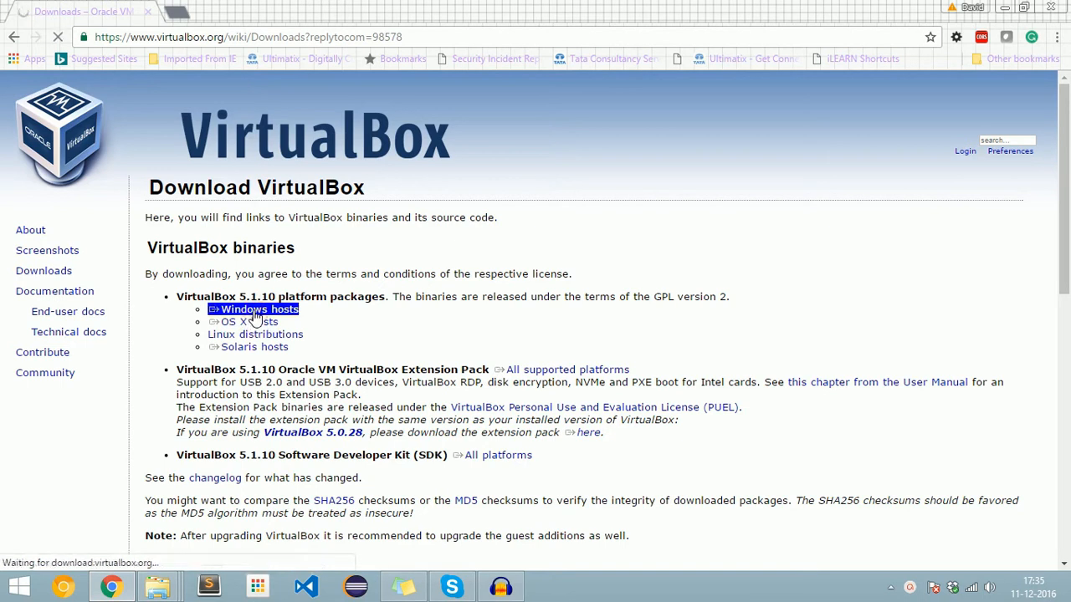
click(260, 309)
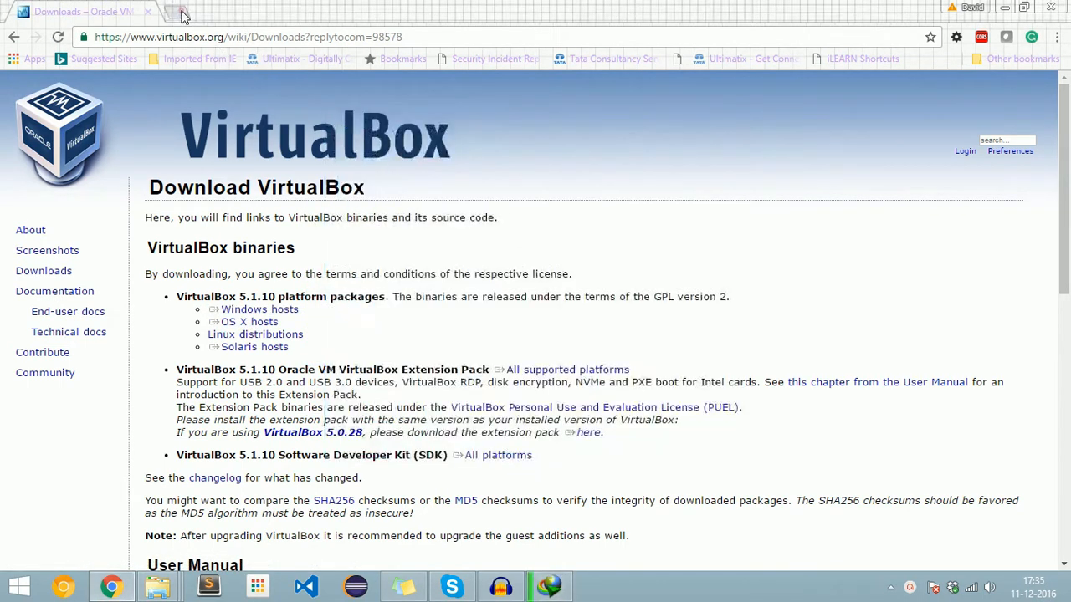
Load the MediaFire page for naugatx8620160902.iso.bz2 in a new tab
click(184, 12)
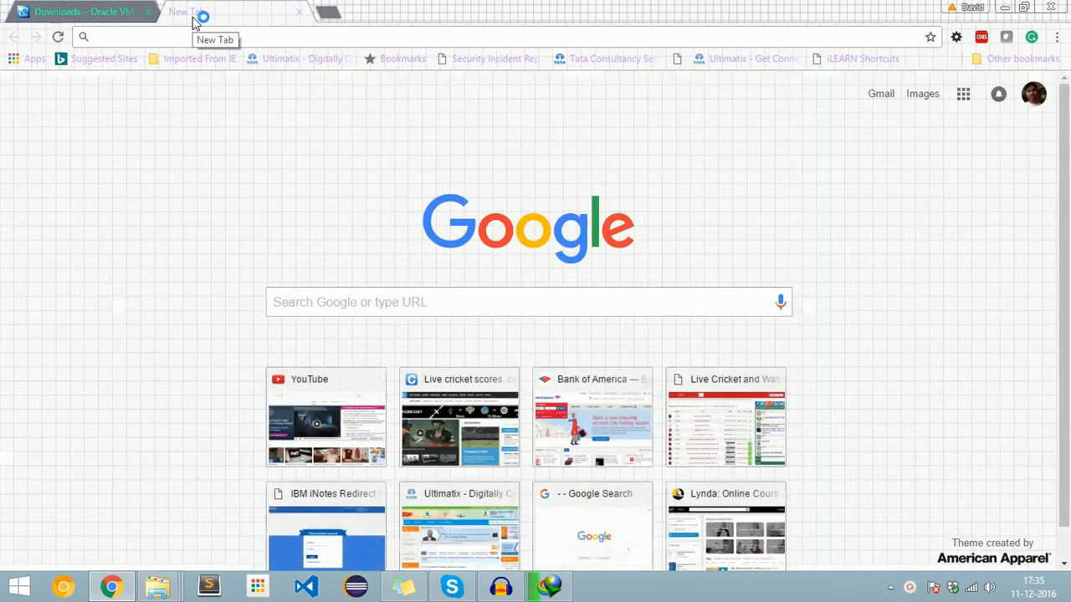
text(http://www.mediafire.com/file/h4amx4mub0v6dzj/naugatx8620160902.iso.bz2)
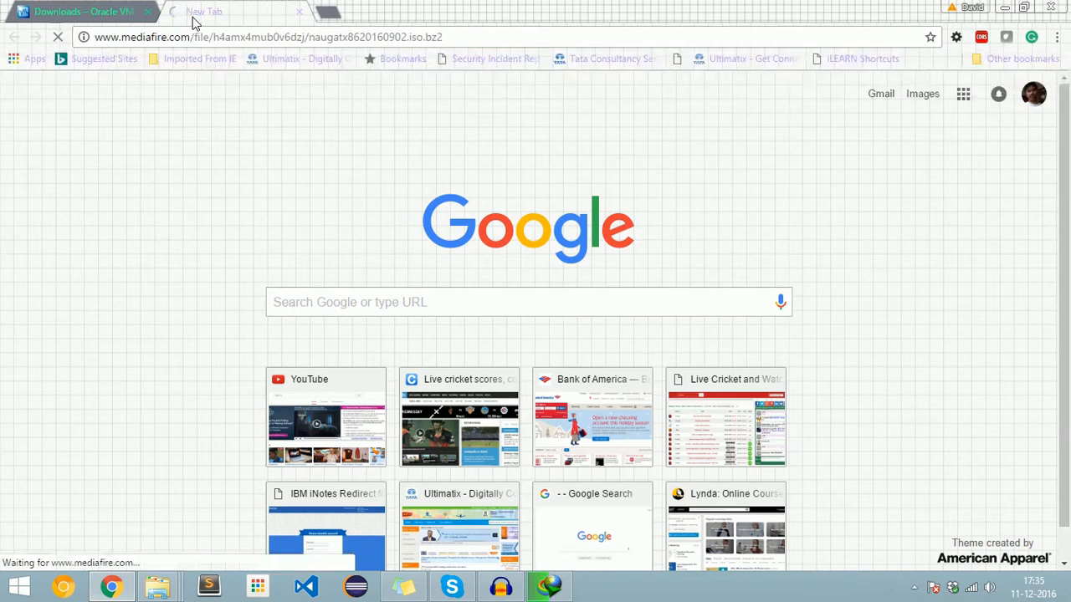
click(204, 10)
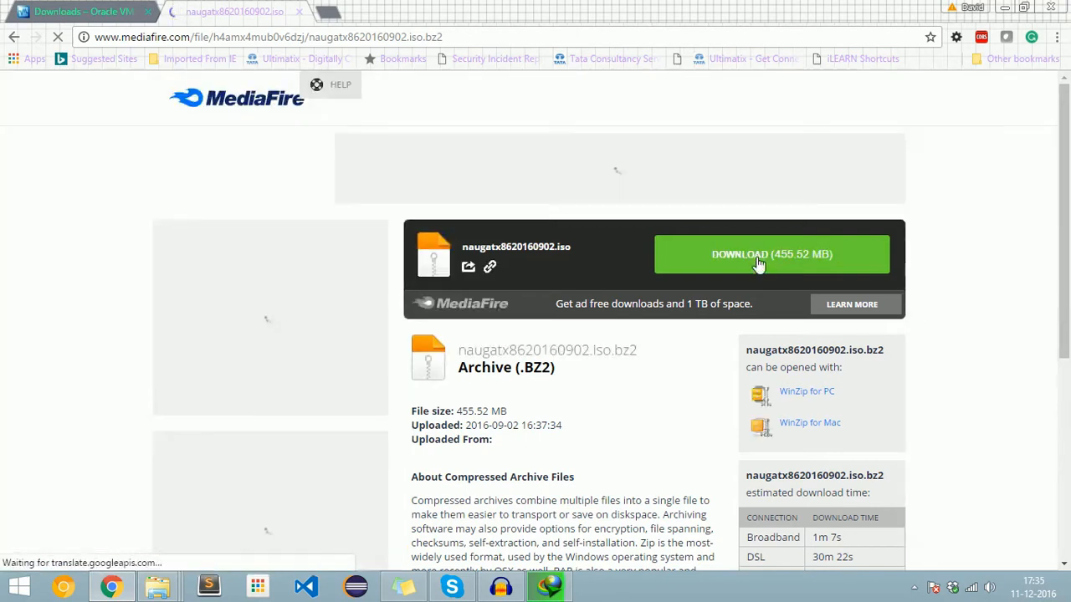
Start the Nougat archive download through IDM and dismiss the pop-up ad window
scroll(up, 3)
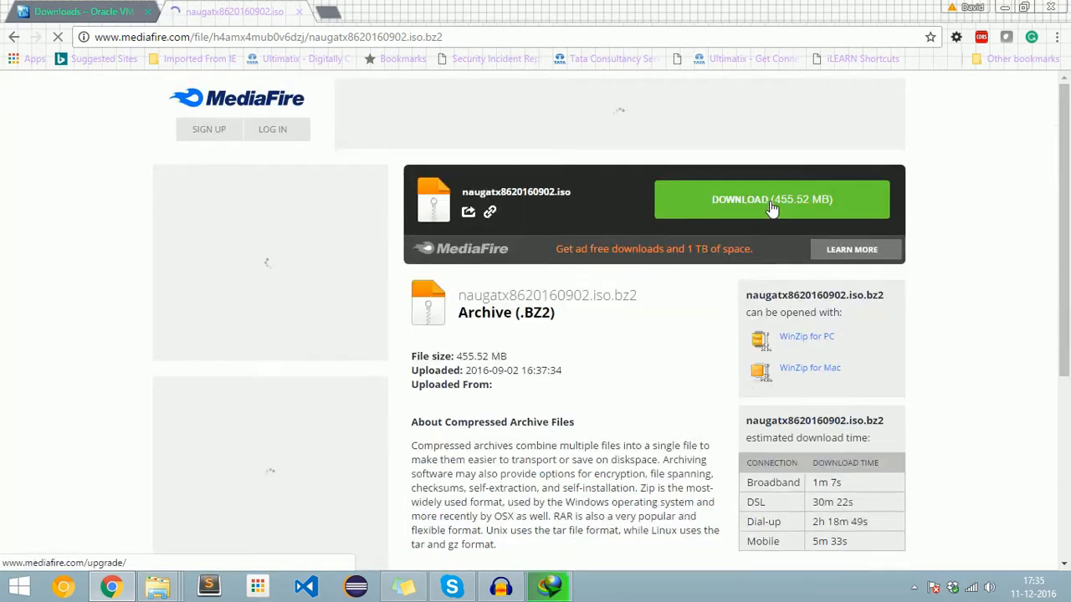
click(770, 199)
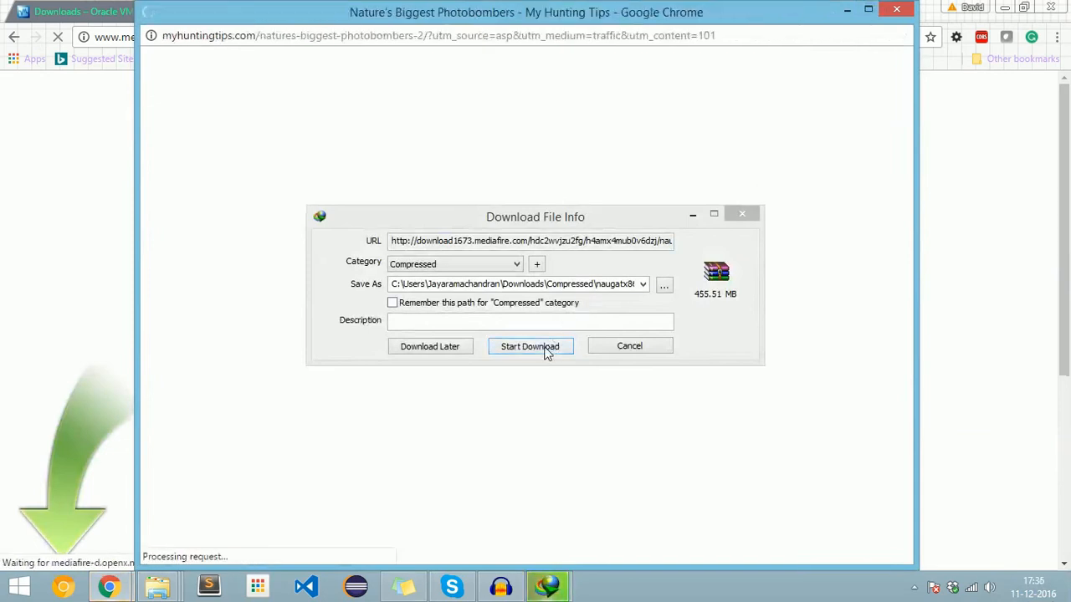
click(529, 345)
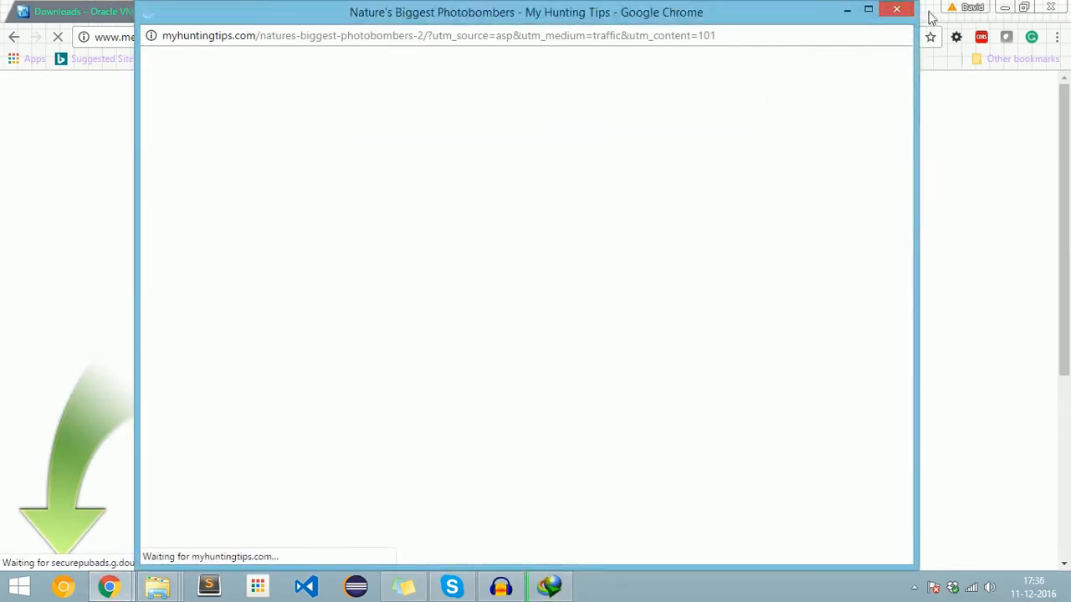
click(910, 586)
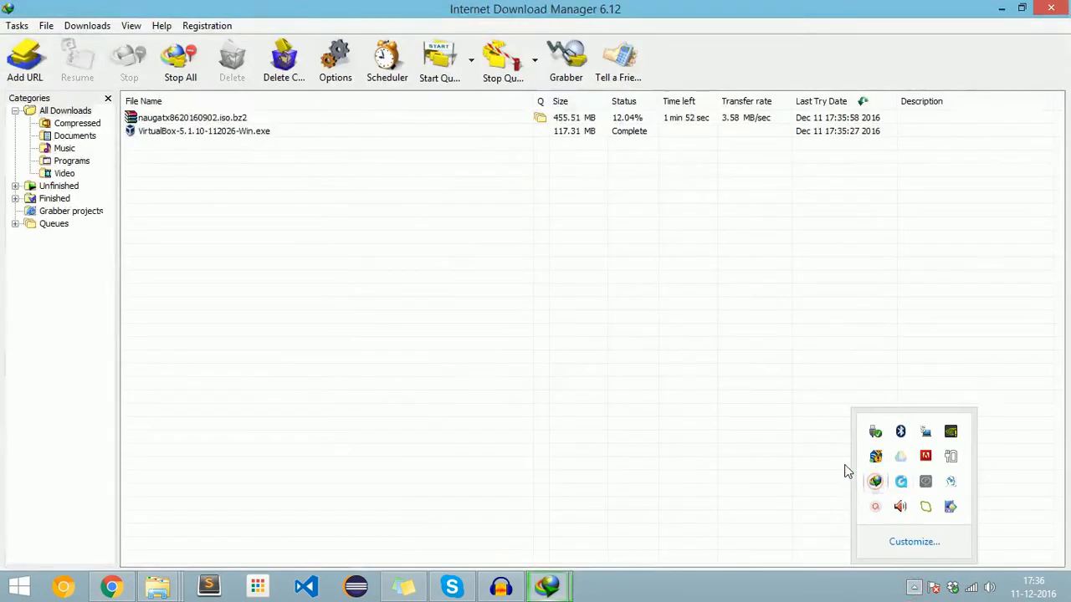
Launch the finished VirtualBox-5.1.10-112026-Win.exe installer from IDM's download list
right_click(204, 131)
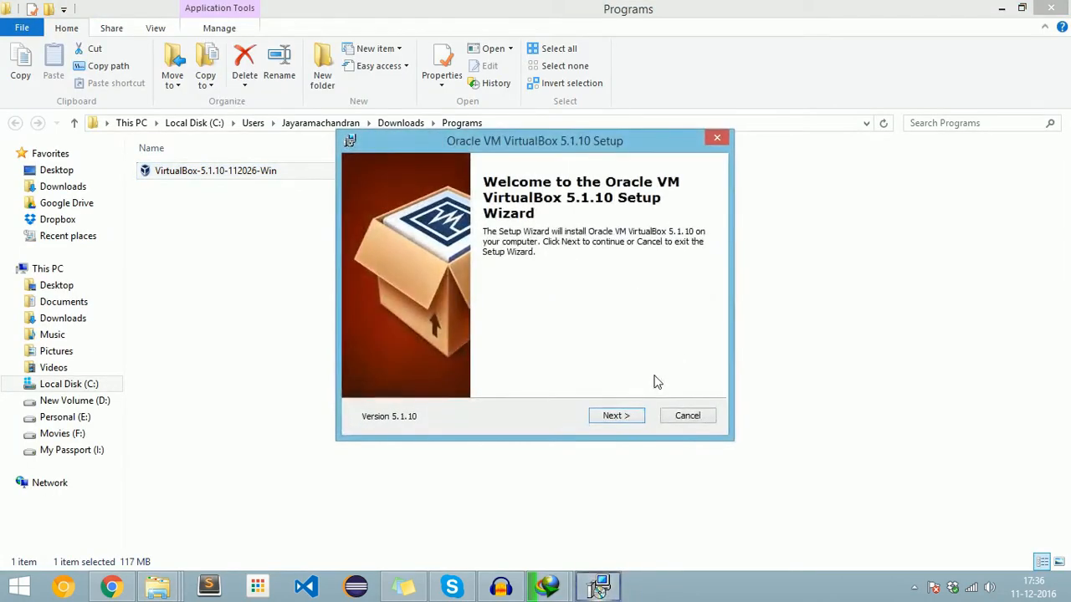
Install VirtualBox 5.1.10 with default features and shortcuts, accepting the network warning, then finish and launch it
click(616, 415)
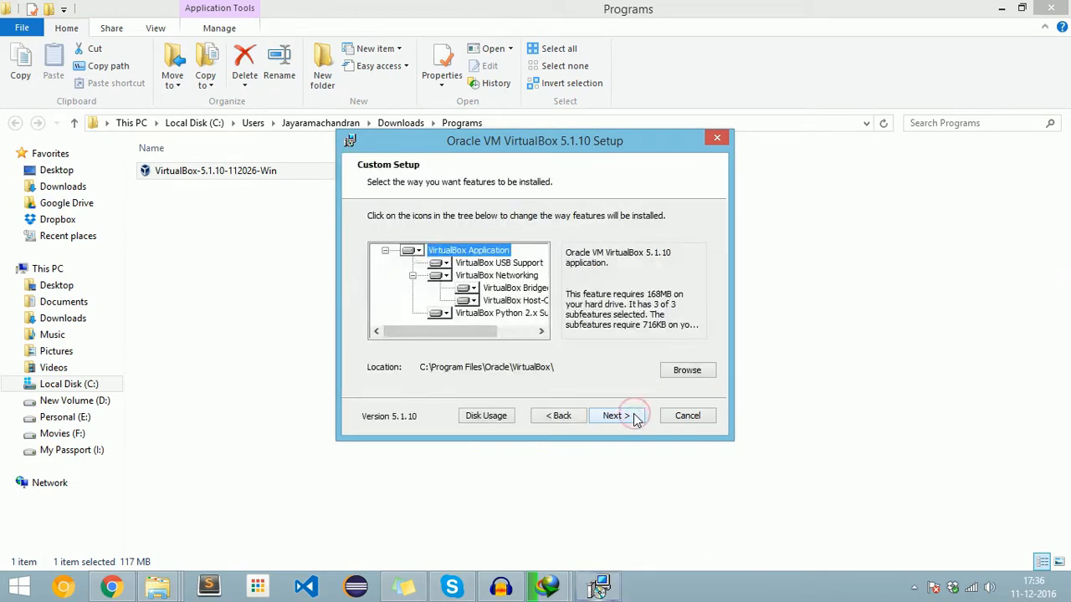
click(615, 415)
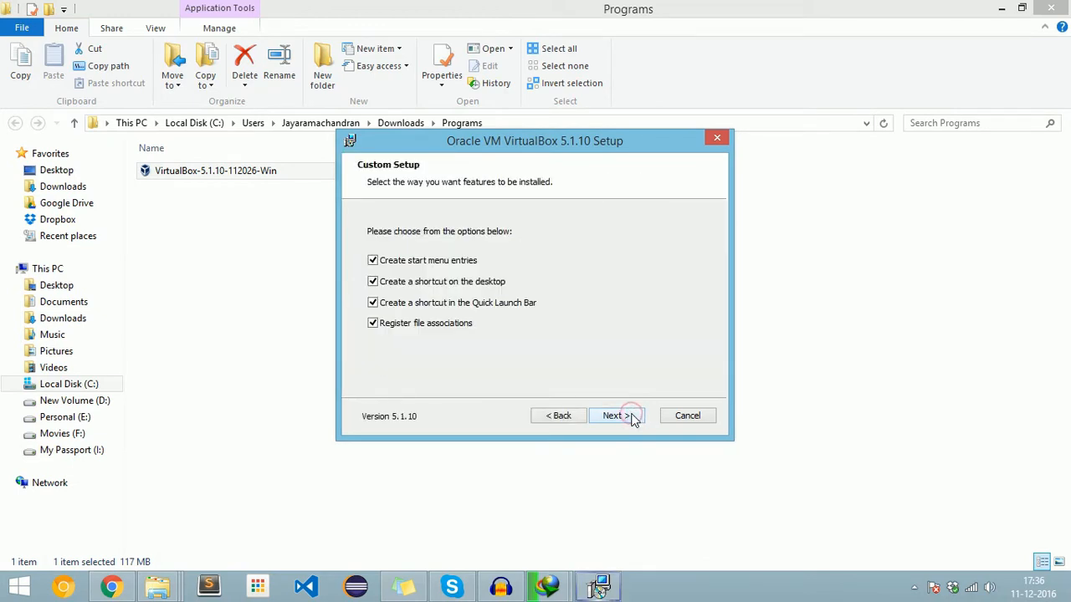
click(614, 414)
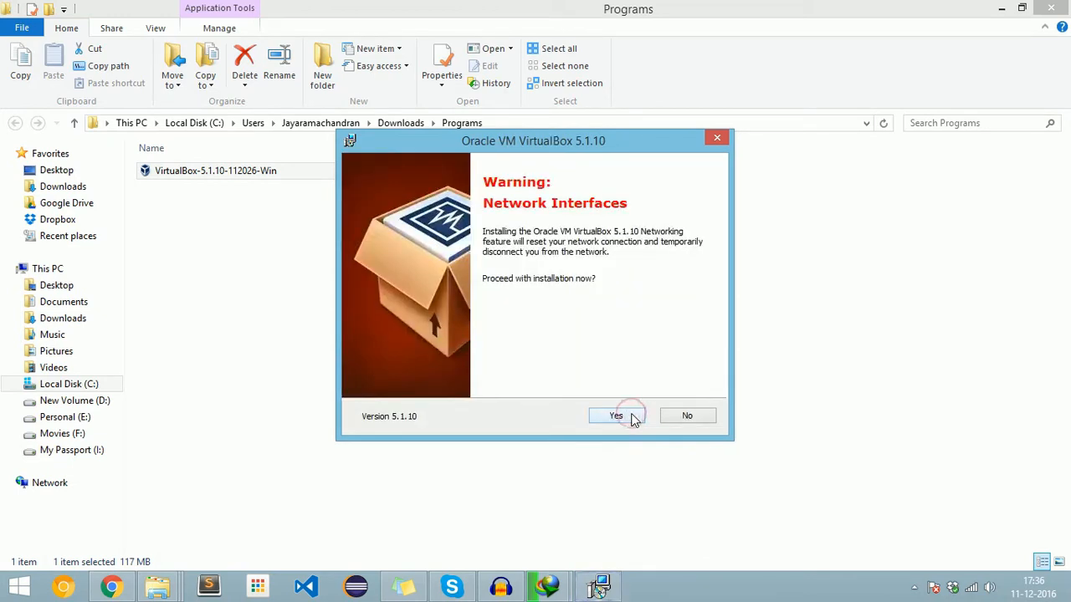
click(616, 415)
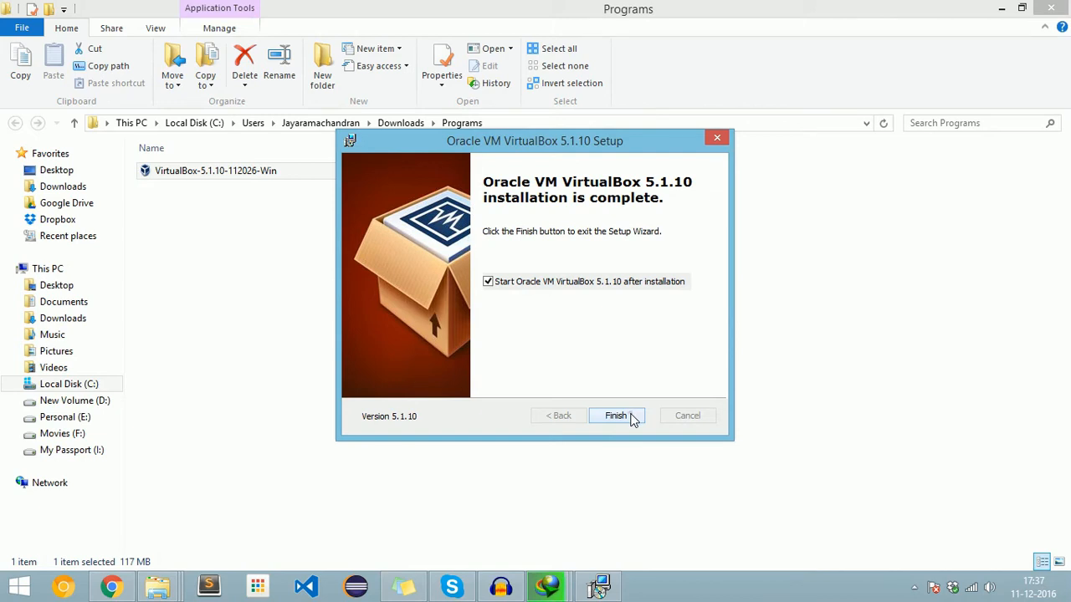
click(616, 415)
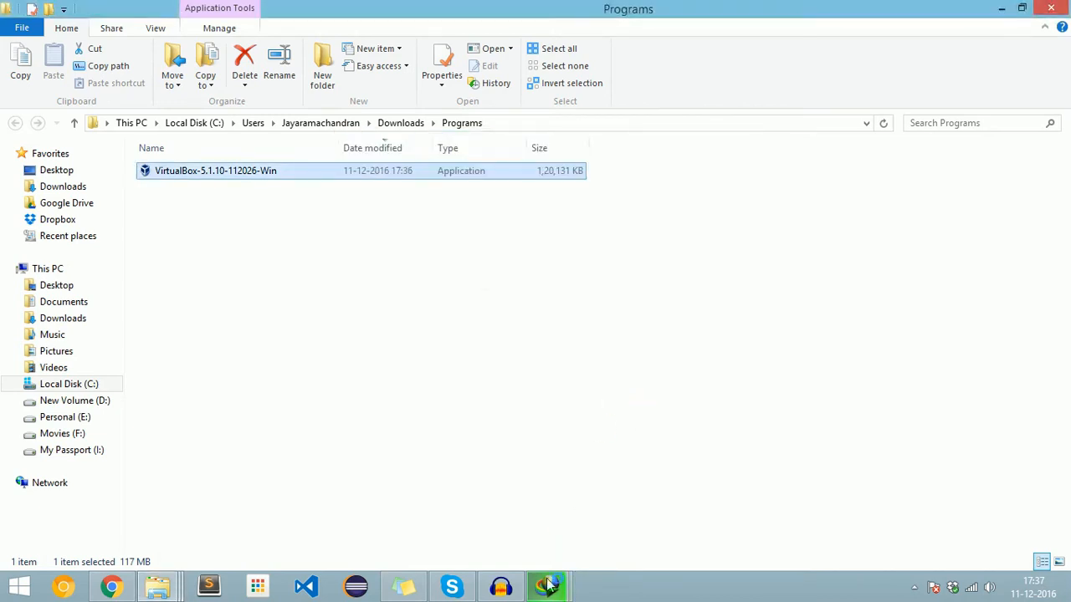
mouse_move(548, 585)
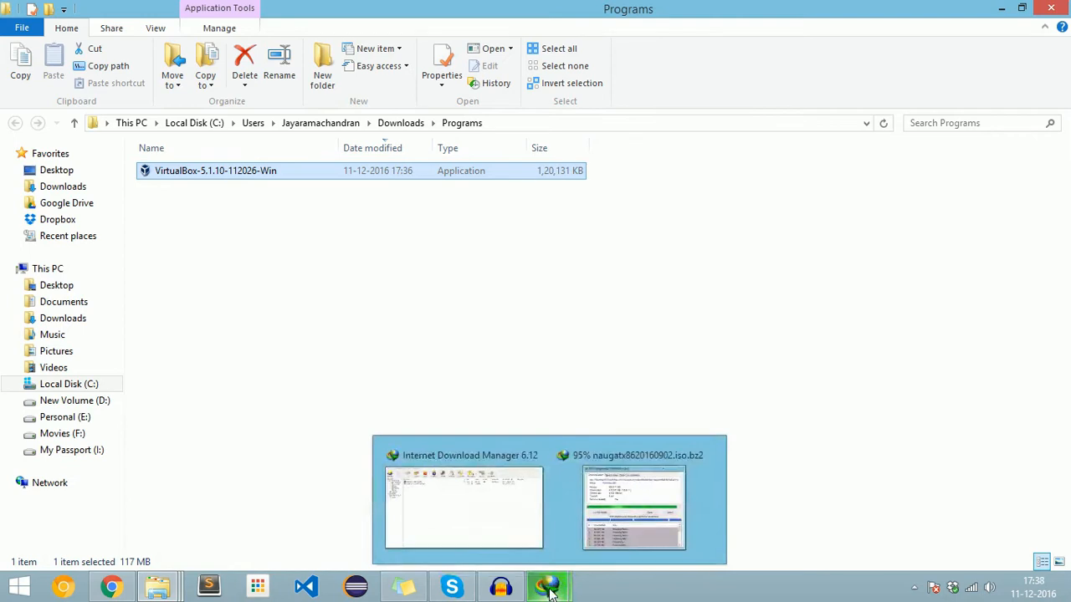
mouse_move(596, 585)
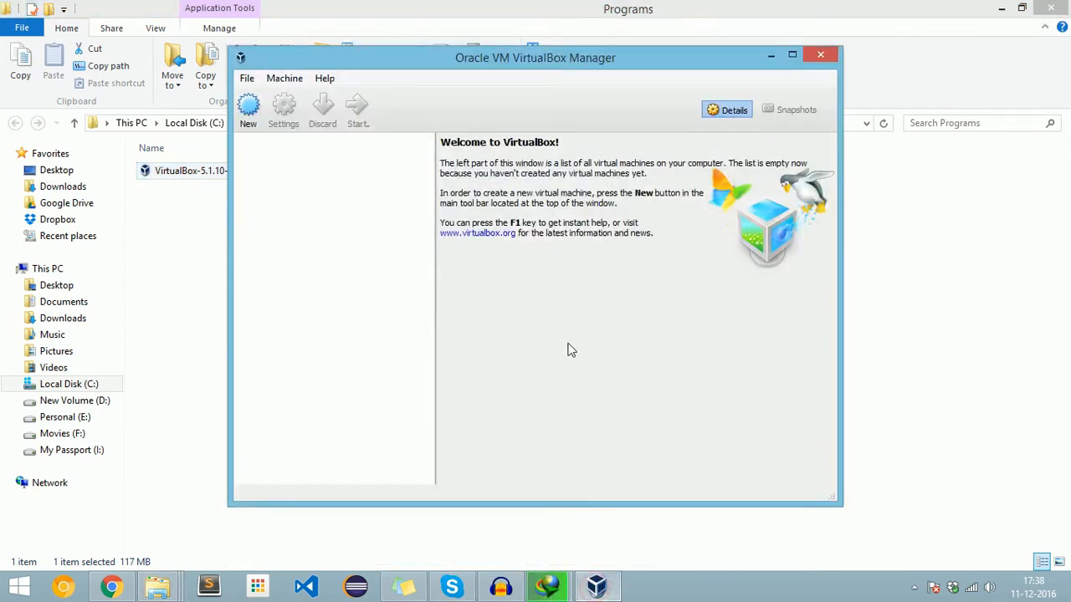
Create a new virtual machine named Android Nougat
click(247, 108)
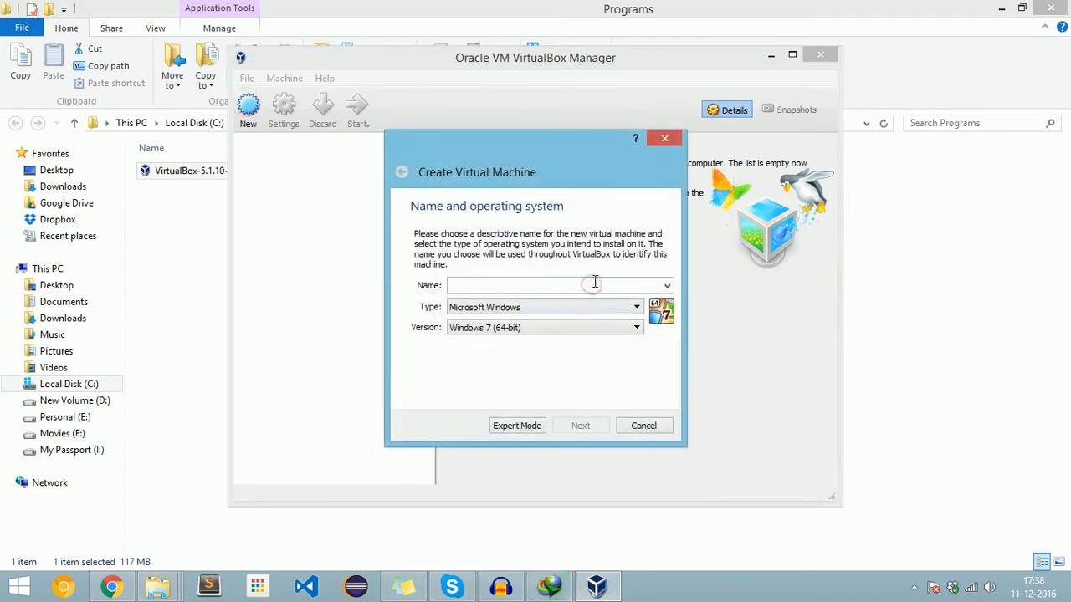
text(Android No)
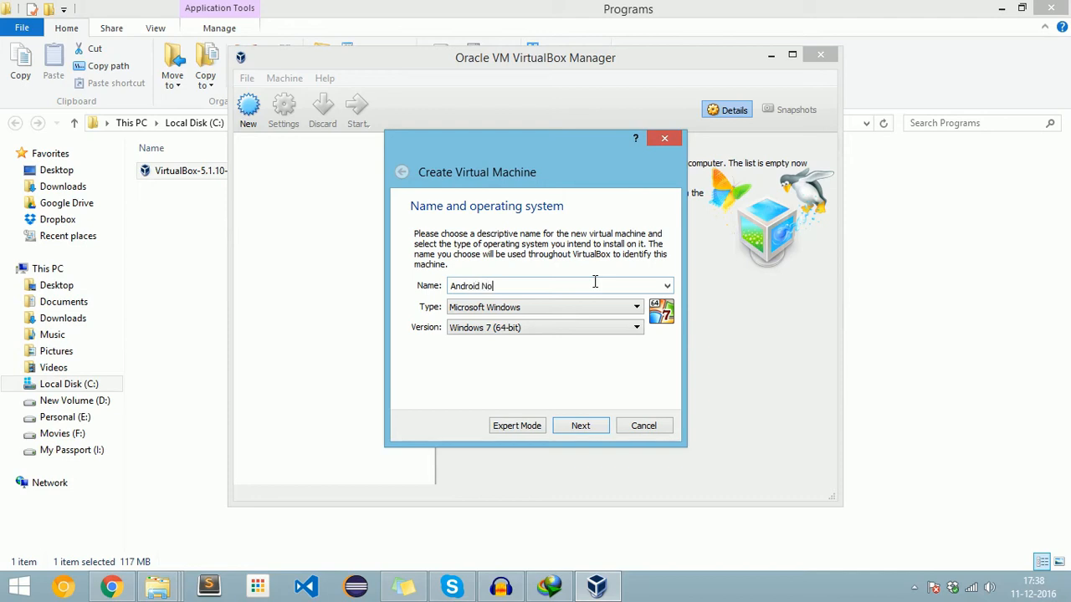
text(ugat)
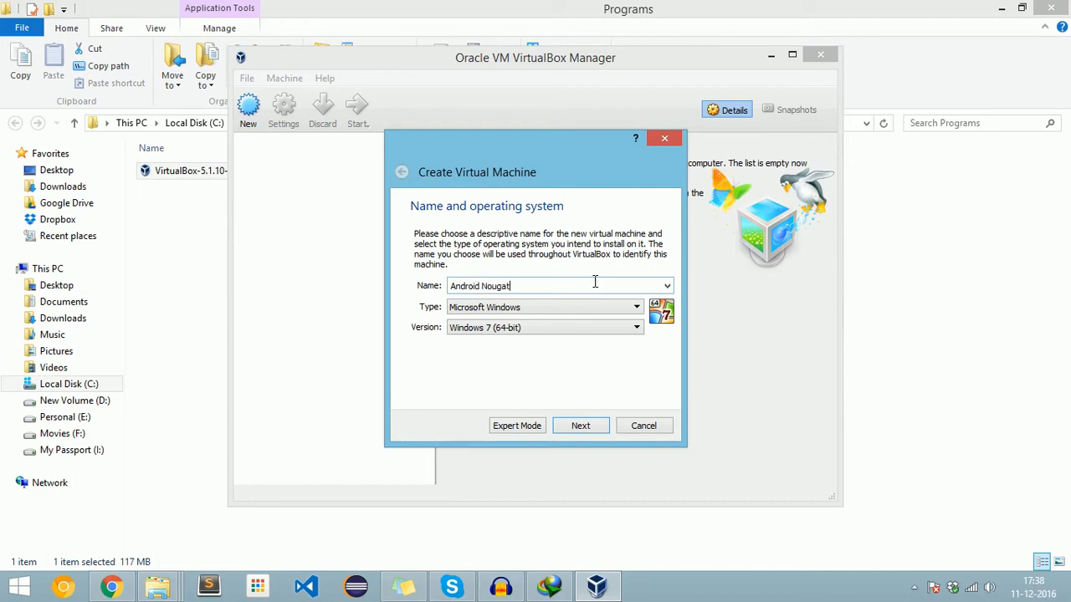
mouse_move(589, 308)
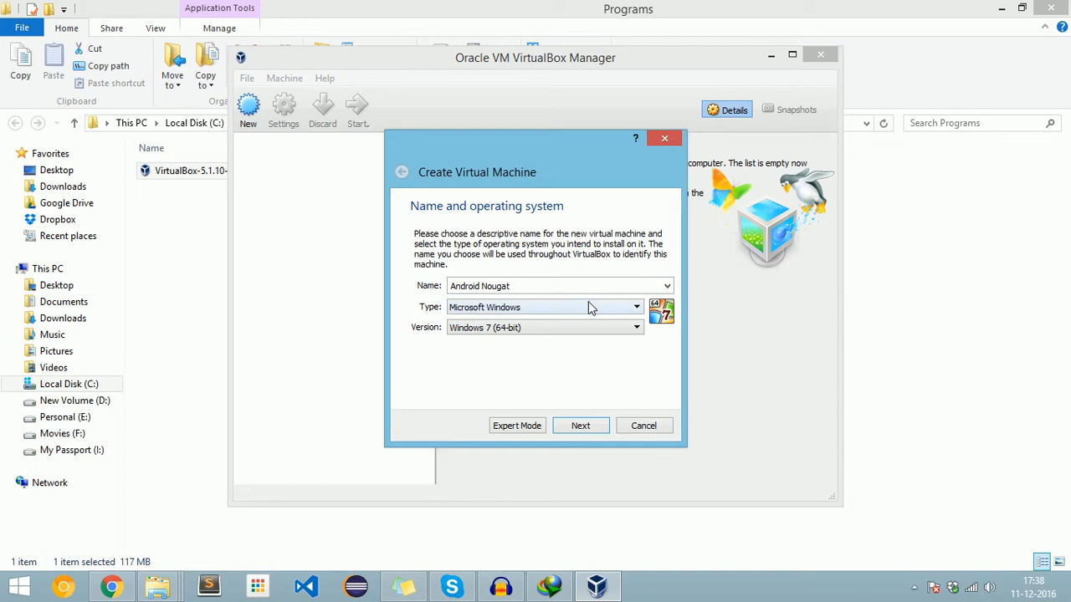
Set the machine type to Linux and begin choosing the Other Linux (64-bit) version
click(636, 308)
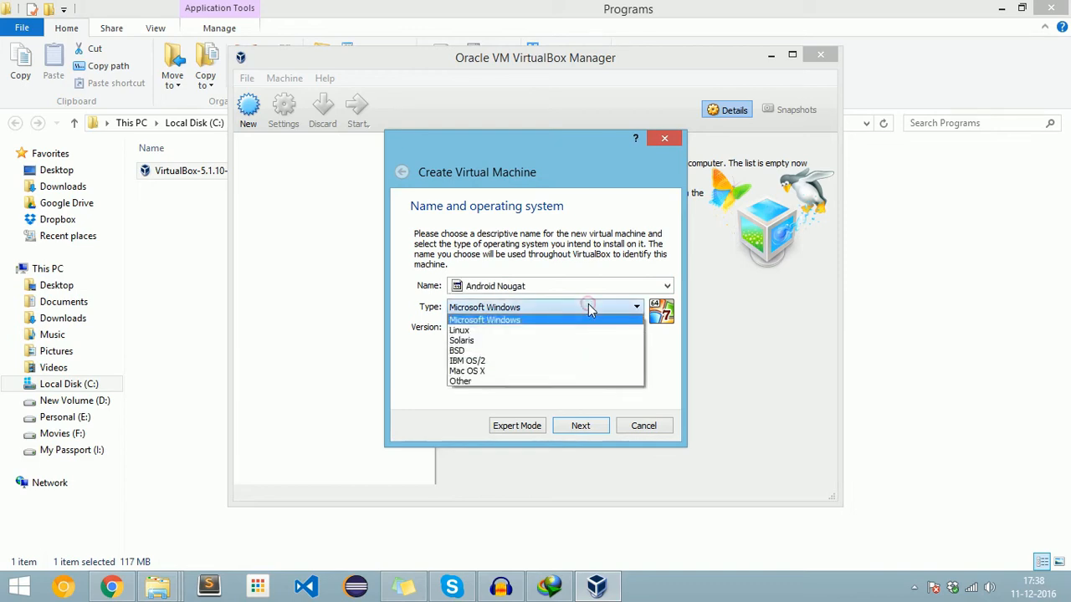
mouse_move(499, 330)
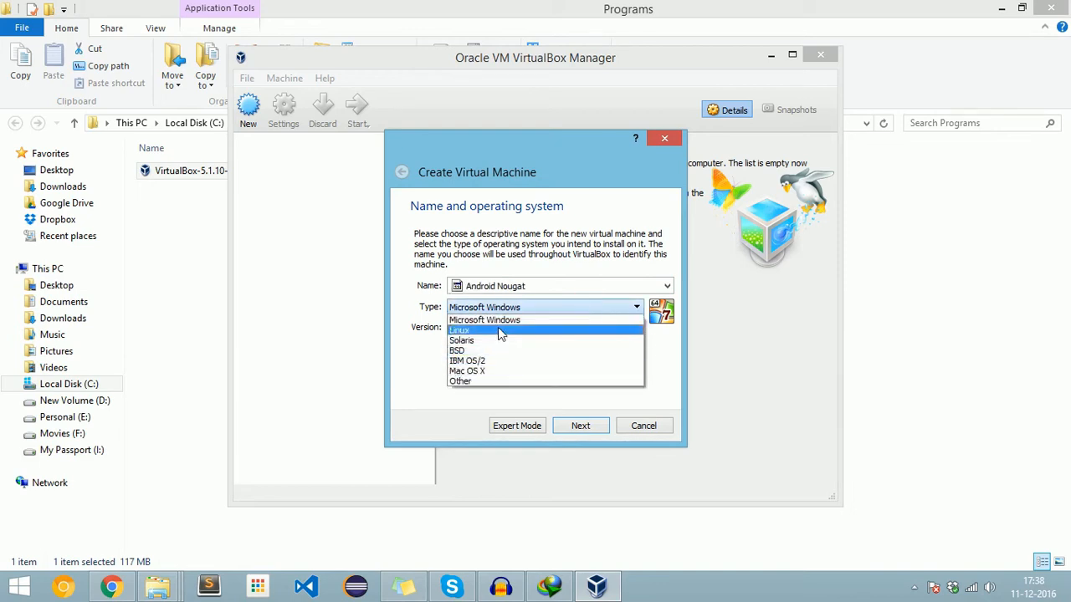
click(458, 329)
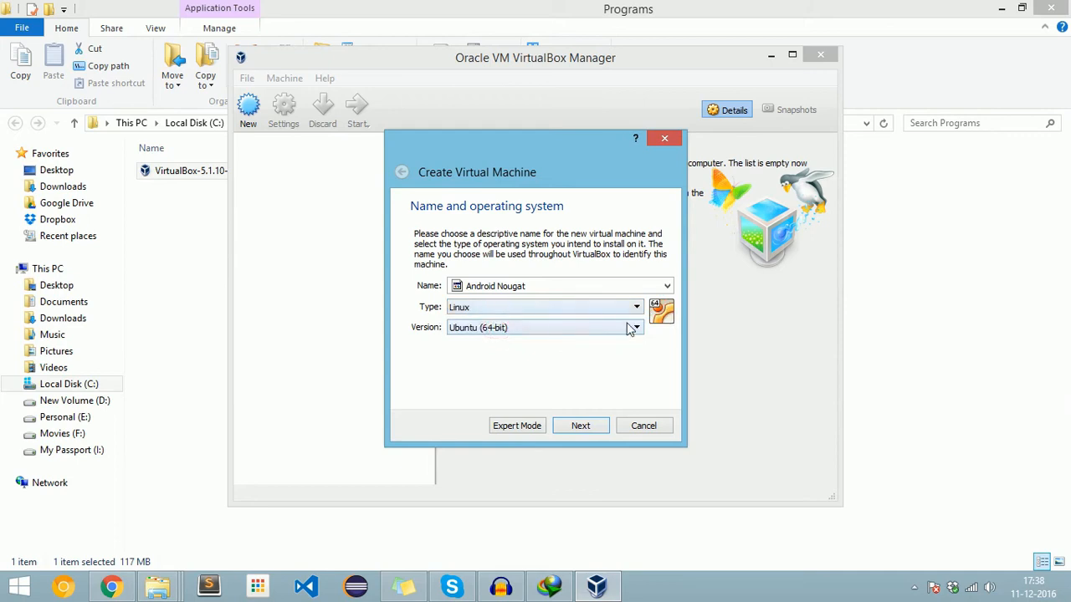
click(634, 326)
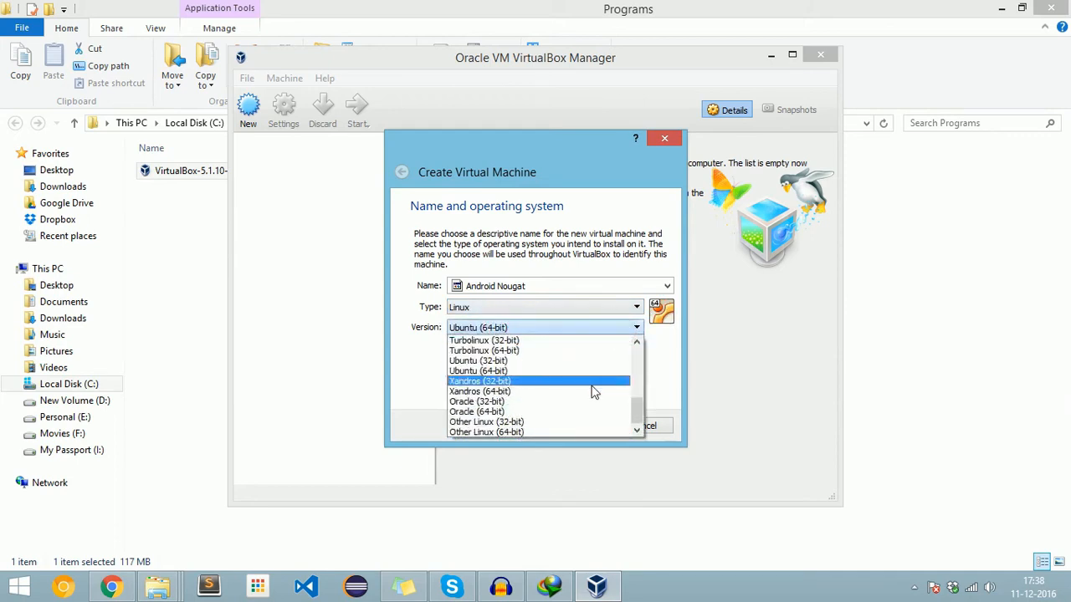
mouse_move(566, 435)
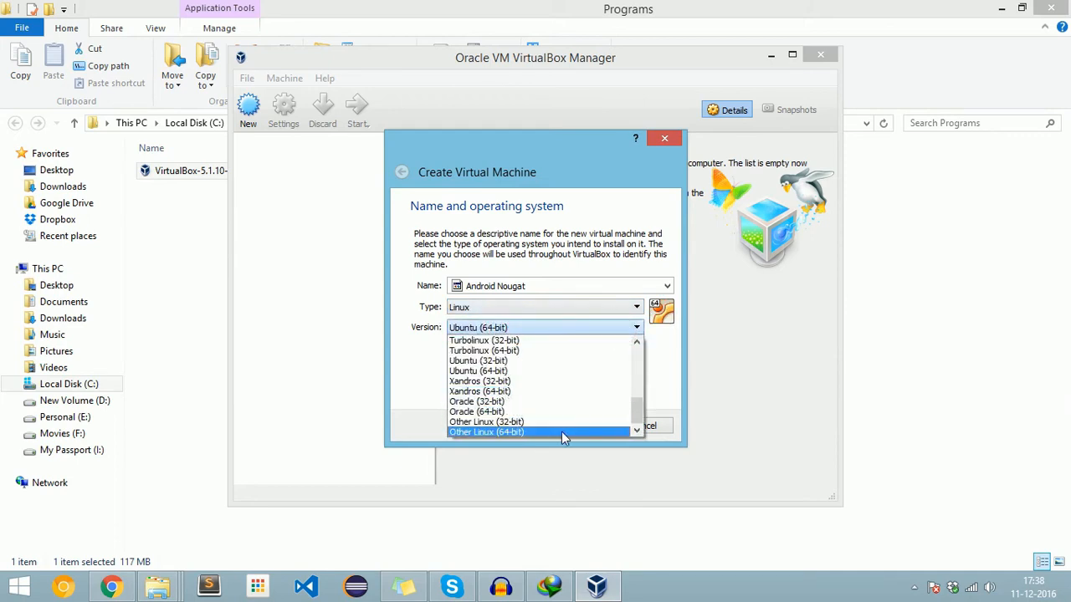
mouse_move(538, 435)
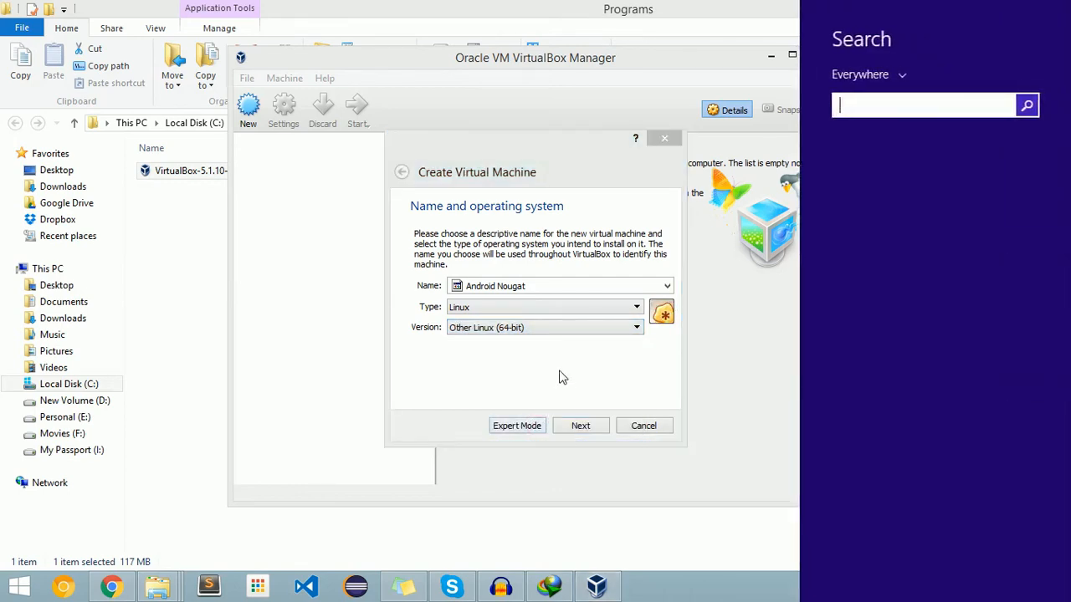
Search Windows for 'turn wind' and open 'Turn Windows features on or off'
text(tu)
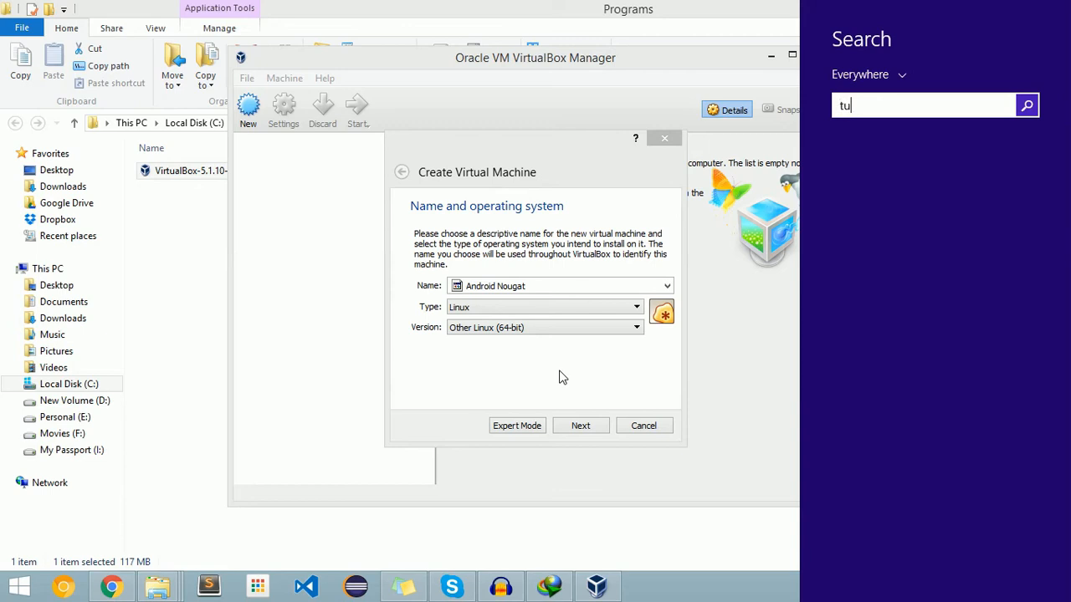
text(rn)
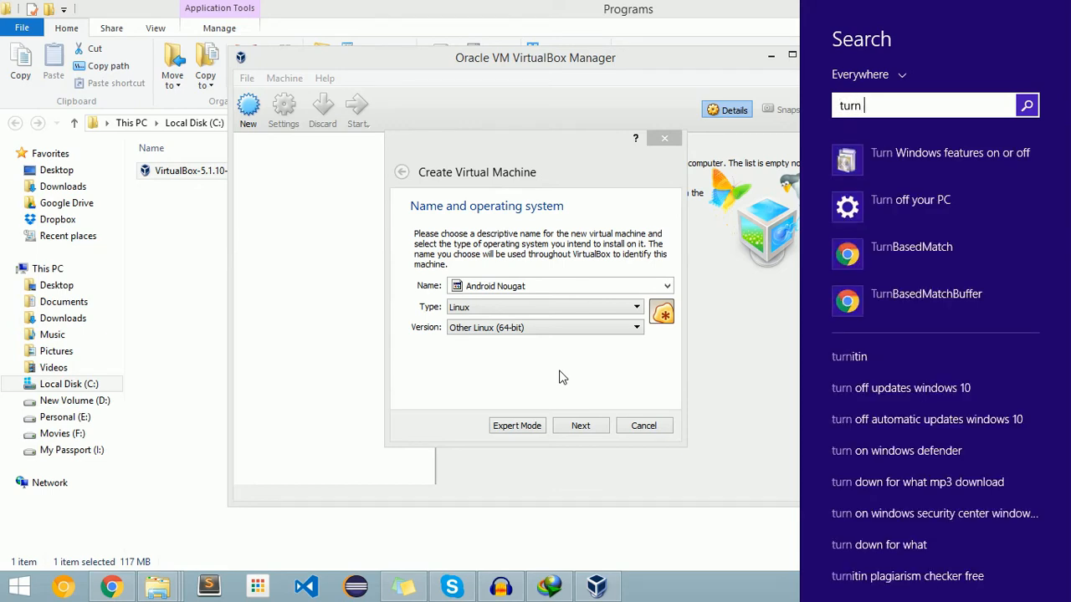
text(wi)
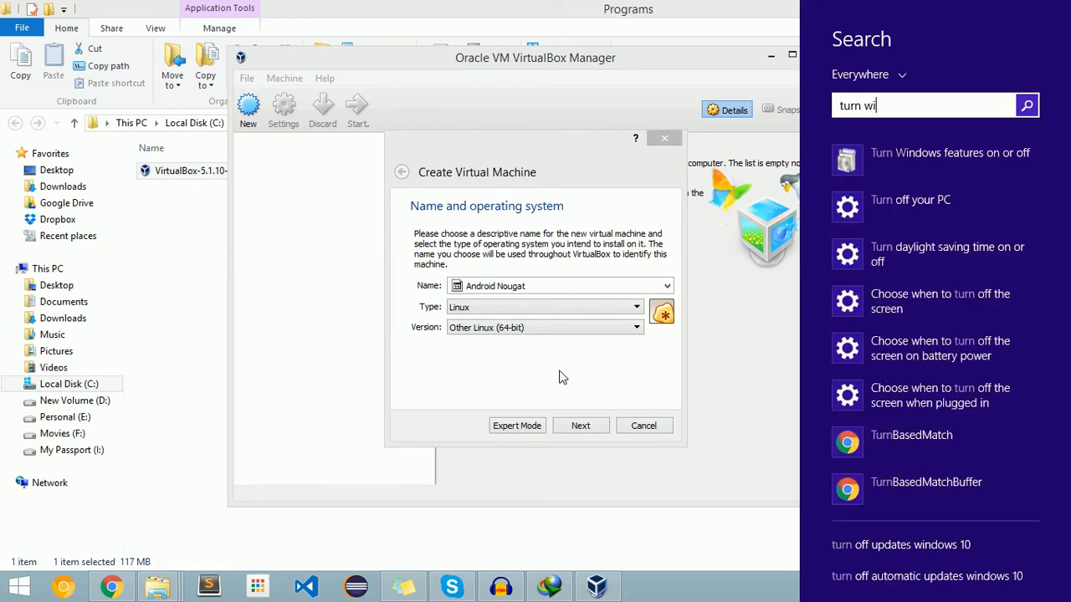
text(nd)
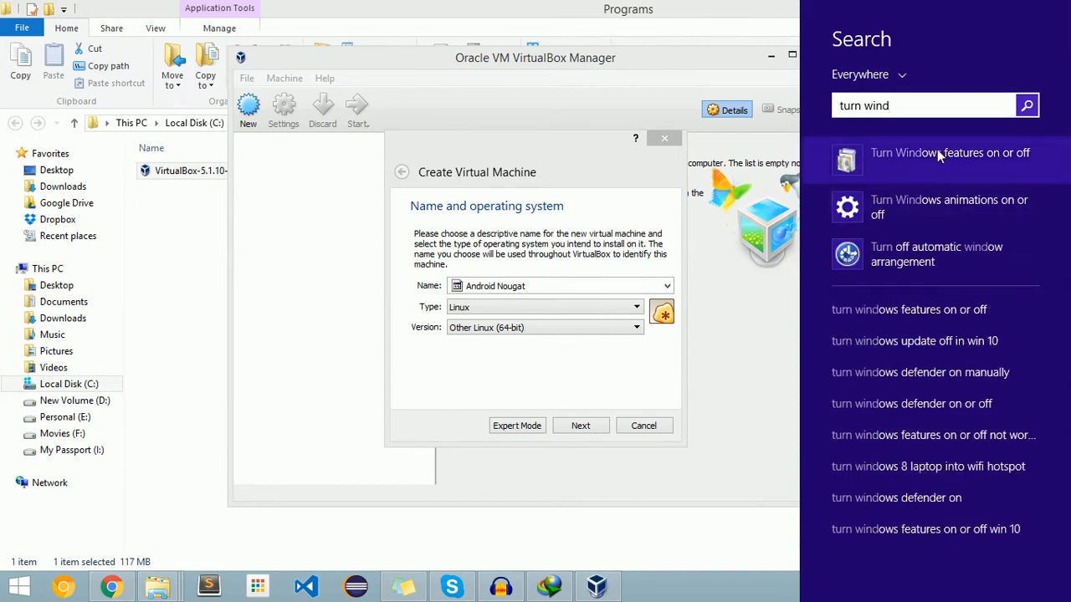
click(950, 159)
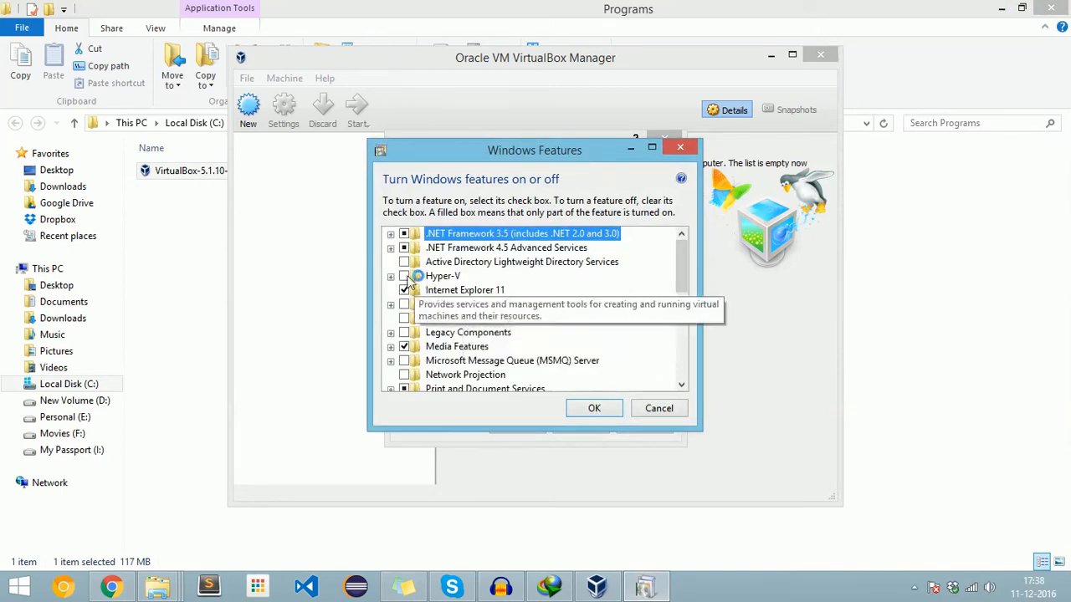
click(389, 276)
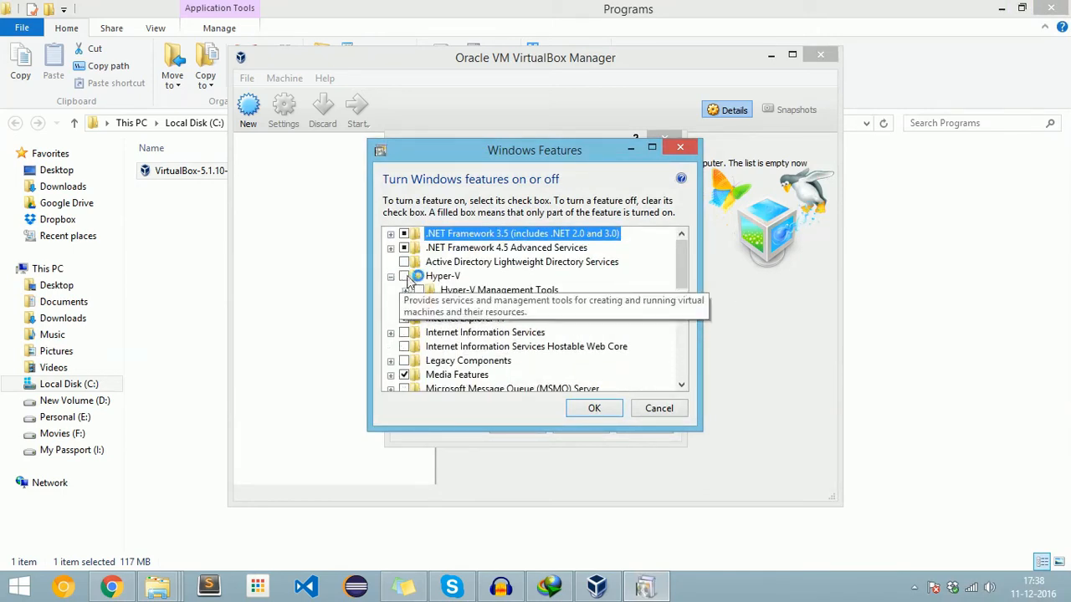
click(390, 276)
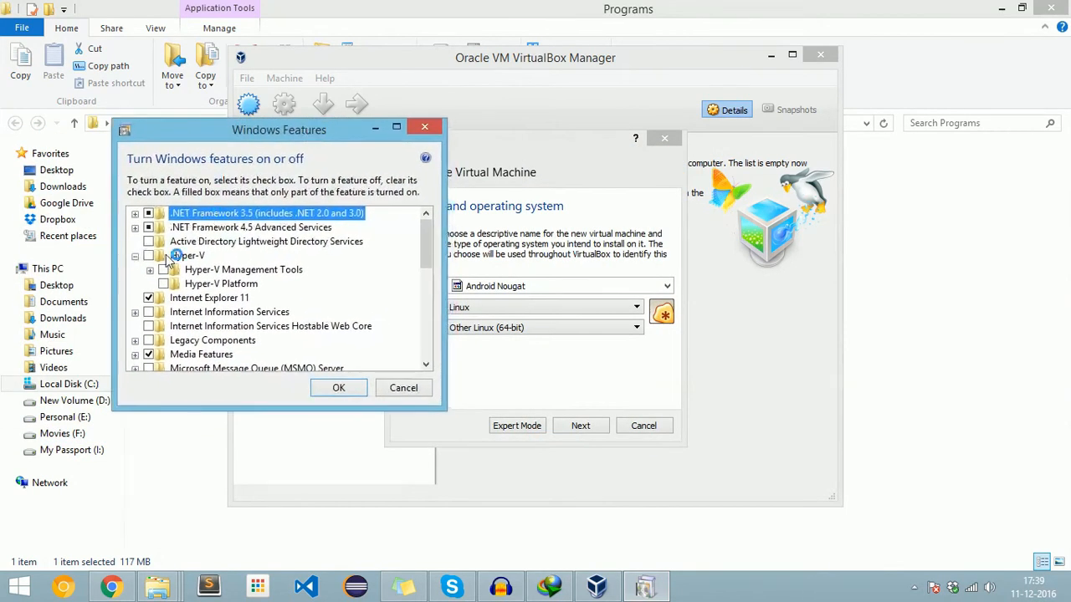
click(337, 389)
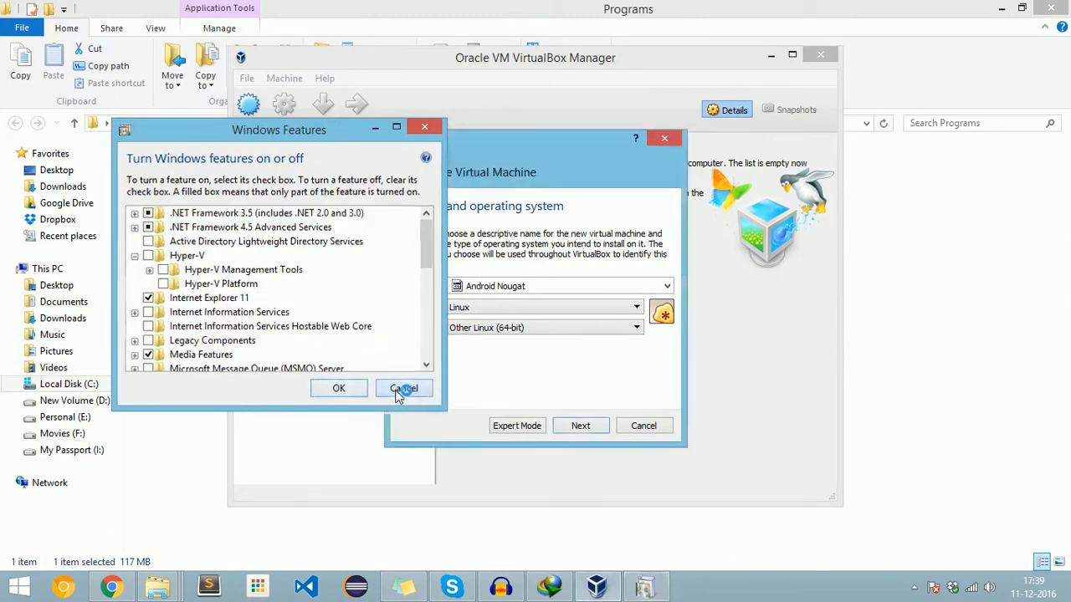
click(405, 388)
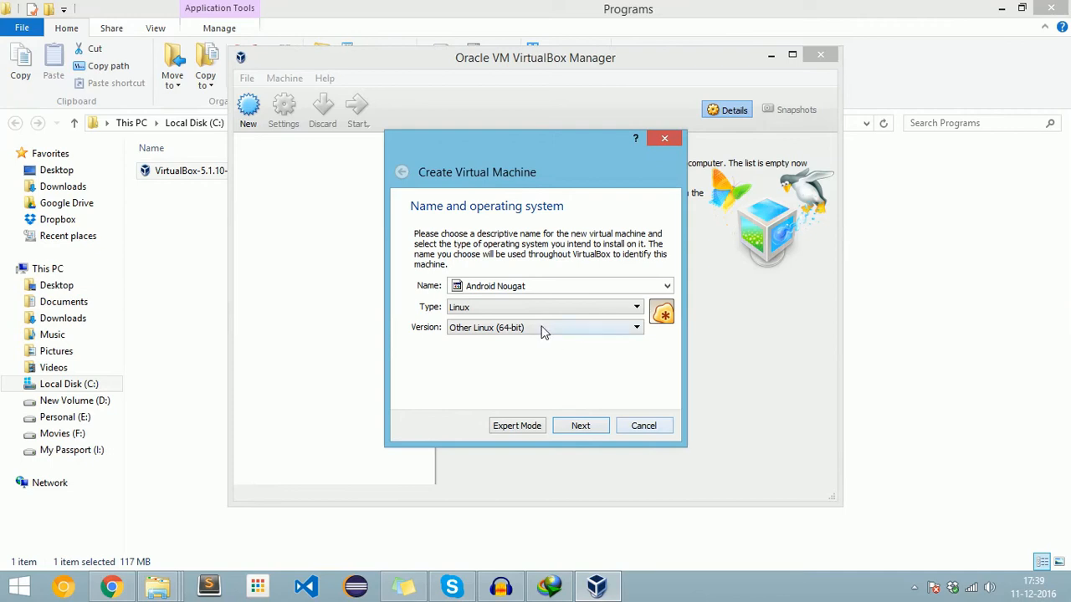
mouse_move(549, 338)
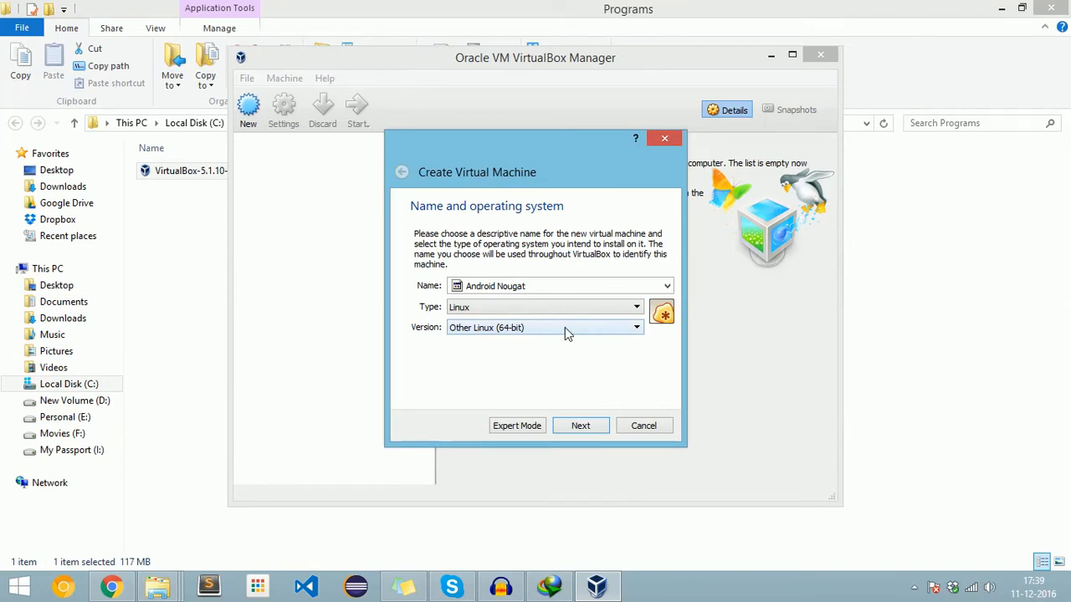
mouse_move(581, 426)
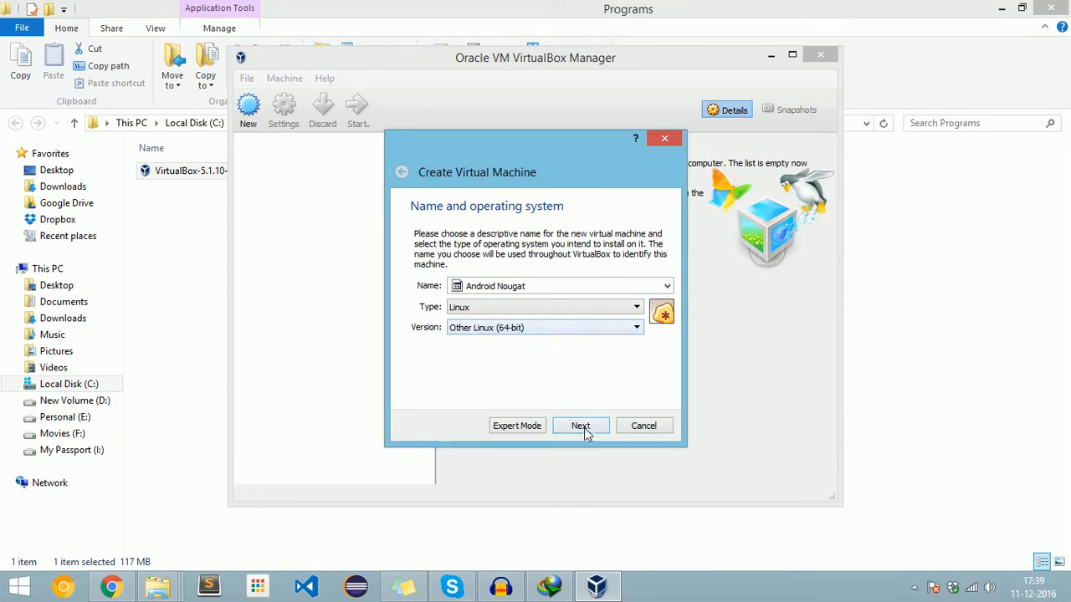
Set the Android Nougat machine's memory to 2048 MB and continue to the Hard disk step
click(580, 426)
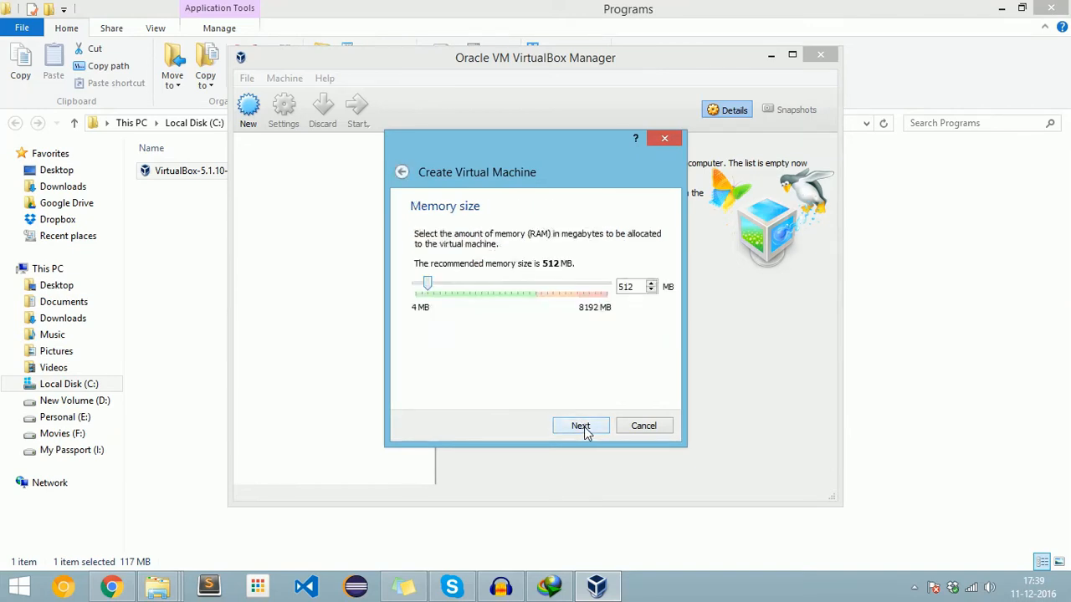
triple_click(633, 286)
text(2048)
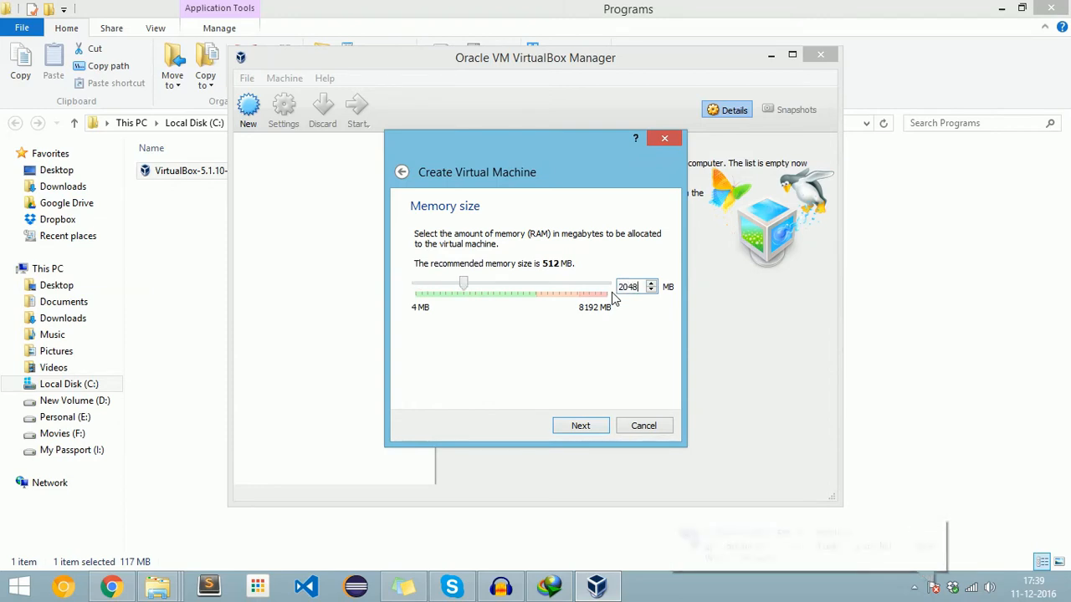
click(580, 425)
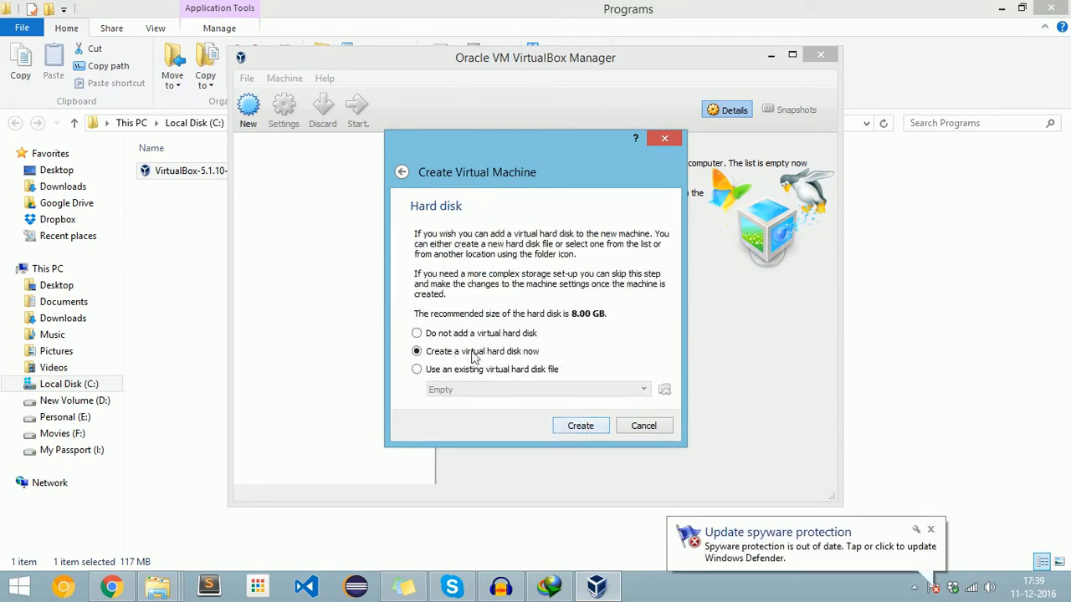
mouse_move(575, 408)
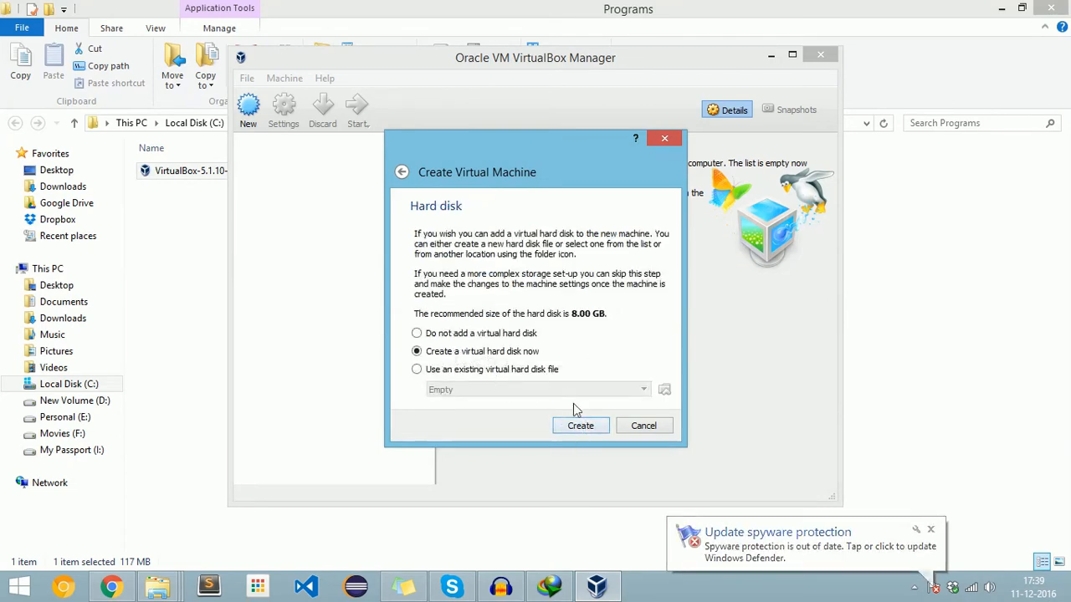
Create an 8 GB dynamically allocated VDI disk, completing the Android Nougat machine
click(581, 425)
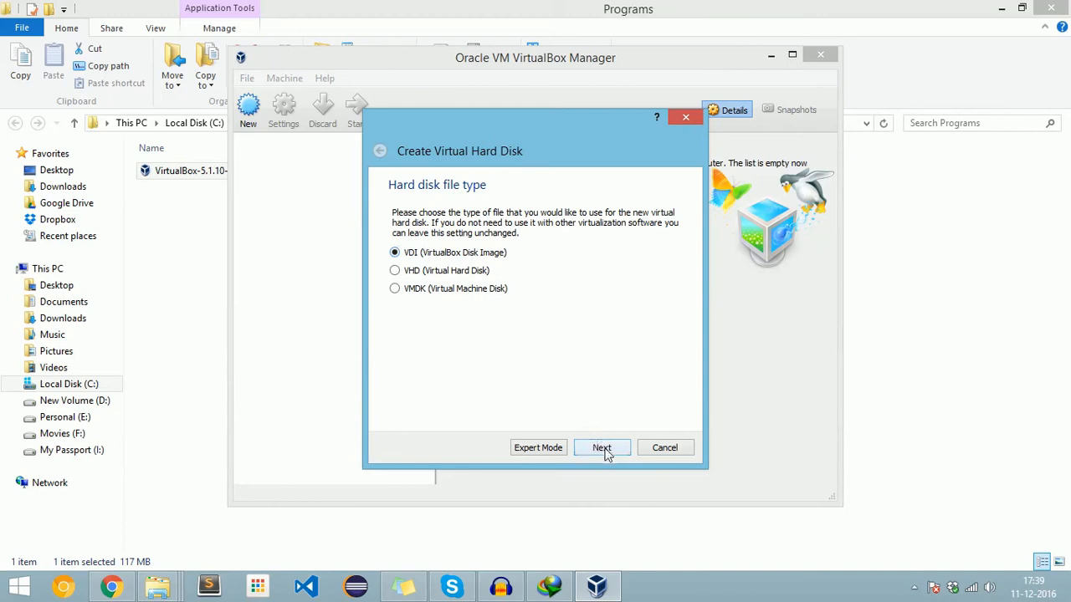
click(600, 447)
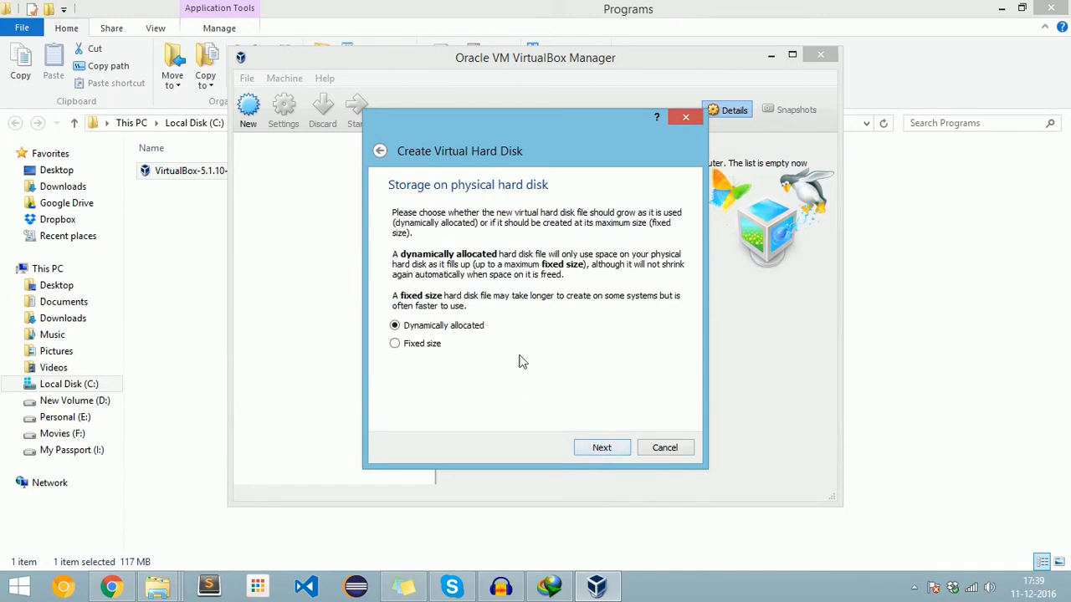
click(603, 446)
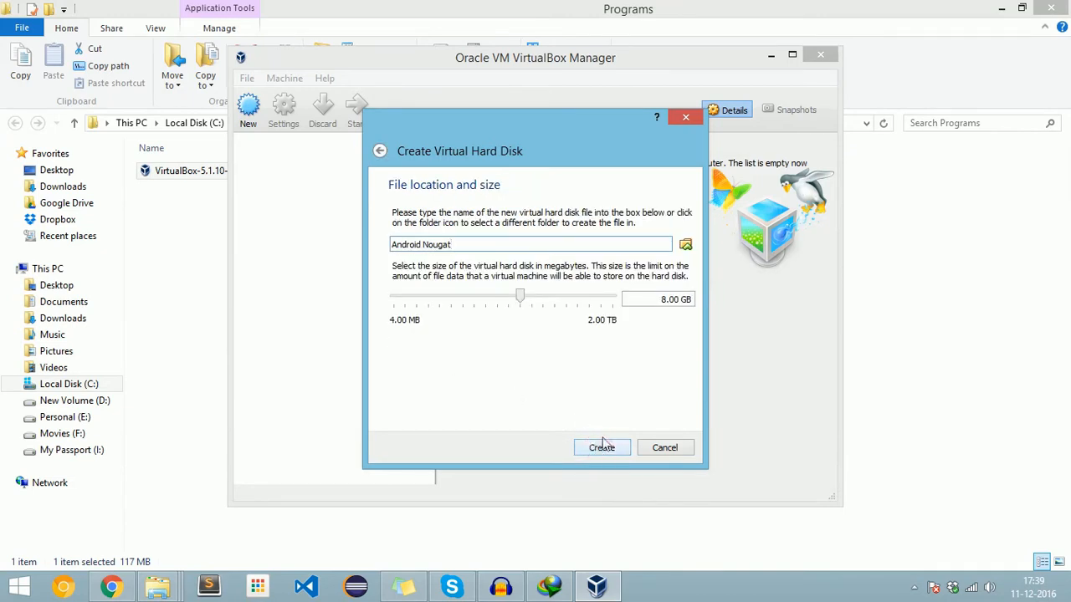
click(600, 448)
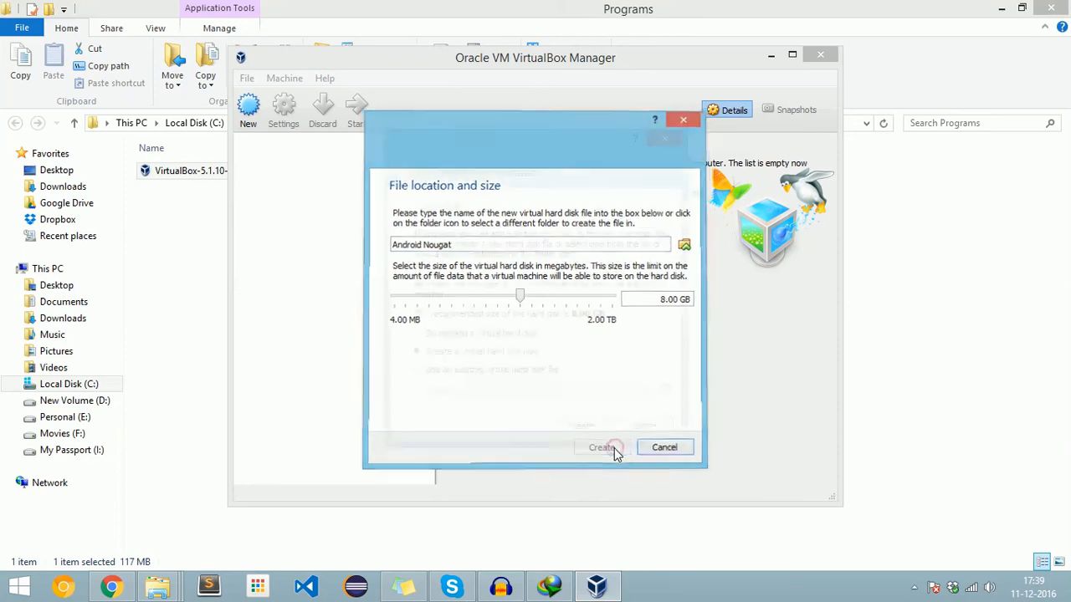
click(600, 447)
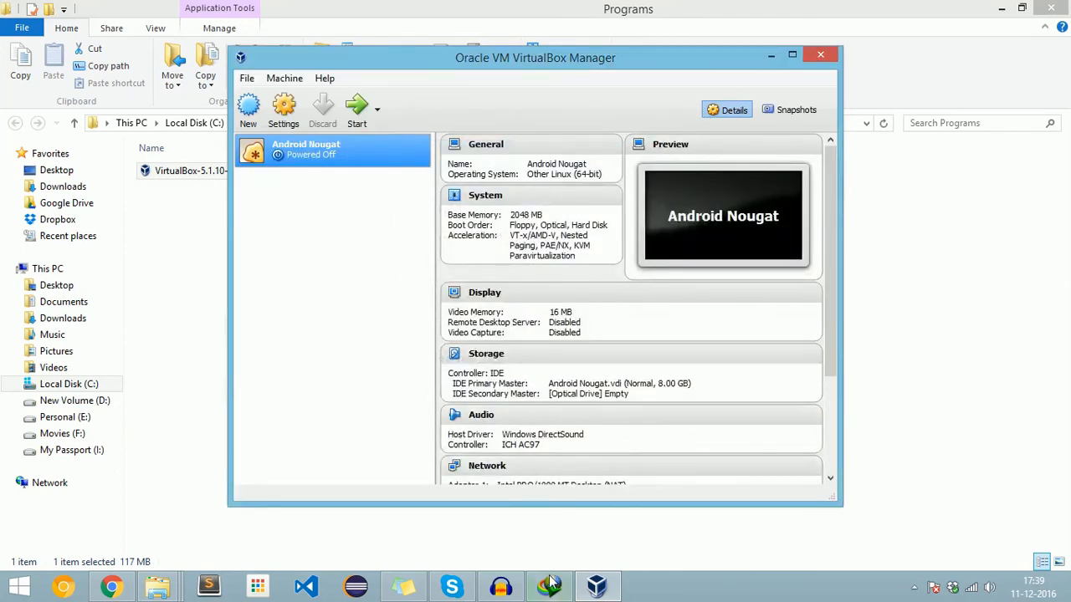
Show the downloaded Nougat .iso.bz2 archive in its folder from IDM's finished downloads
click(548, 585)
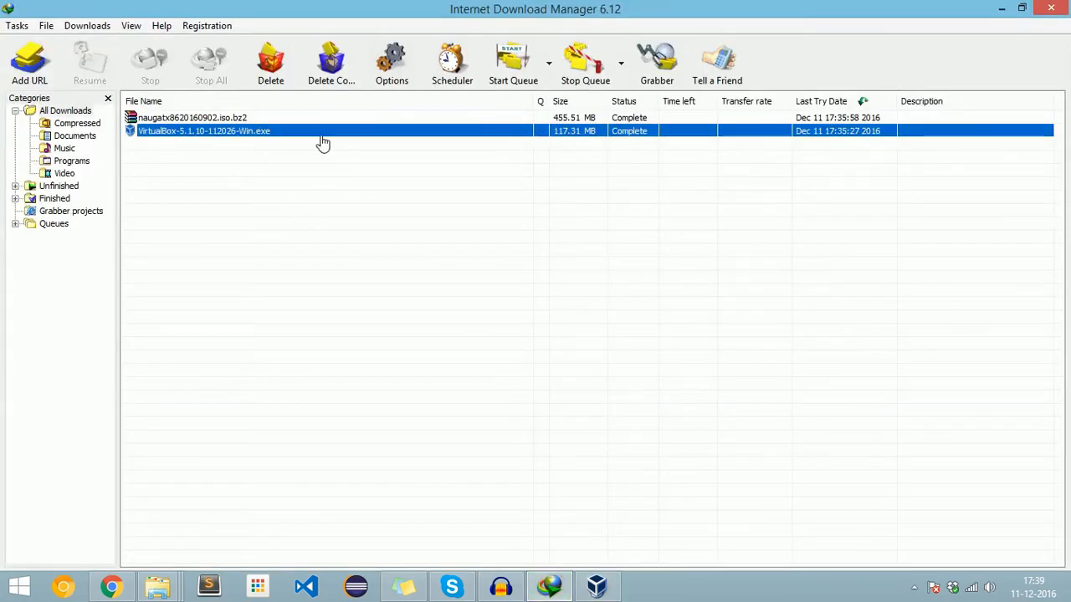
right_click(193, 117)
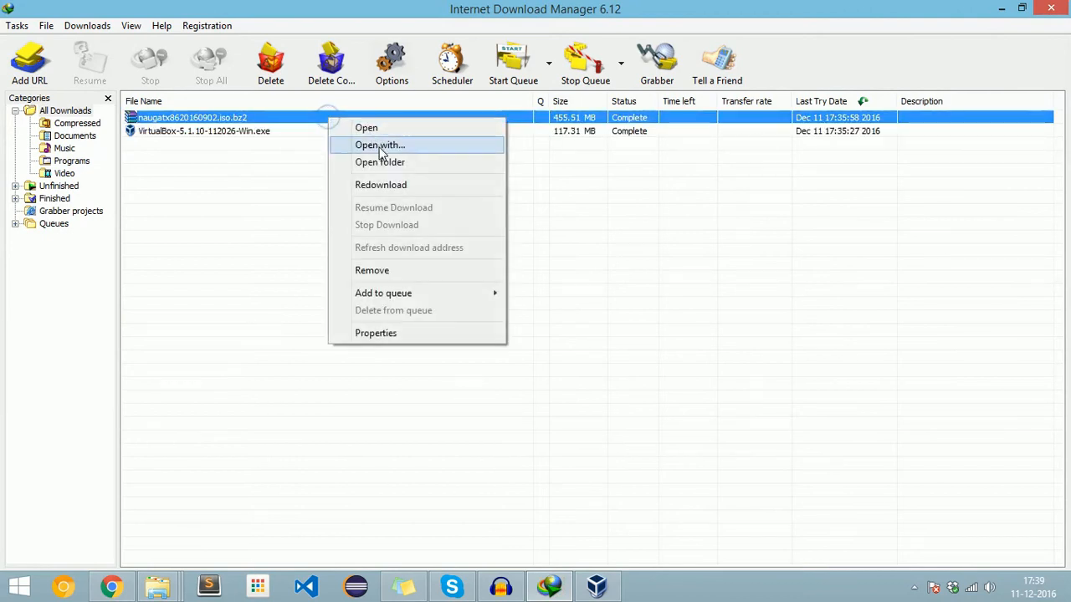
click(379, 161)
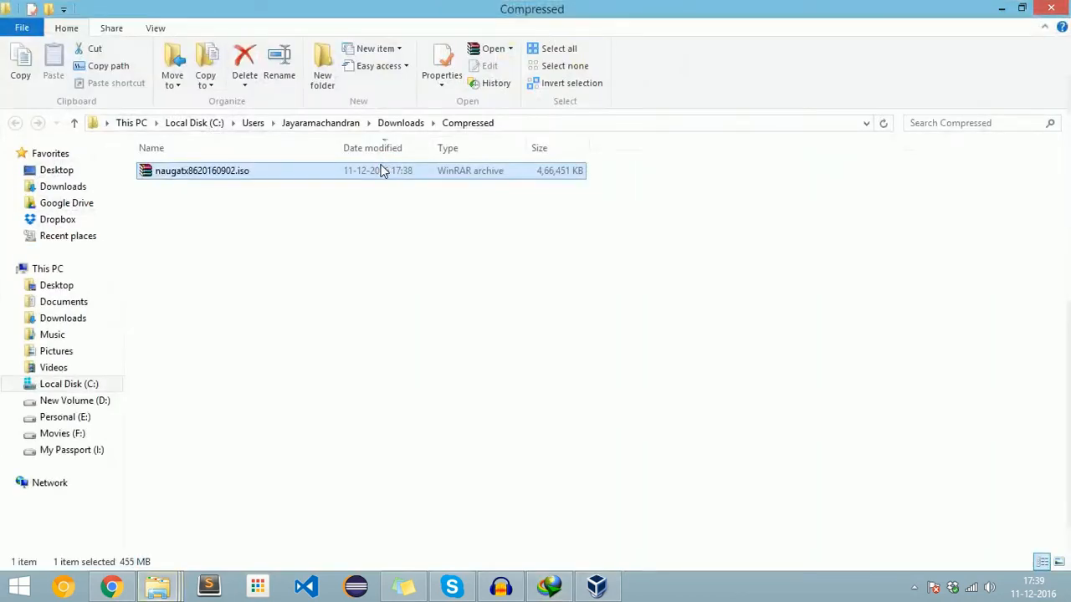
Extract naugatx8620160902.iso into the same folder with WinRAR's Extract Here
right_click(201, 170)
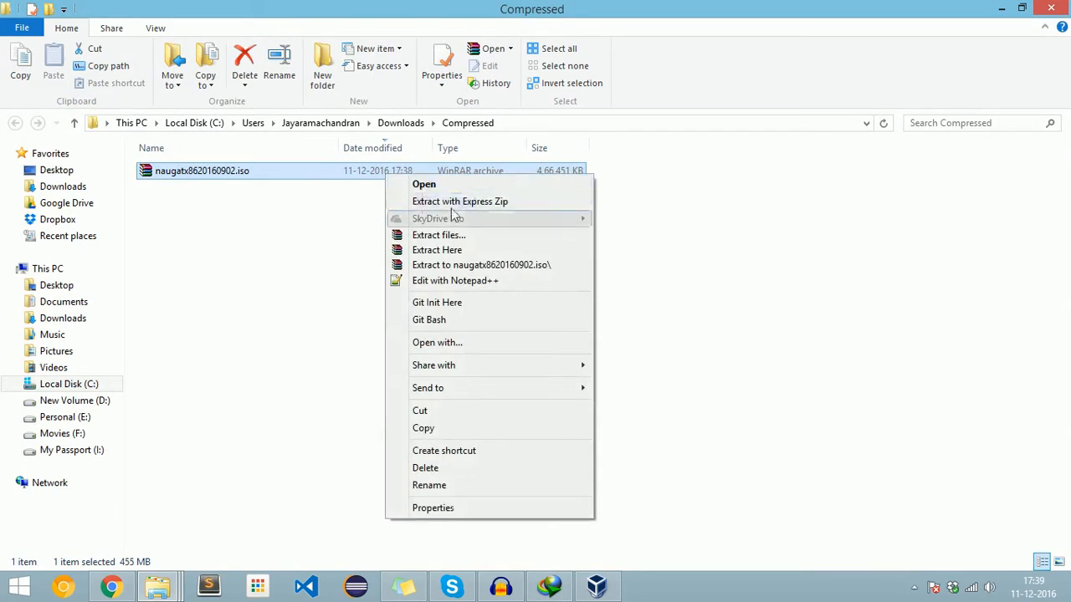
click(437, 249)
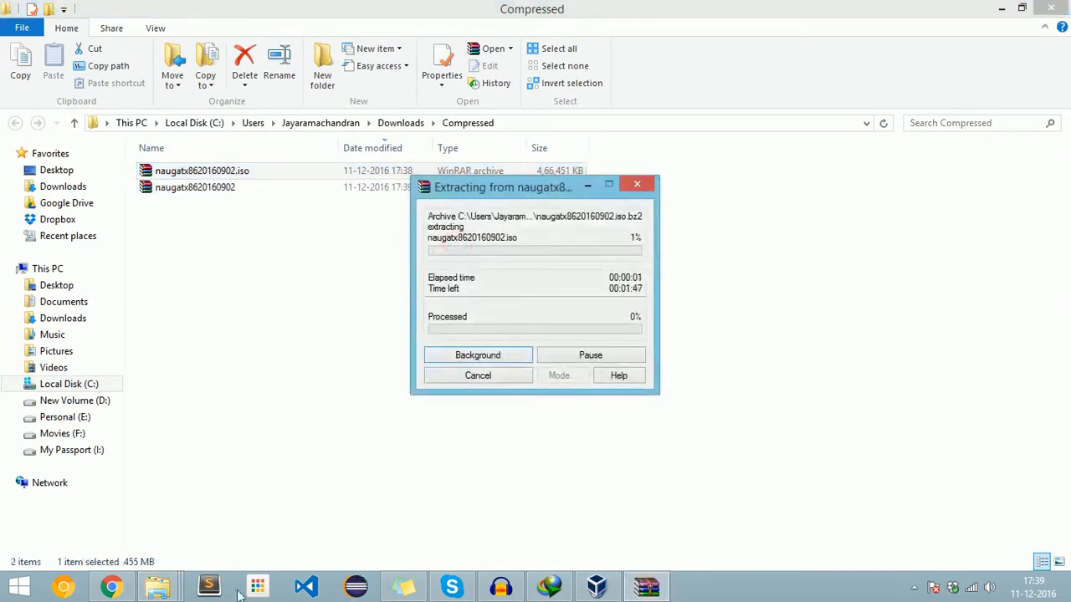
mouse_move(596, 585)
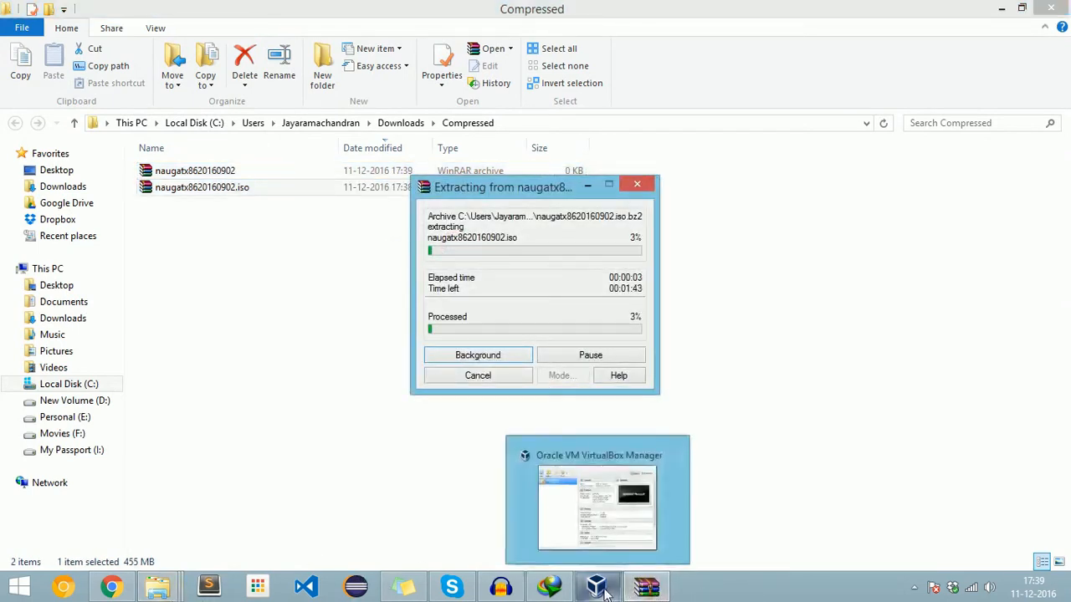
Select the Android Nougat machine in VirtualBox Manager and bring up its Settings window
click(596, 500)
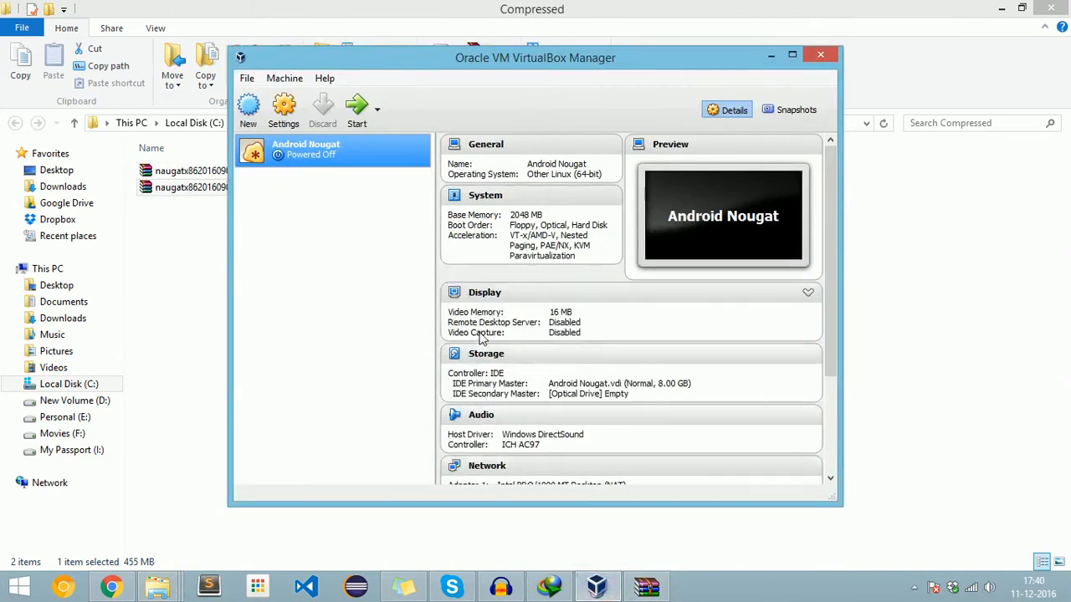
click(645, 585)
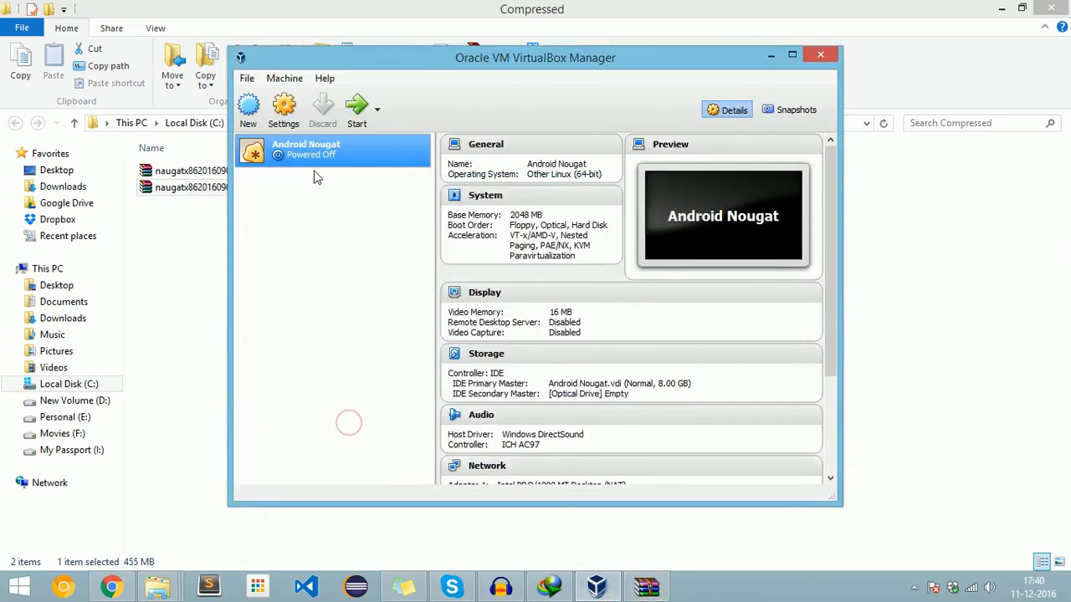
mouse_move(283, 109)
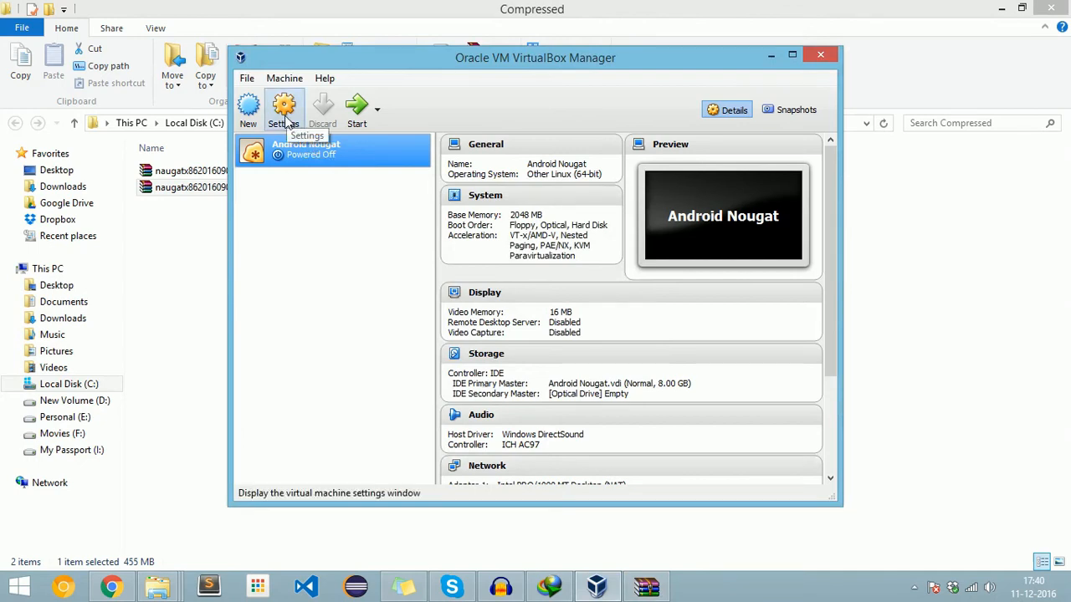
click(285, 110)
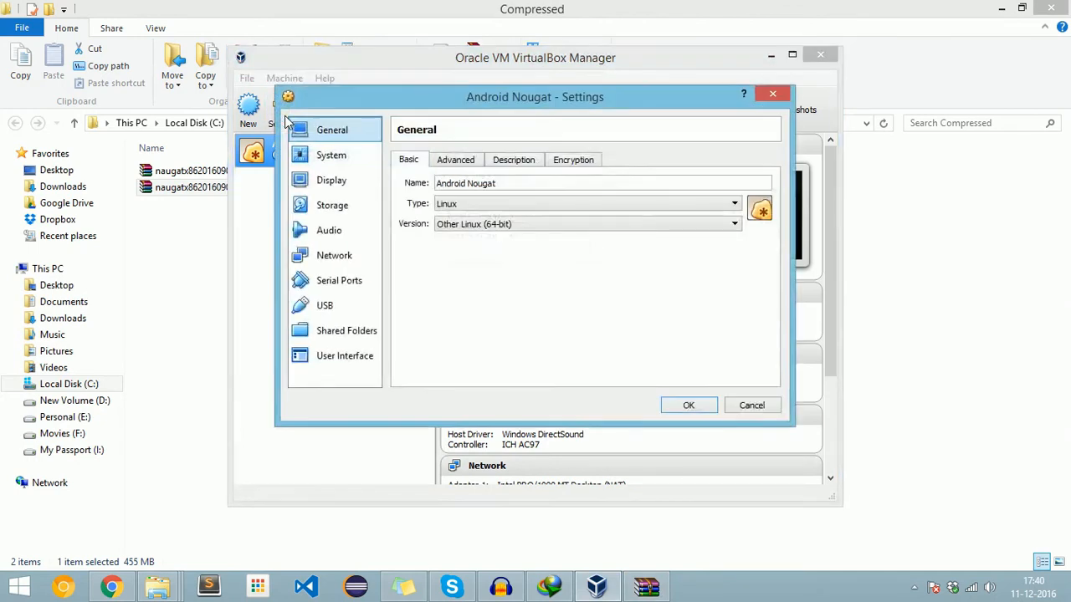
mouse_move(516, 176)
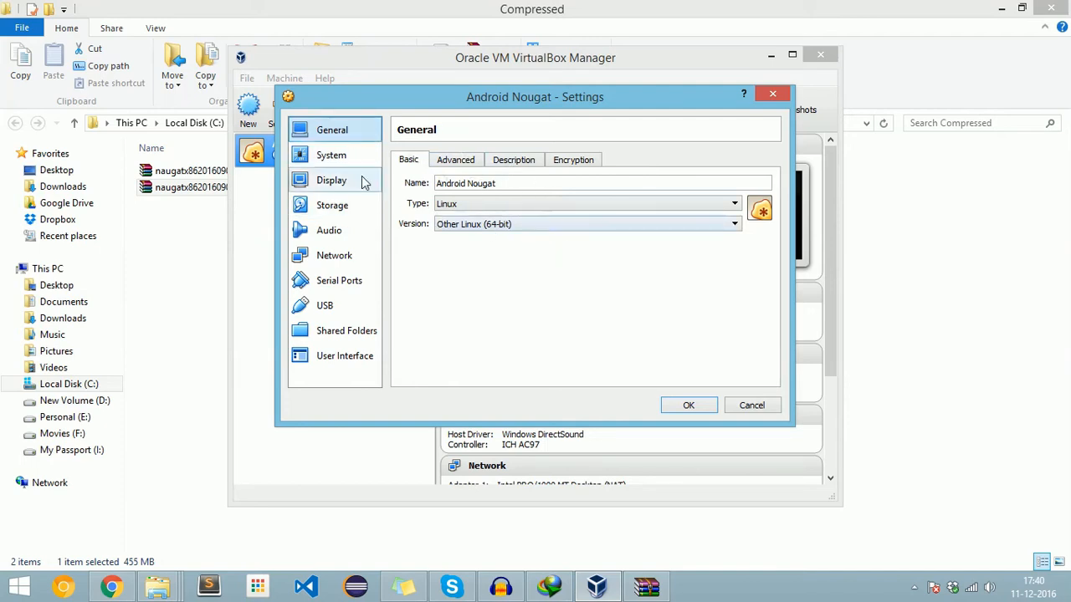
Remove the existing IDE controller from the machine's Storage settings
click(331, 154)
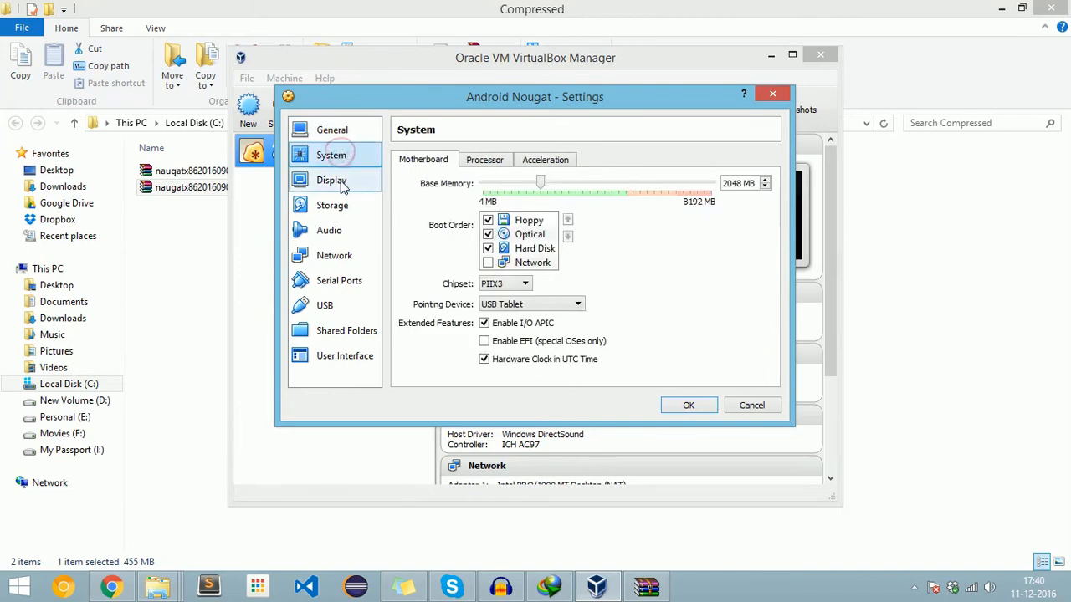
click(331, 204)
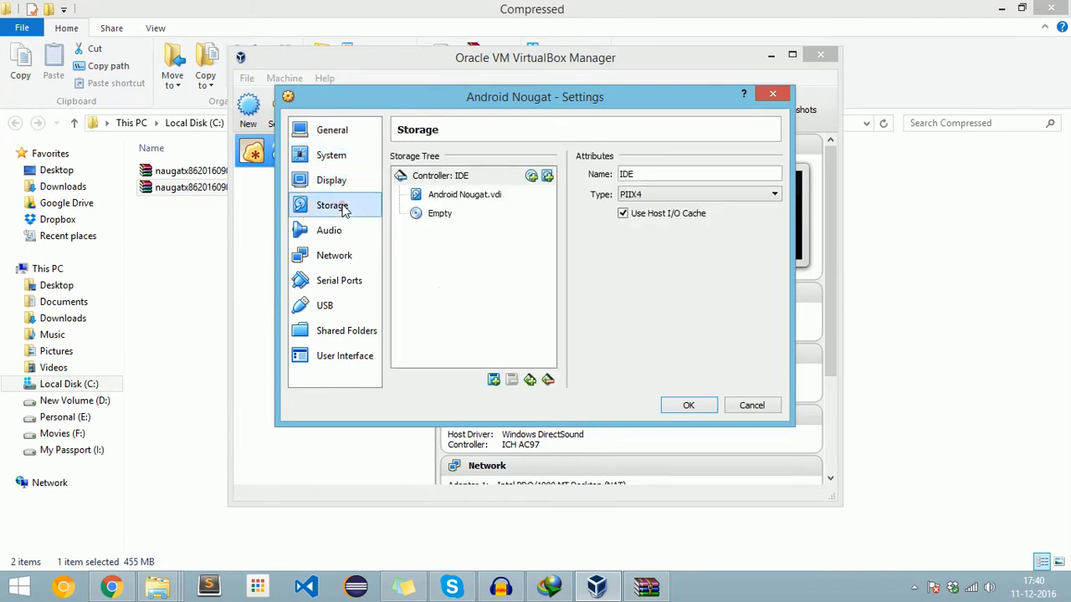
mouse_move(505, 186)
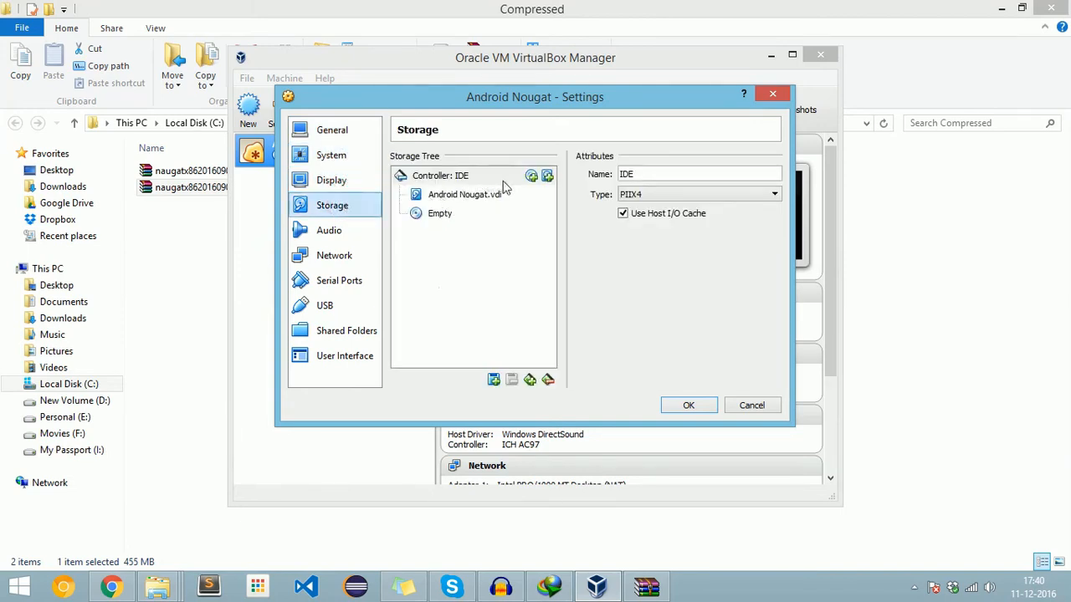
mouse_move(465, 190)
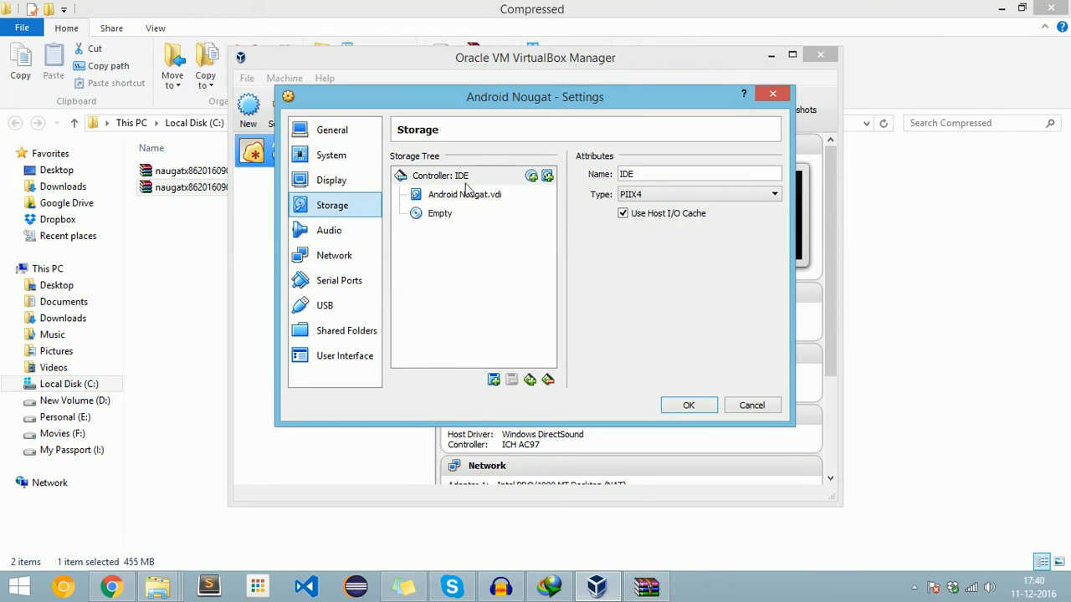
click(441, 175)
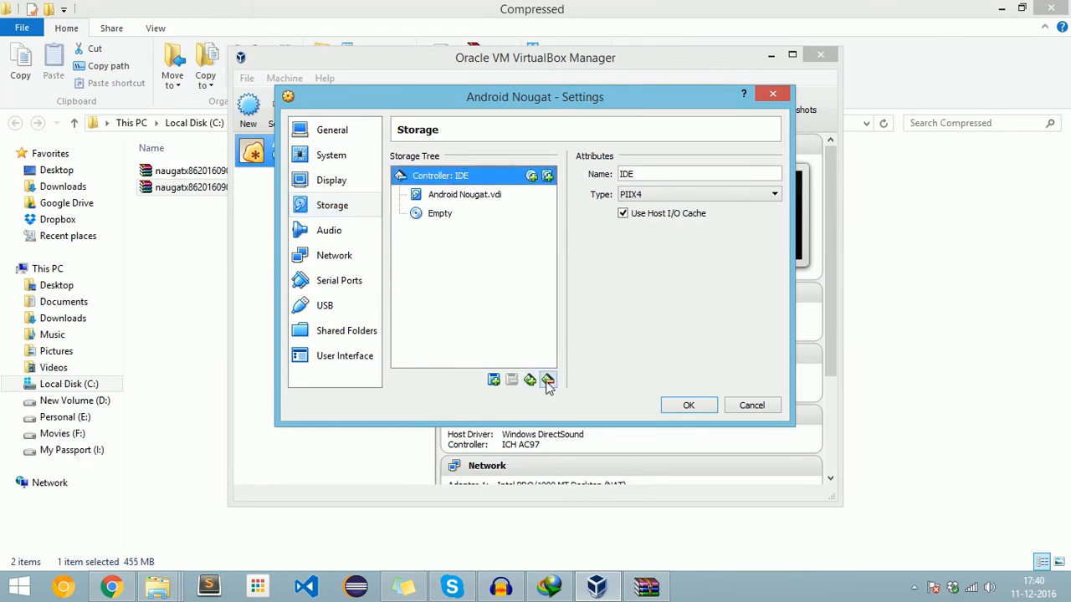
click(549, 379)
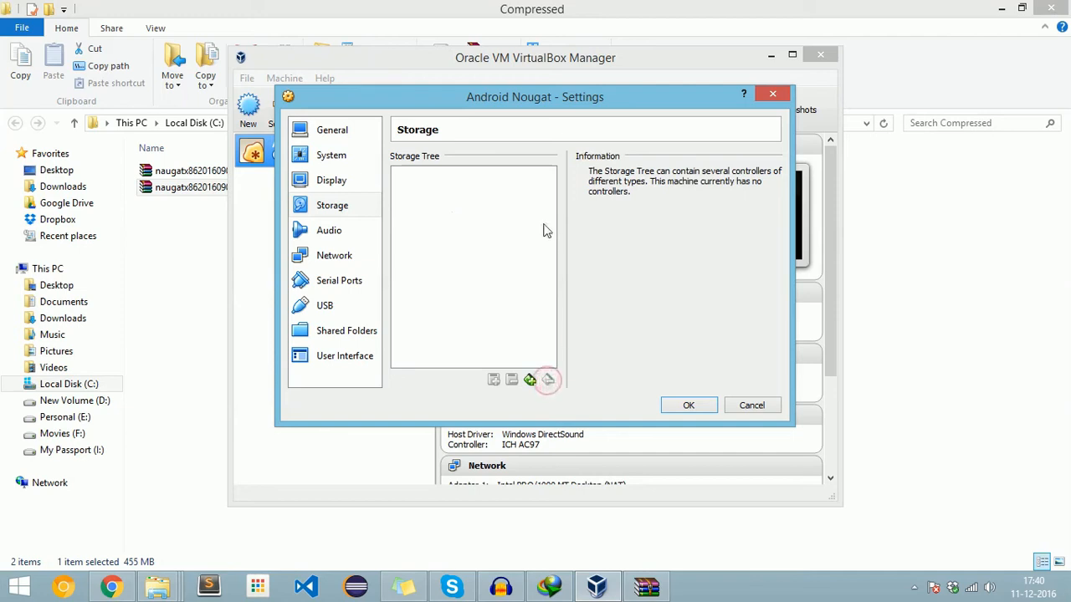
mouse_move(529, 378)
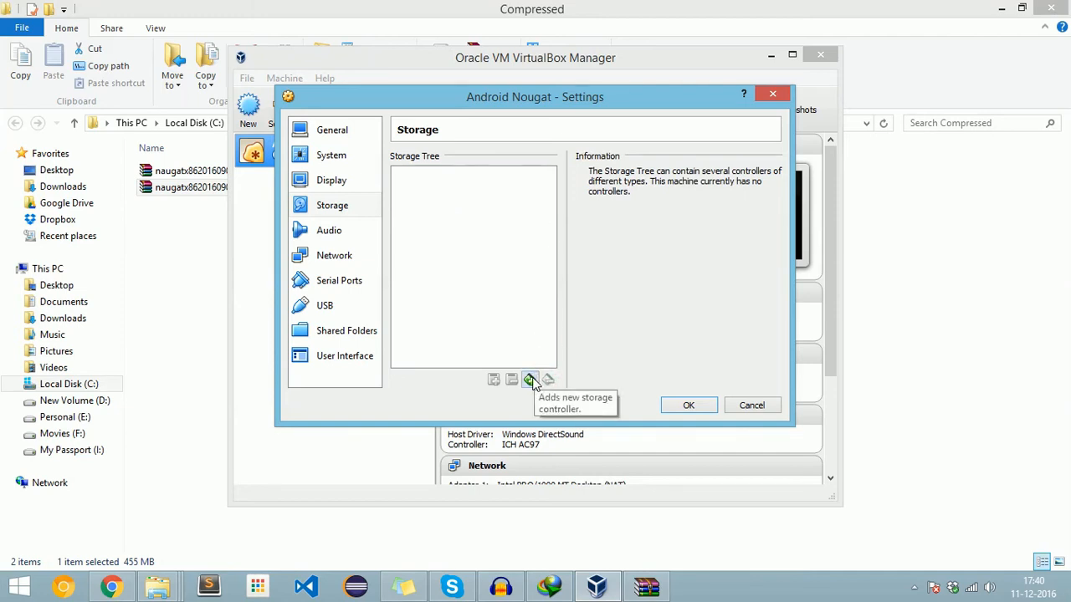
Add a new empty IDE controller and begin adding a hard disk to it
click(529, 378)
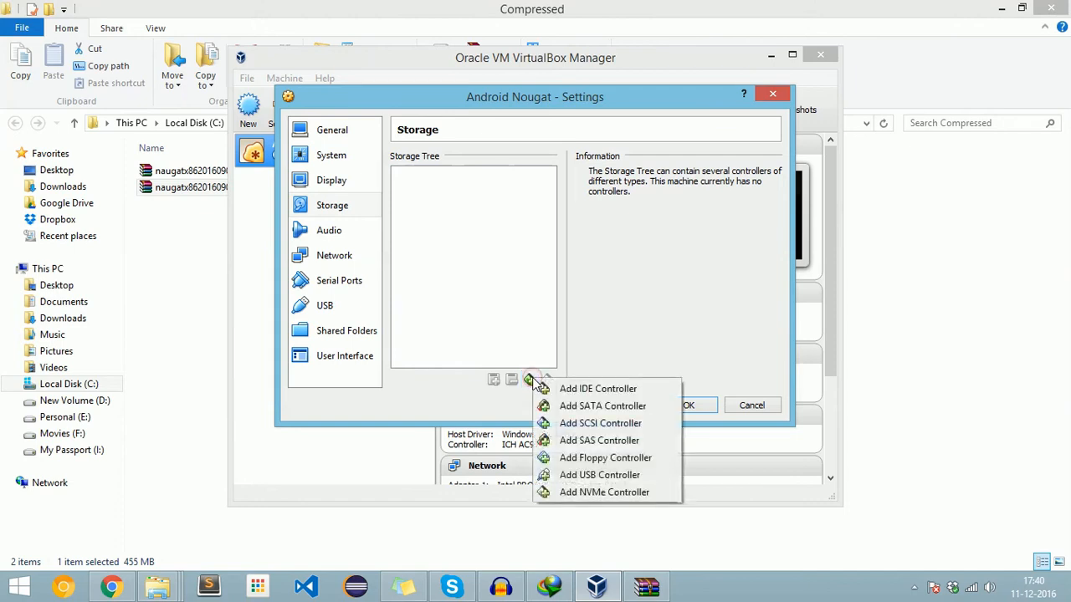
click(598, 388)
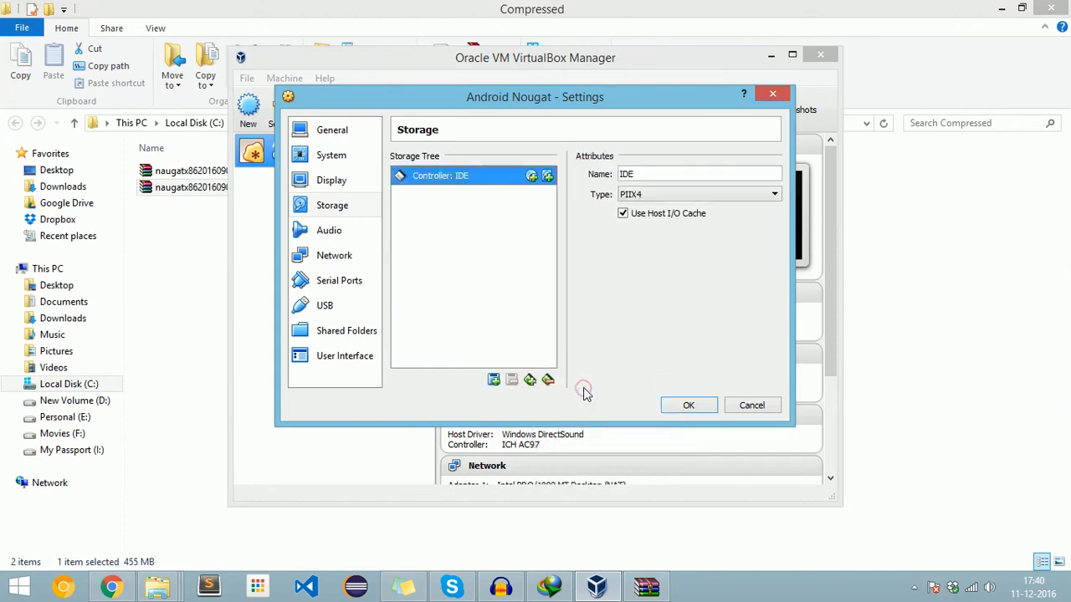
mouse_move(548, 175)
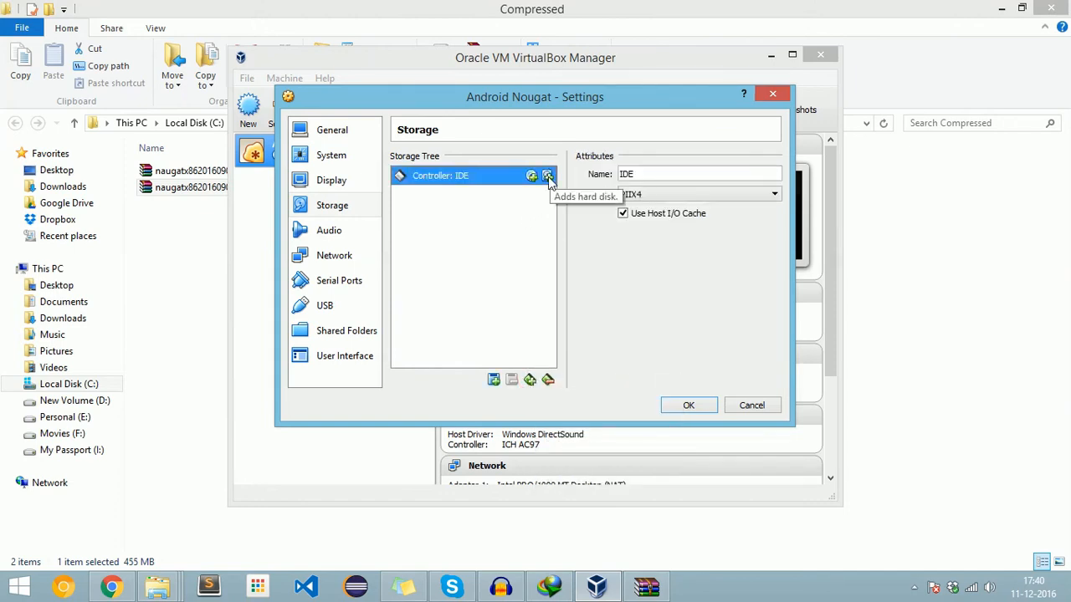
click(548, 175)
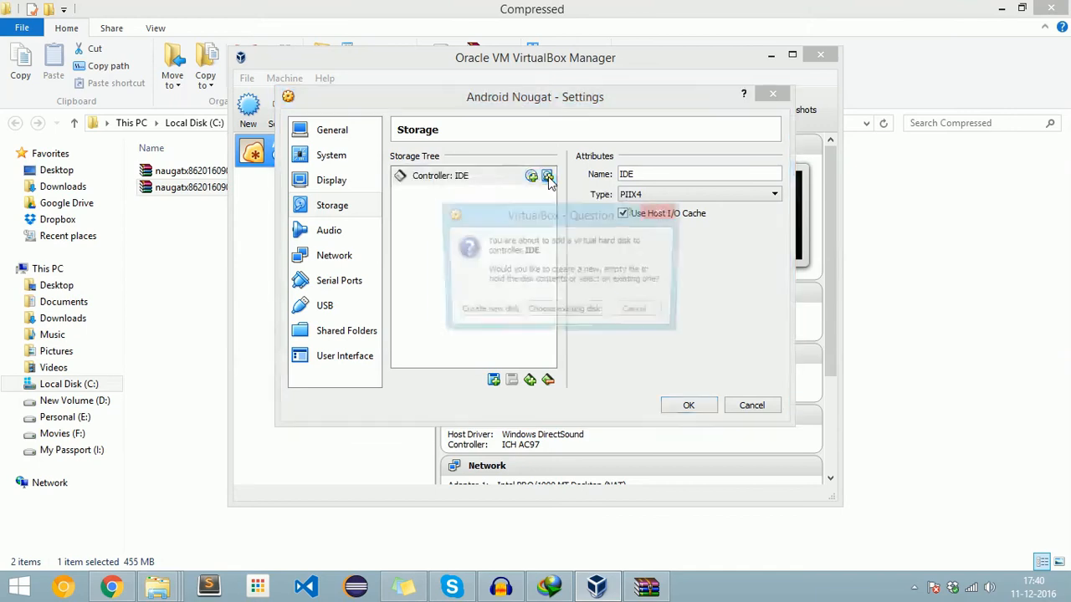
Choose an existing disk and browse from the VM folder out to the Local Disk (C:) drive
click(634, 308)
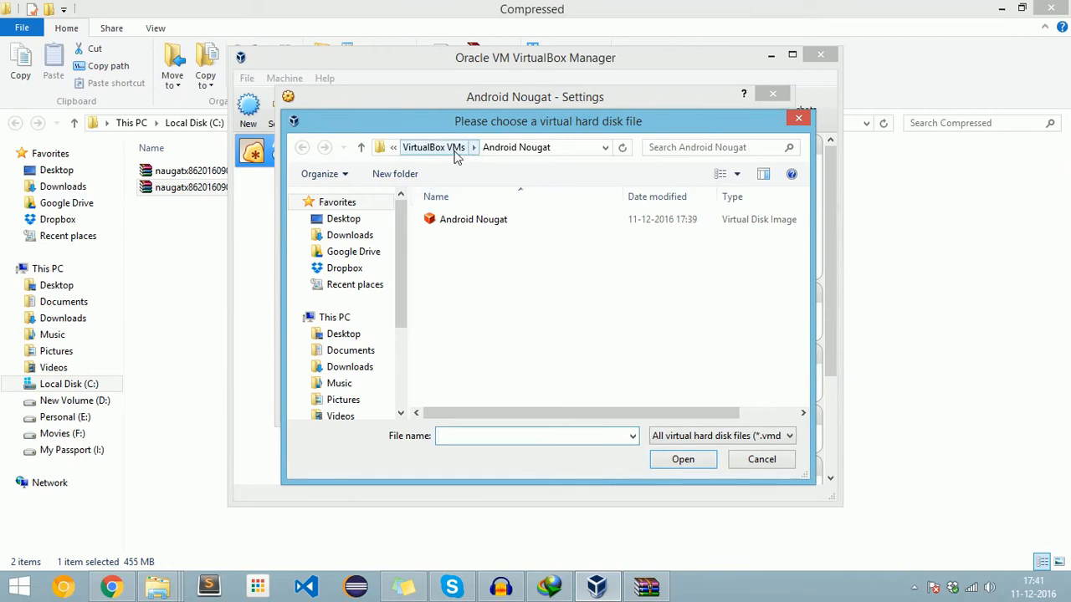
click(362, 147)
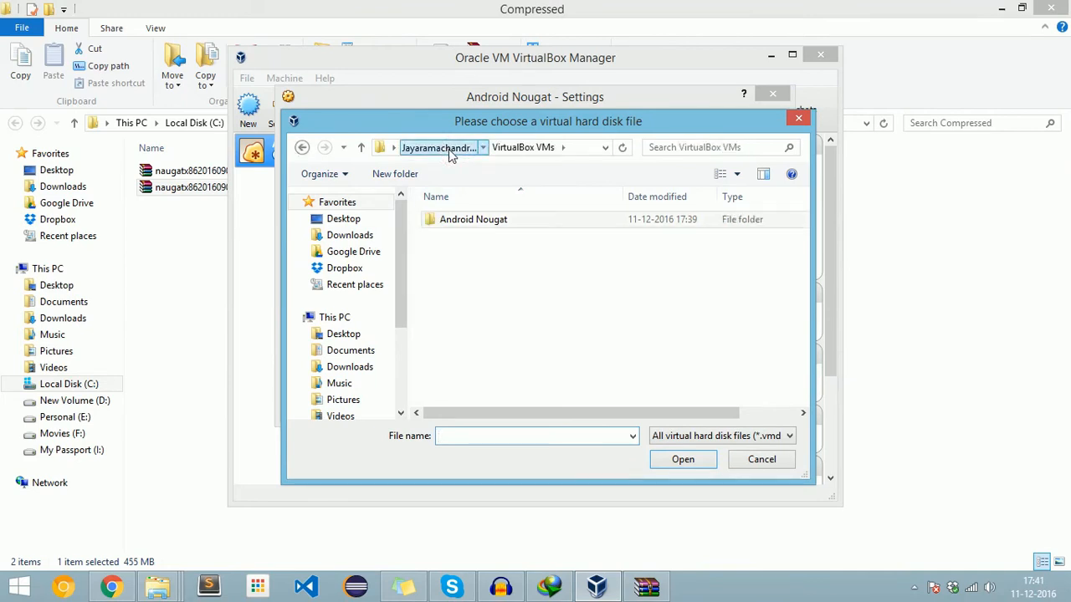
click(441, 147)
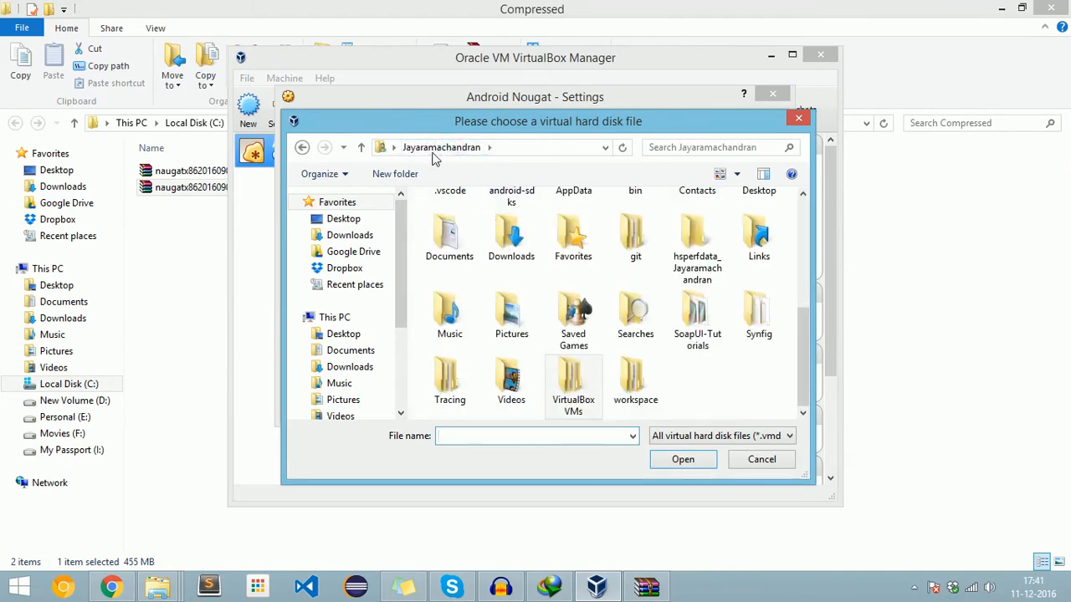
click(335, 316)
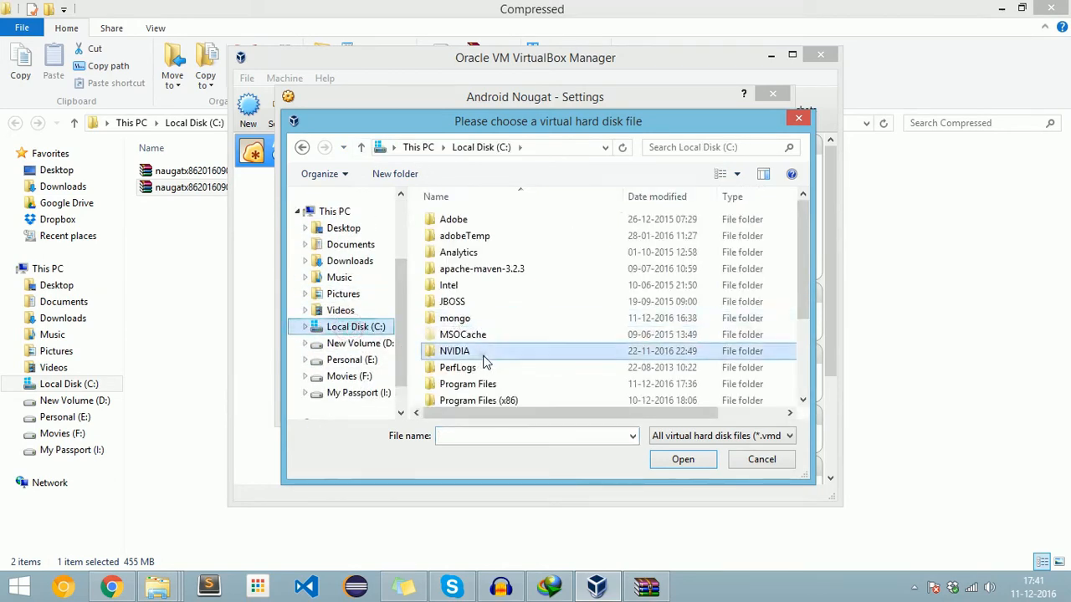
scroll(down, 3)
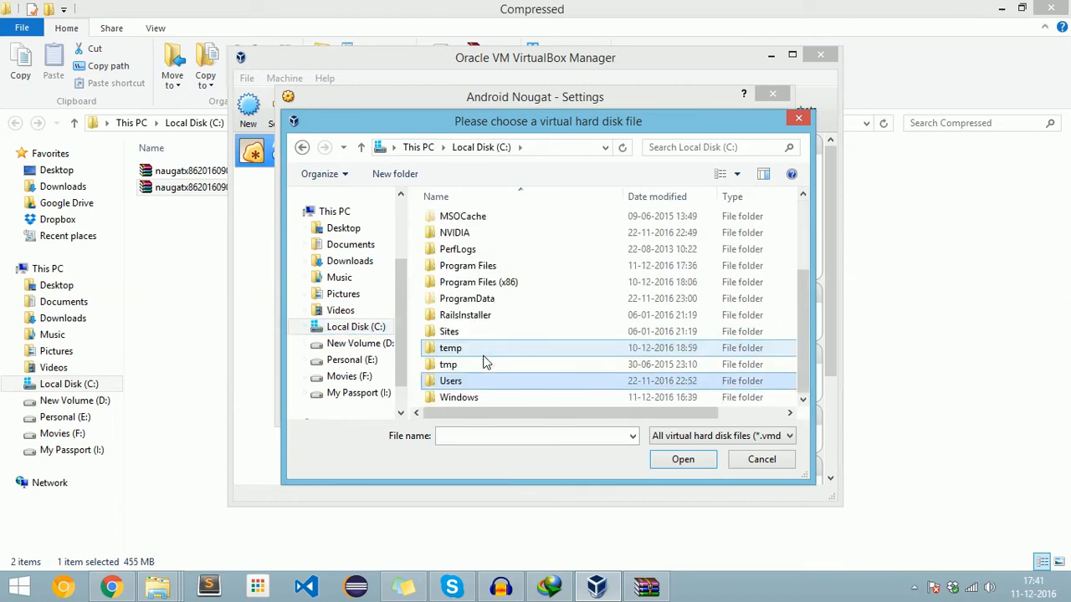
Navigate through Users and the home folder into the folder holding Android Nougat.vdi
double_click(450, 382)
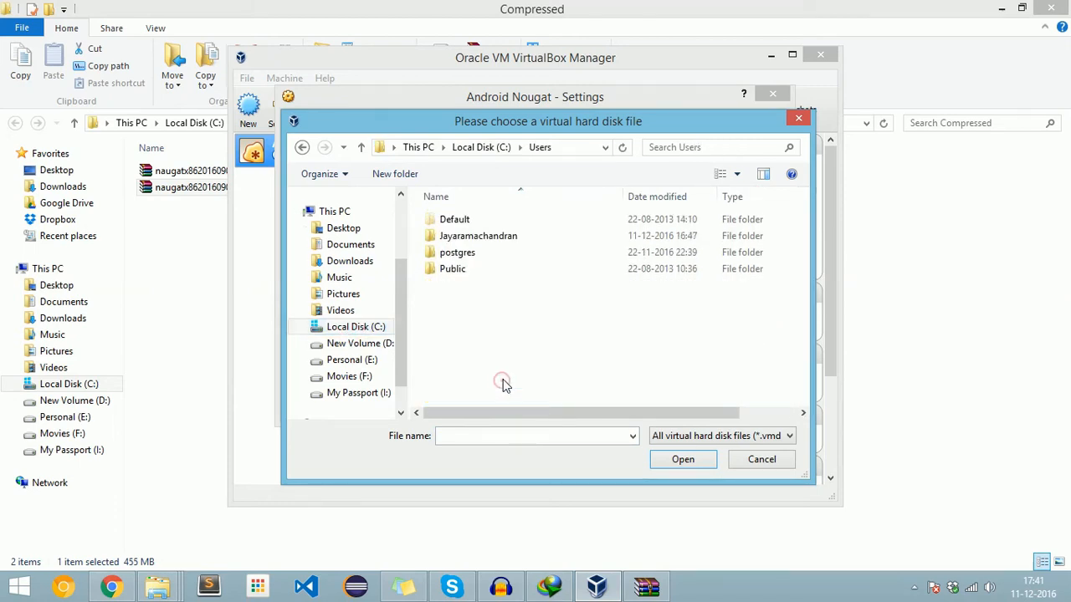
click(479, 234)
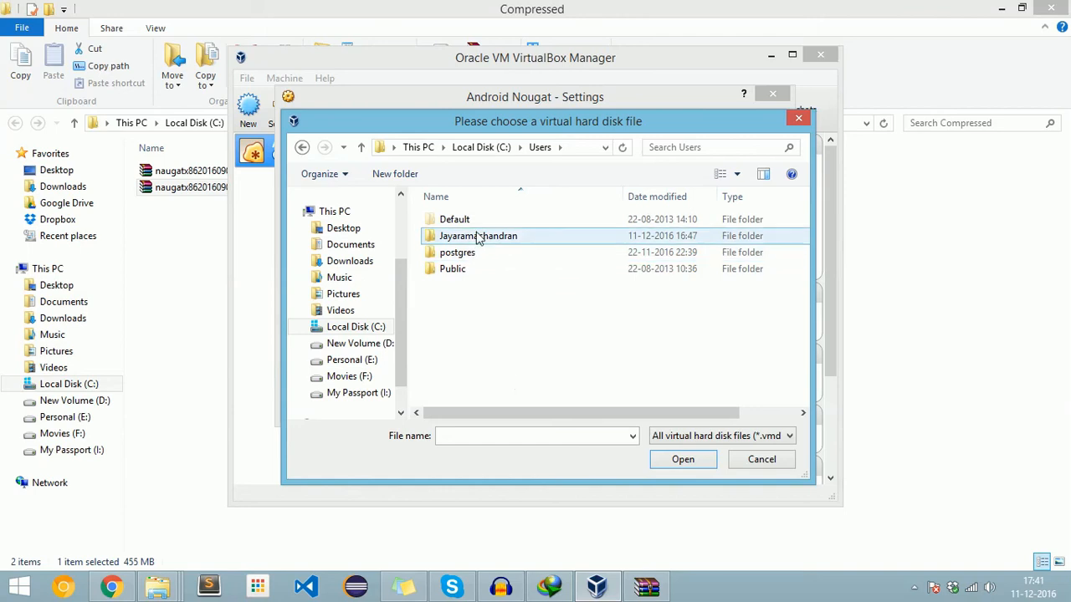
double_click(479, 234)
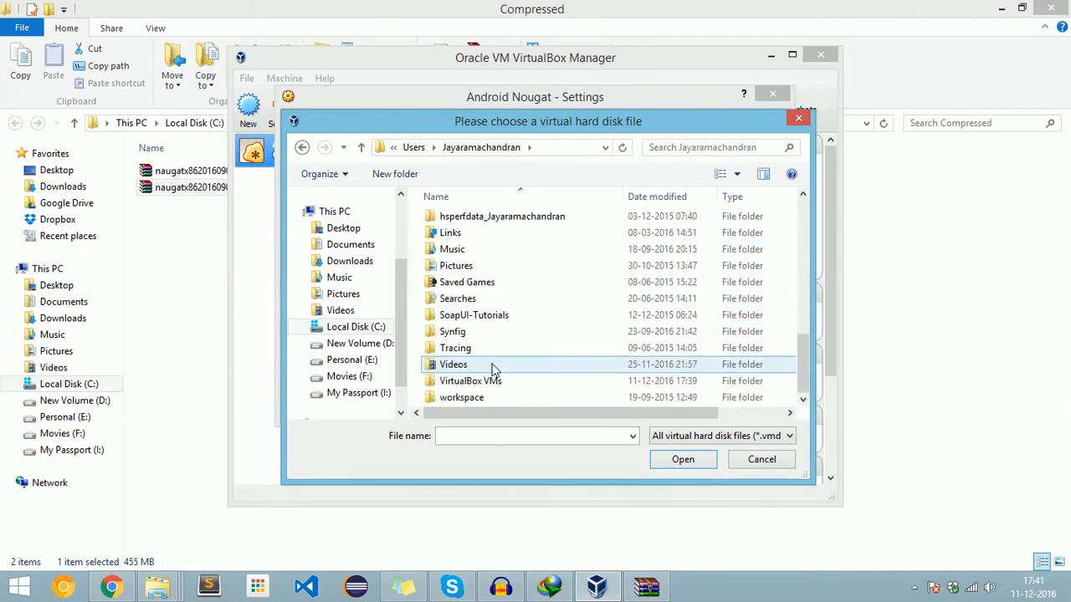
double_click(470, 381)
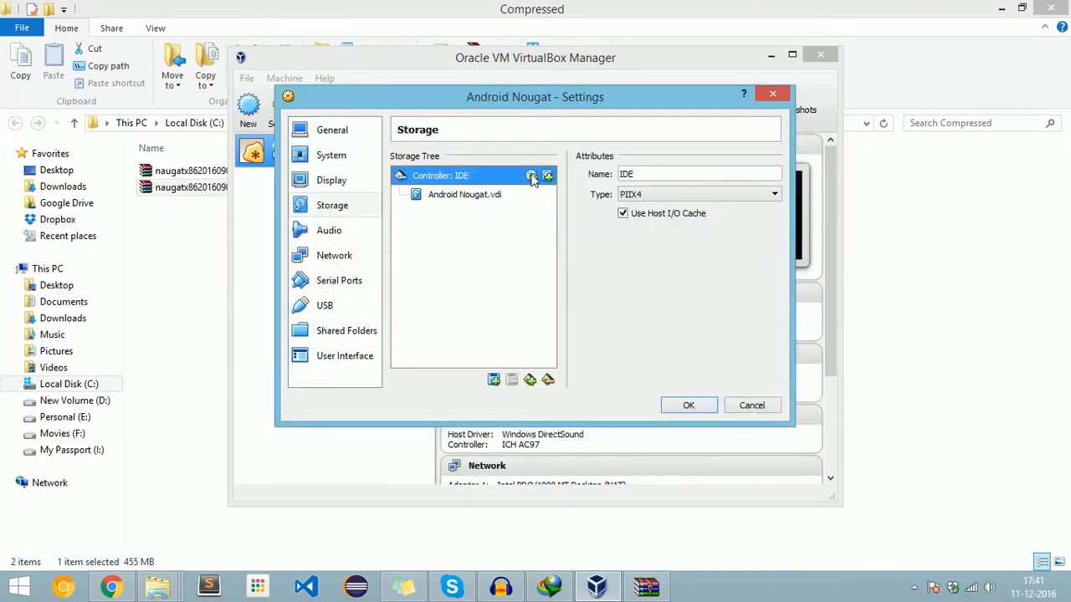
mouse_move(532, 175)
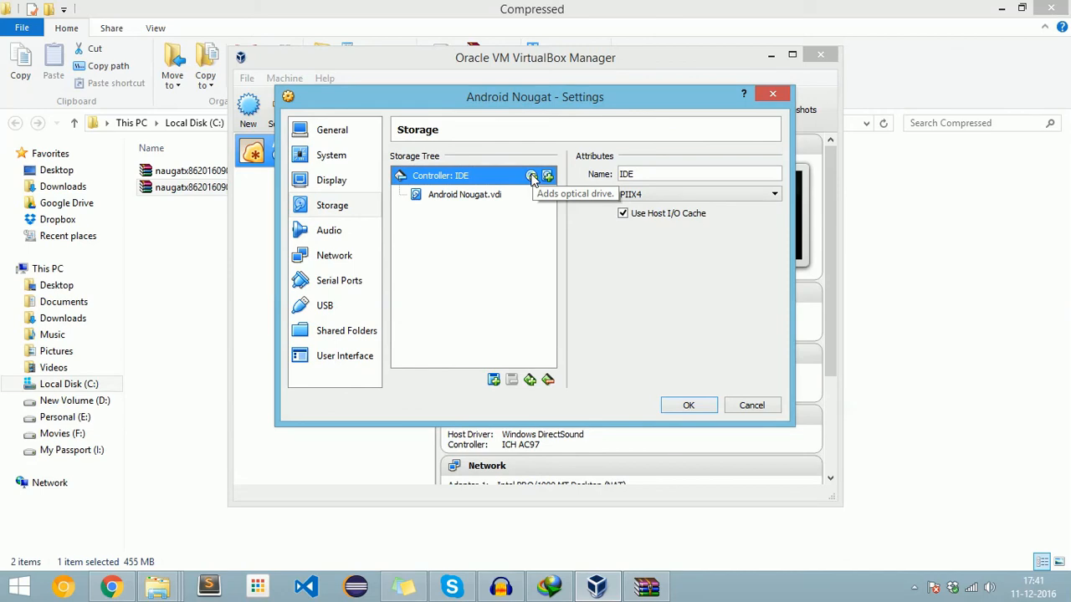
Add an empty optical drive and place it on IDE Secondary Master
click(532, 176)
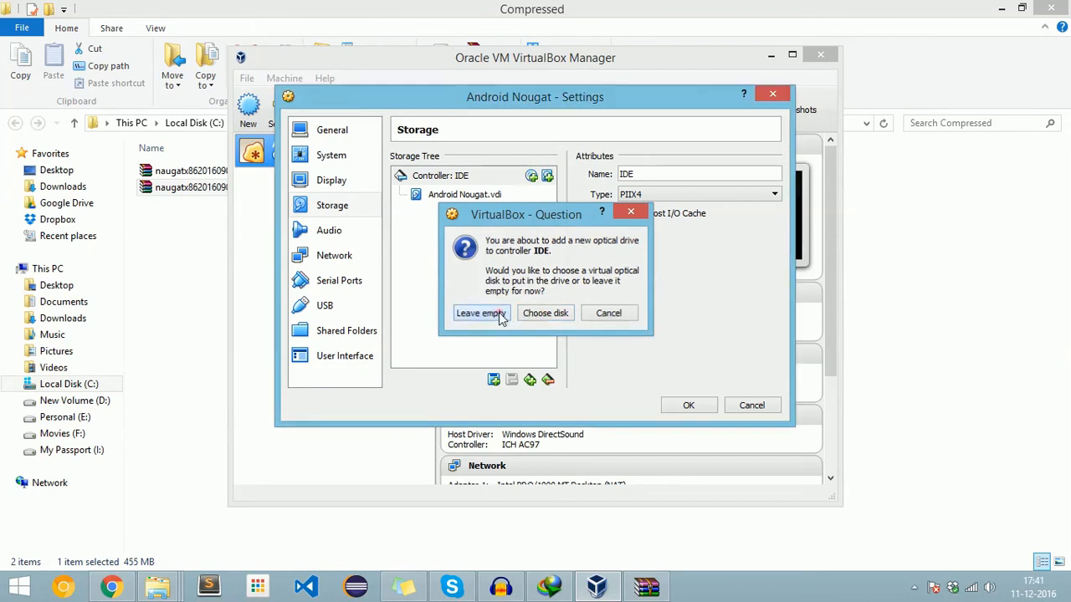
click(478, 313)
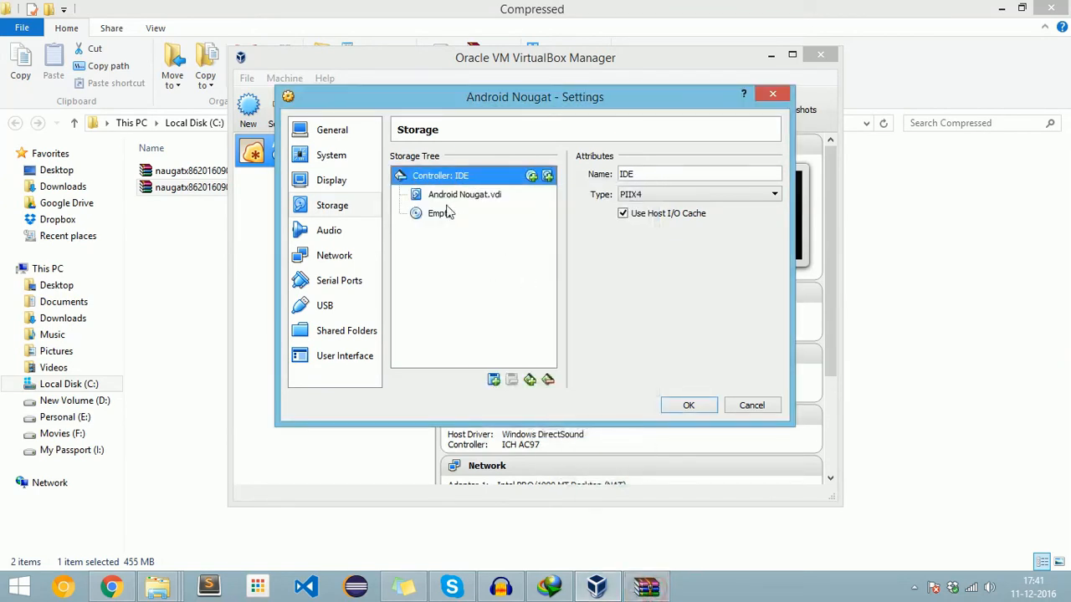
click(439, 212)
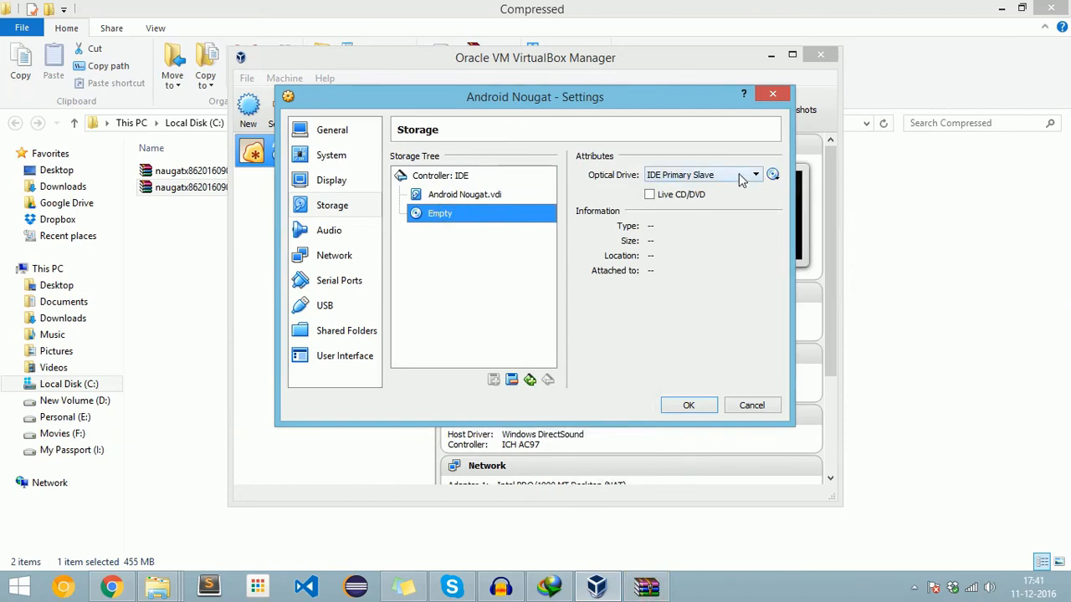
click(753, 175)
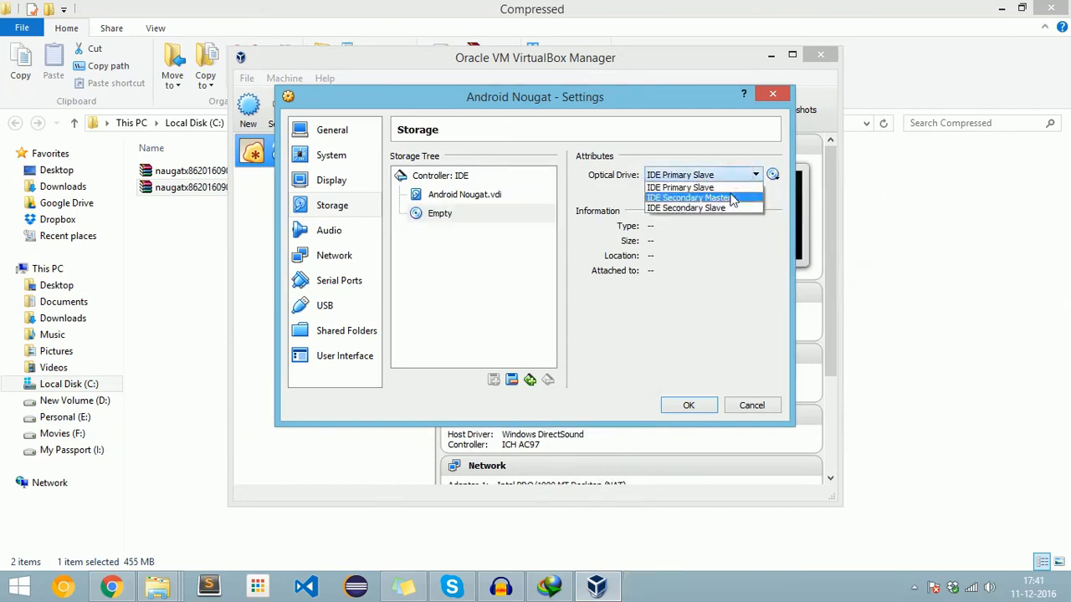
mouse_move(734, 201)
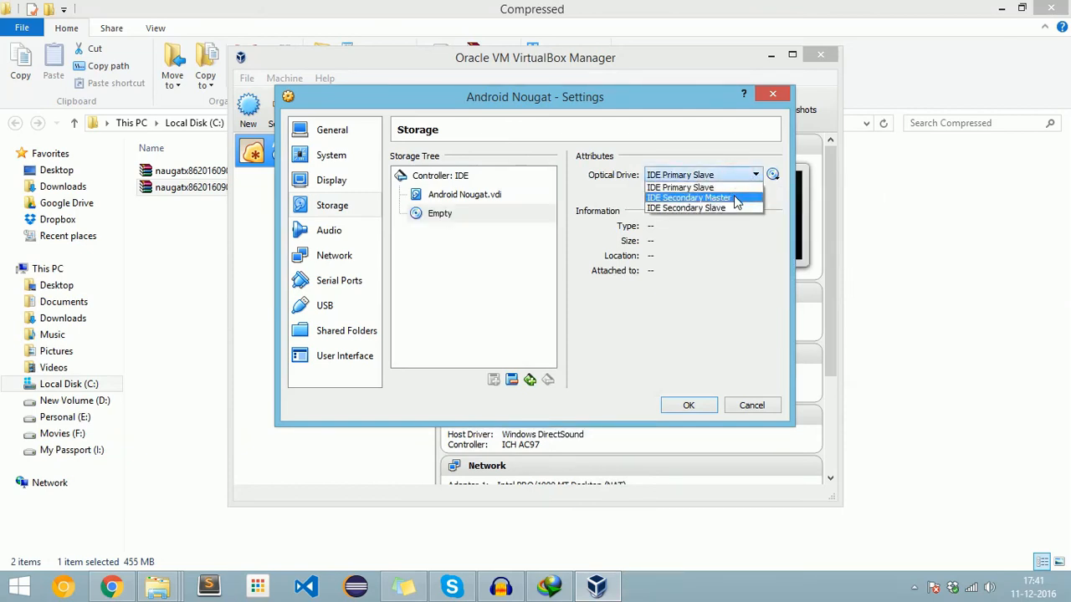
click(689, 198)
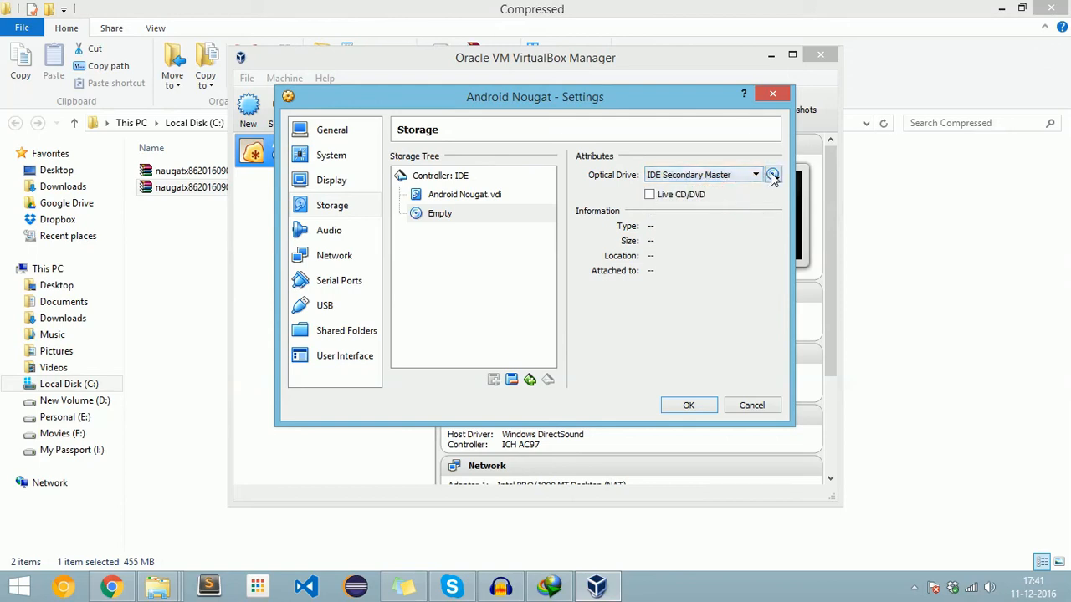
Load the naugatx8620160902.iso into the drive and save the settings with OK
click(773, 176)
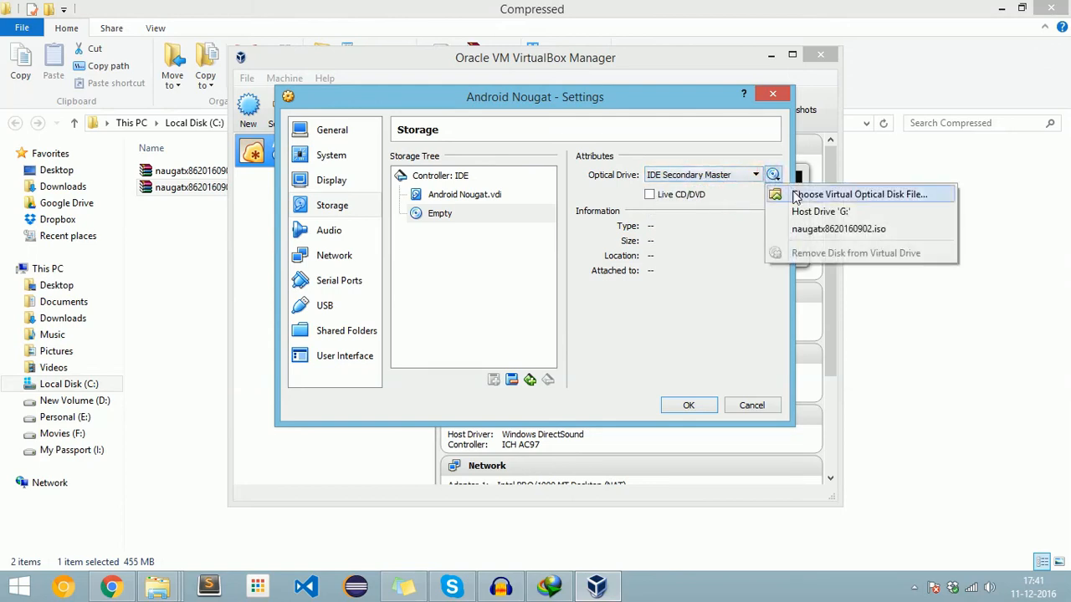
click(856, 194)
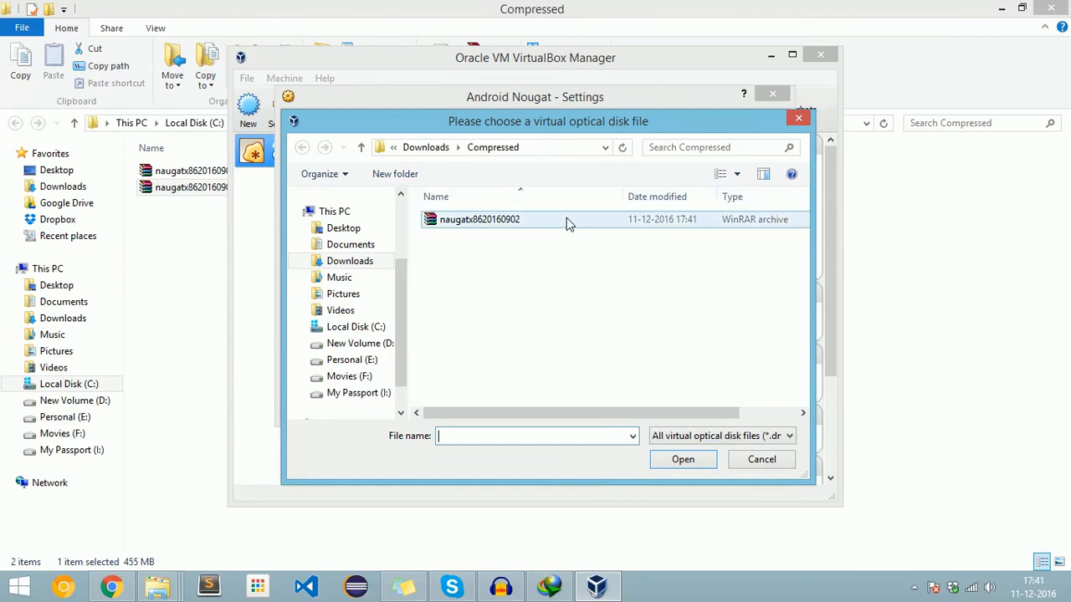
mouse_move(628, 228)
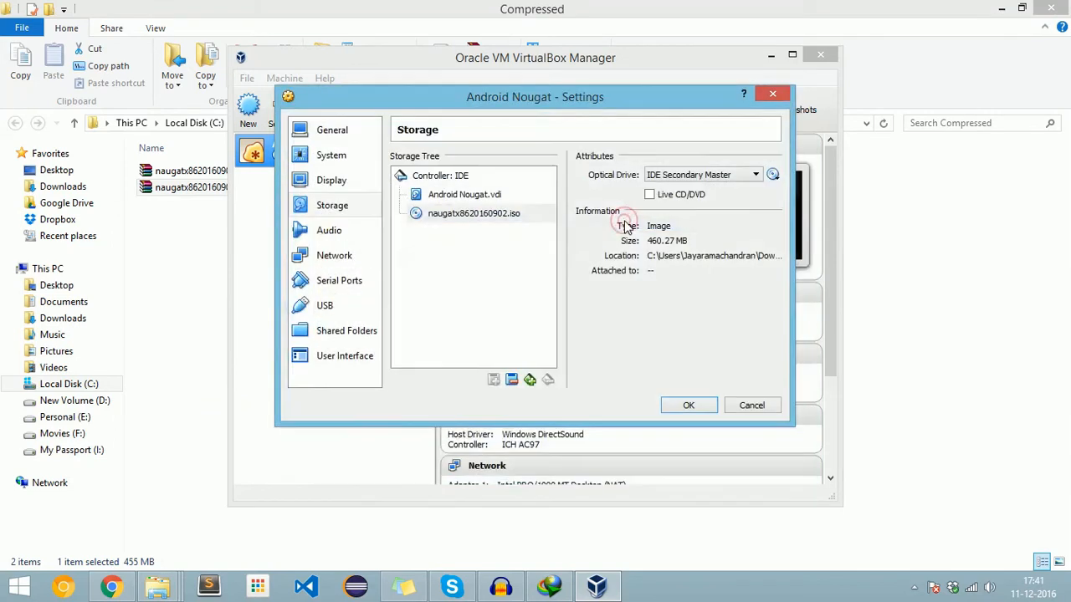
mouse_move(666, 367)
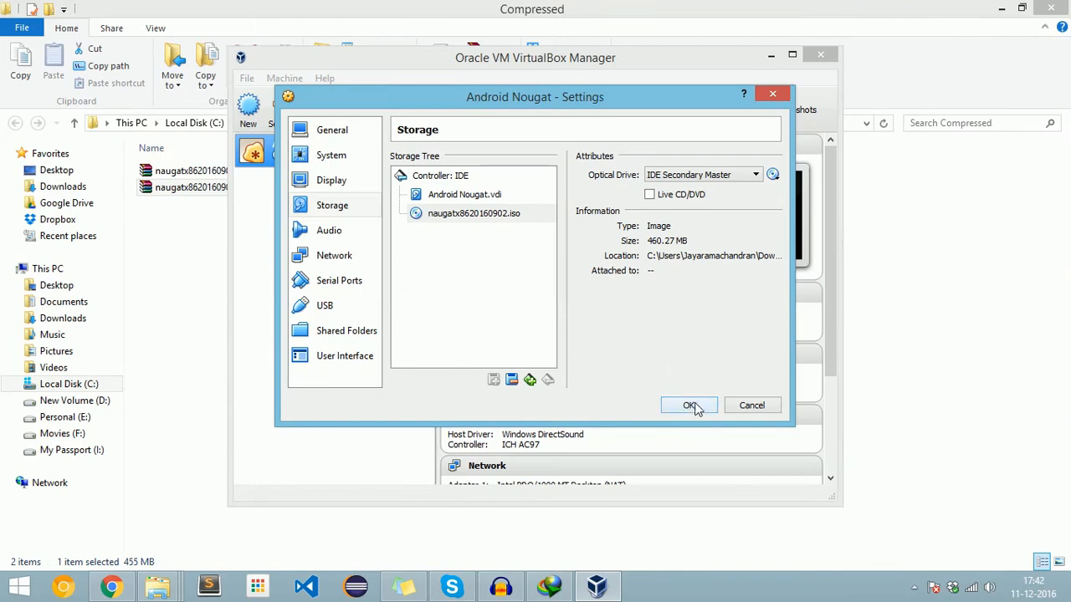
click(689, 405)
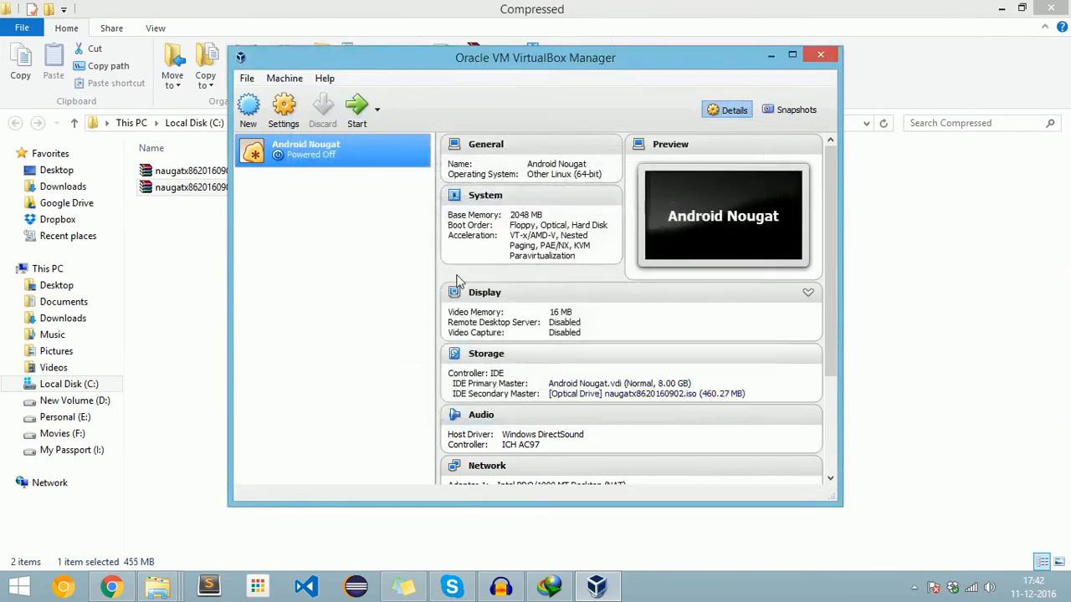
mouse_move(358, 108)
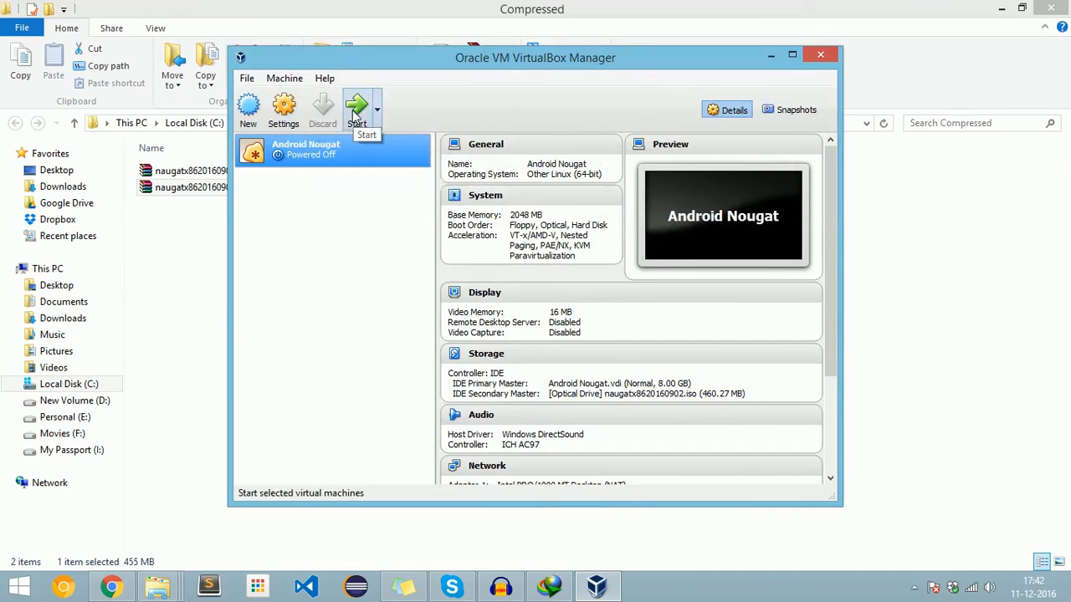
Start the Android Nougat machine so it boots the Android-x86 installation CD menu
click(357, 108)
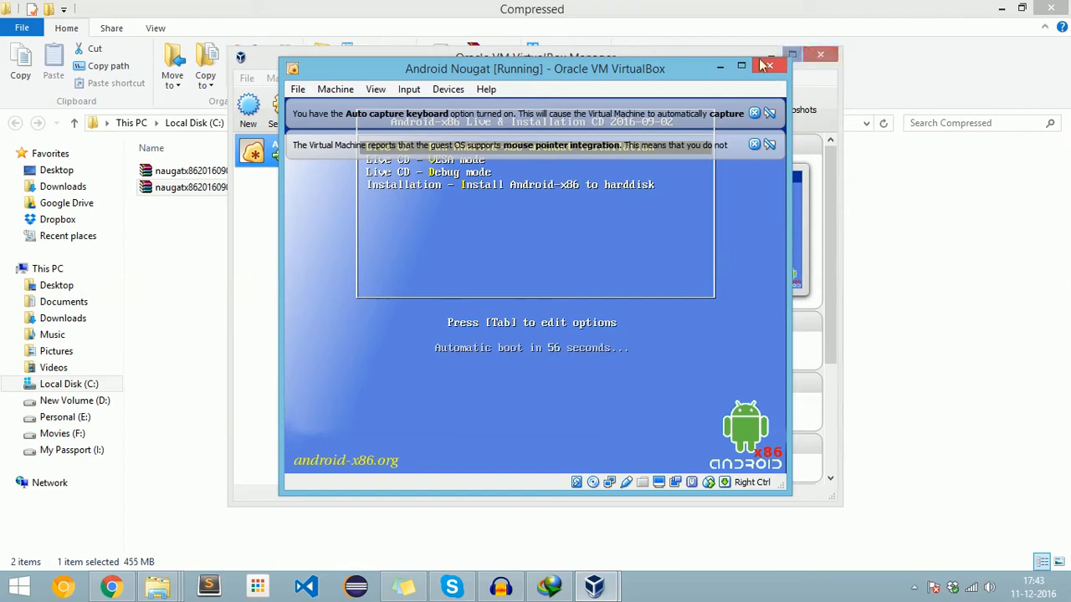
Maximize the VM window and launch 'Install Android-x86 to harddisk' from the boot menu
click(740, 67)
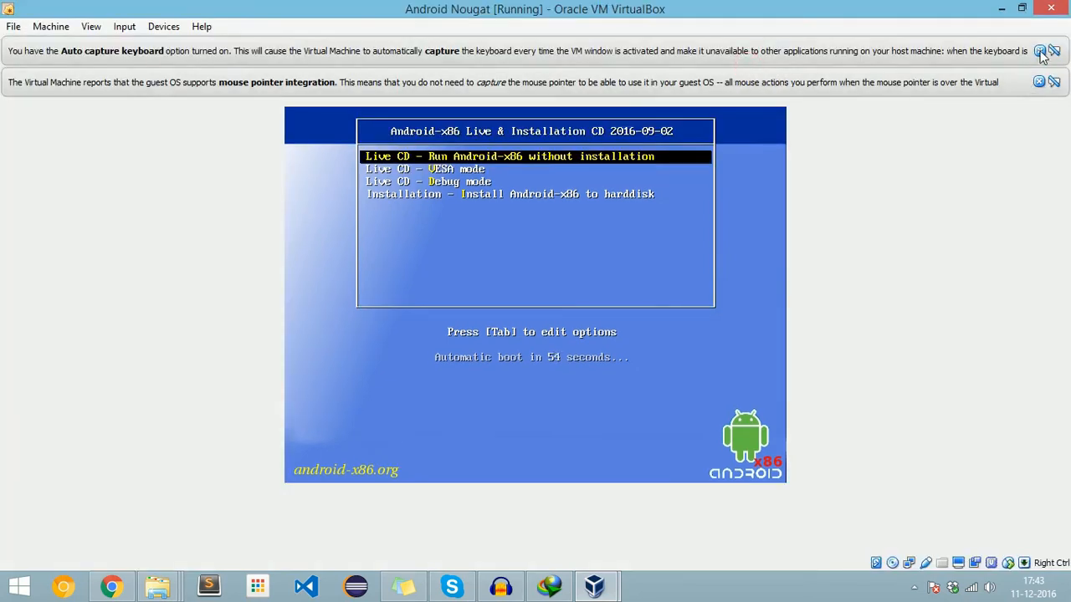
click(1054, 50)
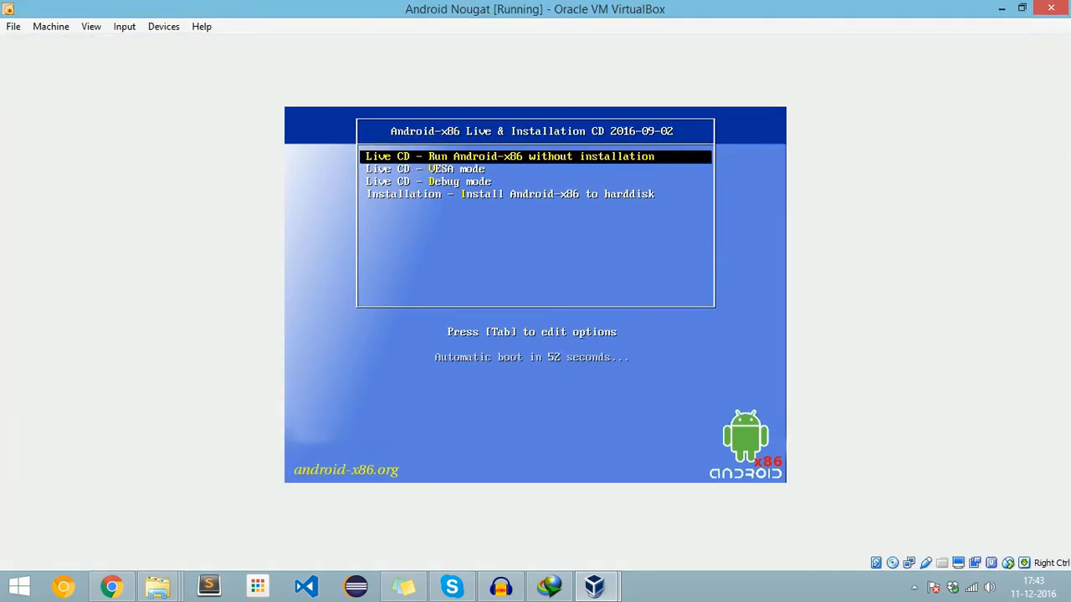
mouse_move(910, 147)
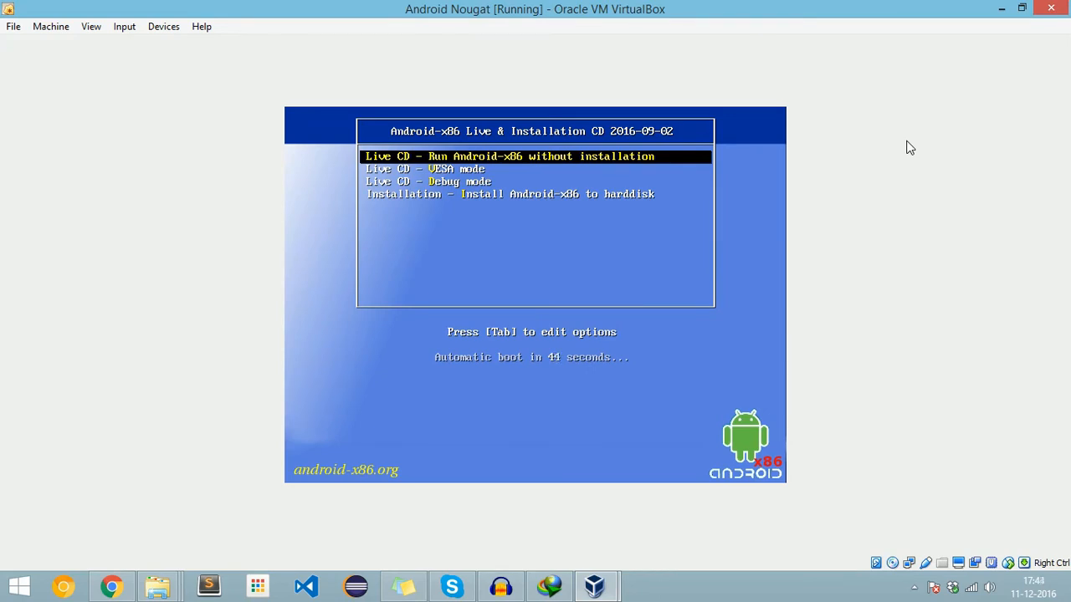
key(Down)
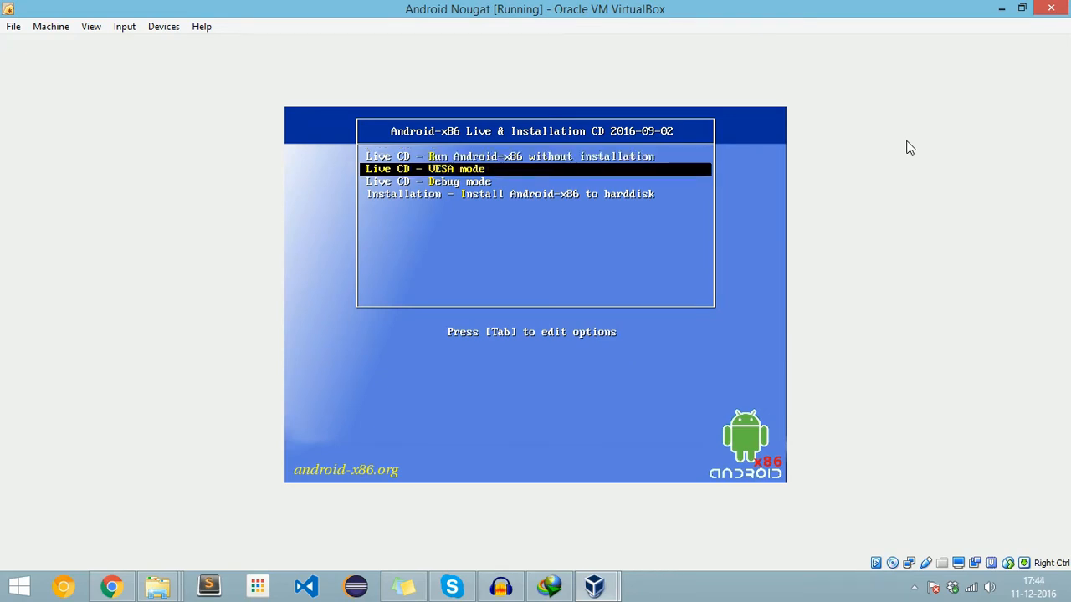
key(Down)
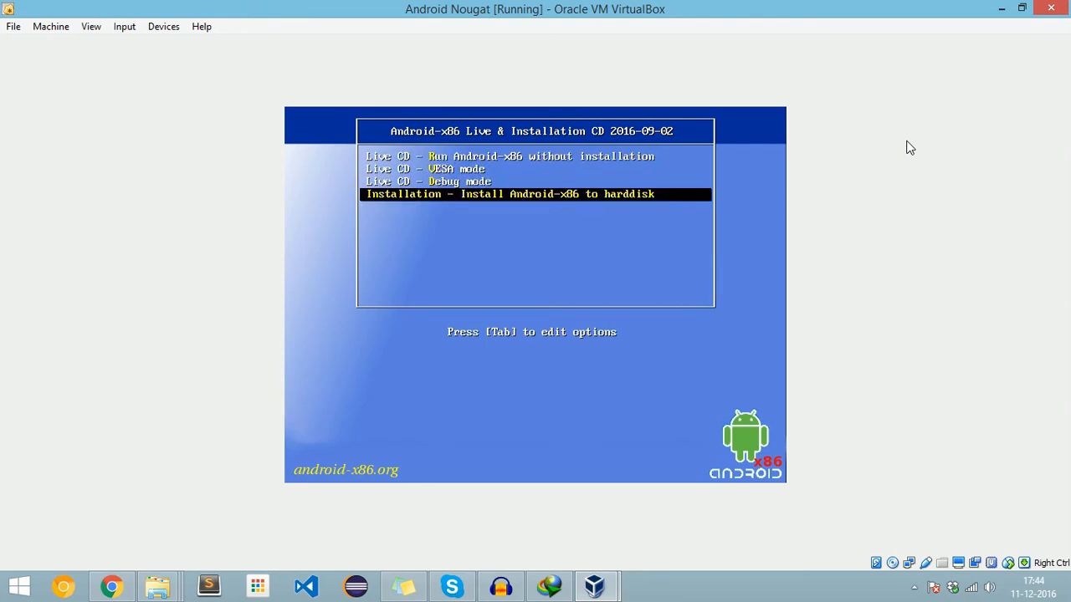
key(Return)
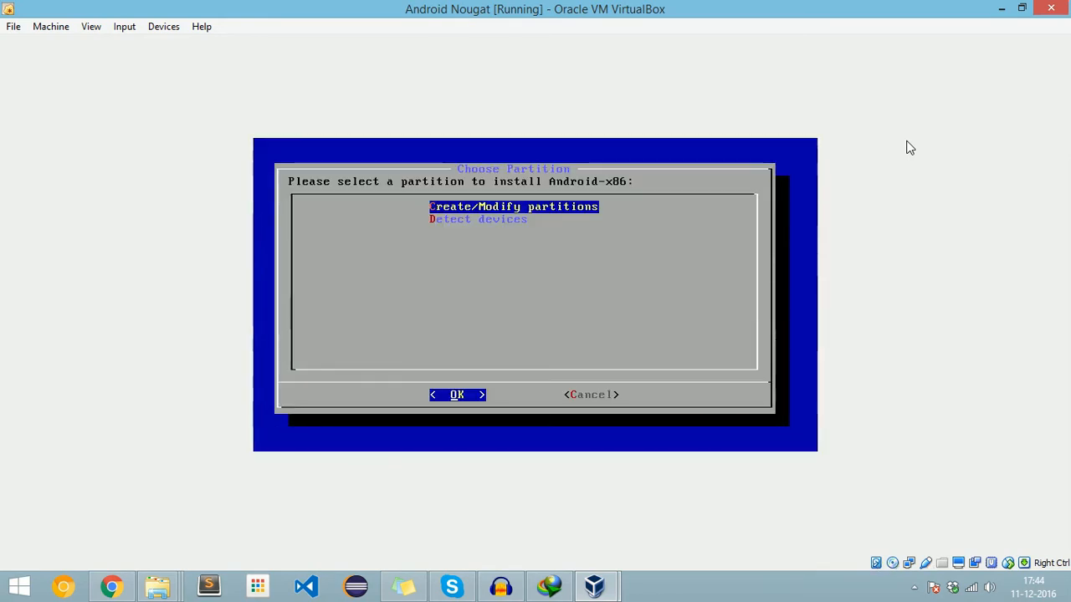
Enter cfdisk without GPT and create a new primary partition using the full disk size
click(457, 395)
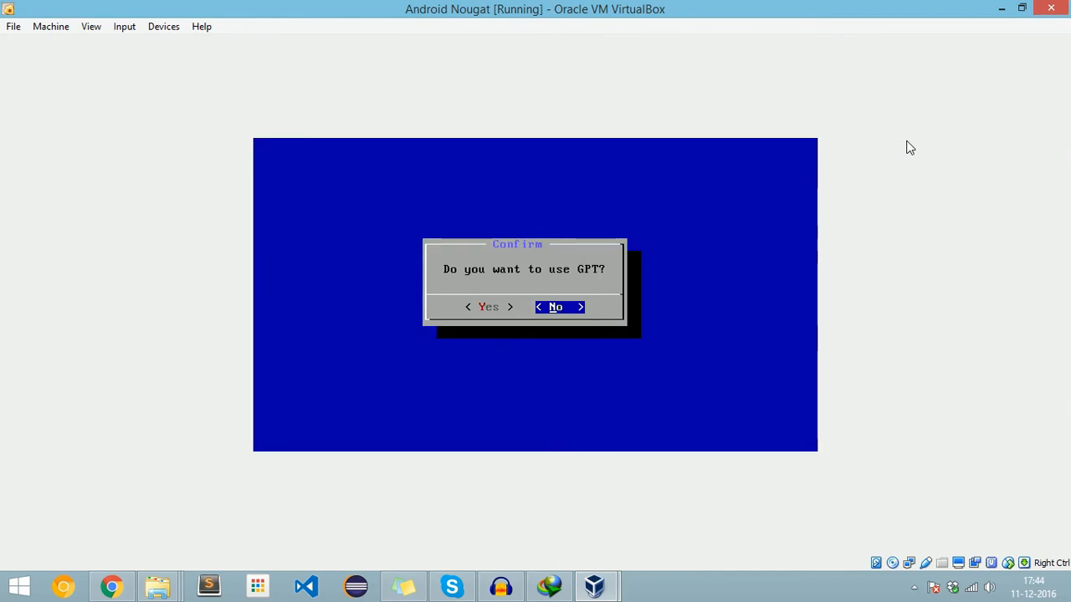
click(555, 308)
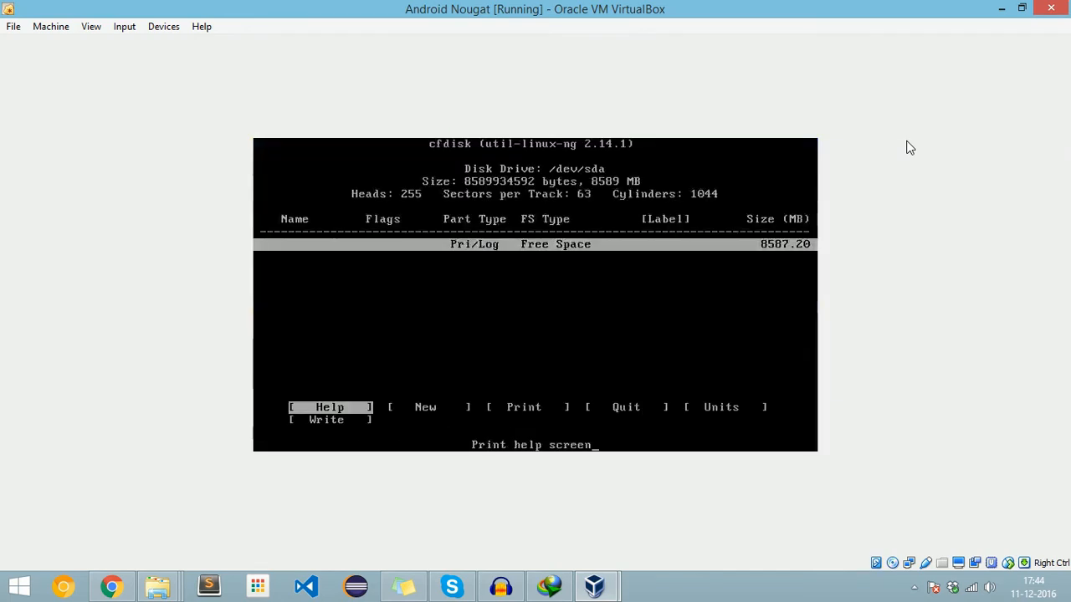
key(Right)
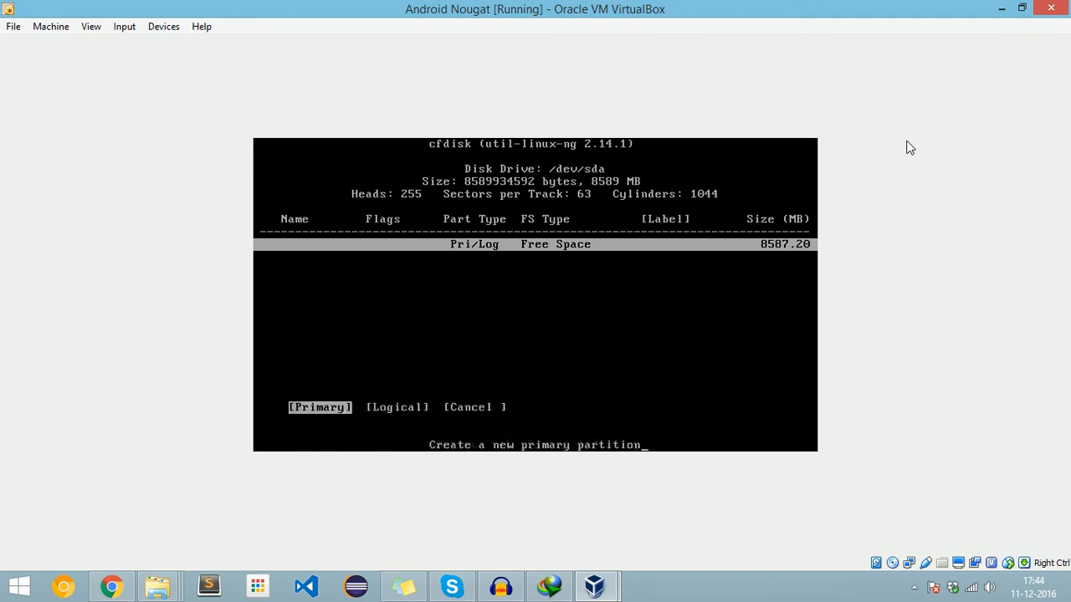
key(Return)
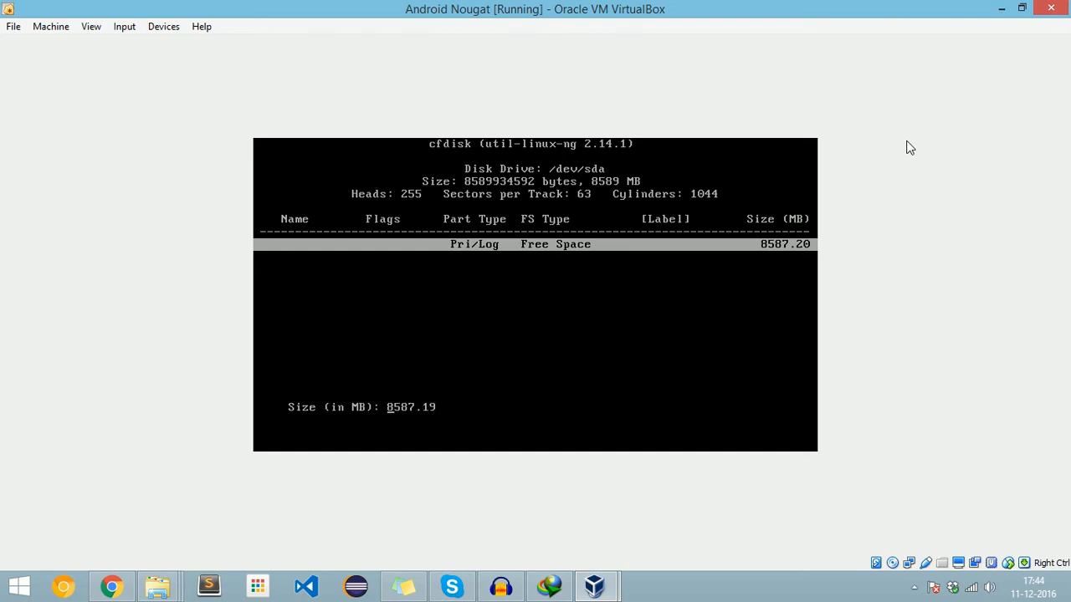
key(Return)
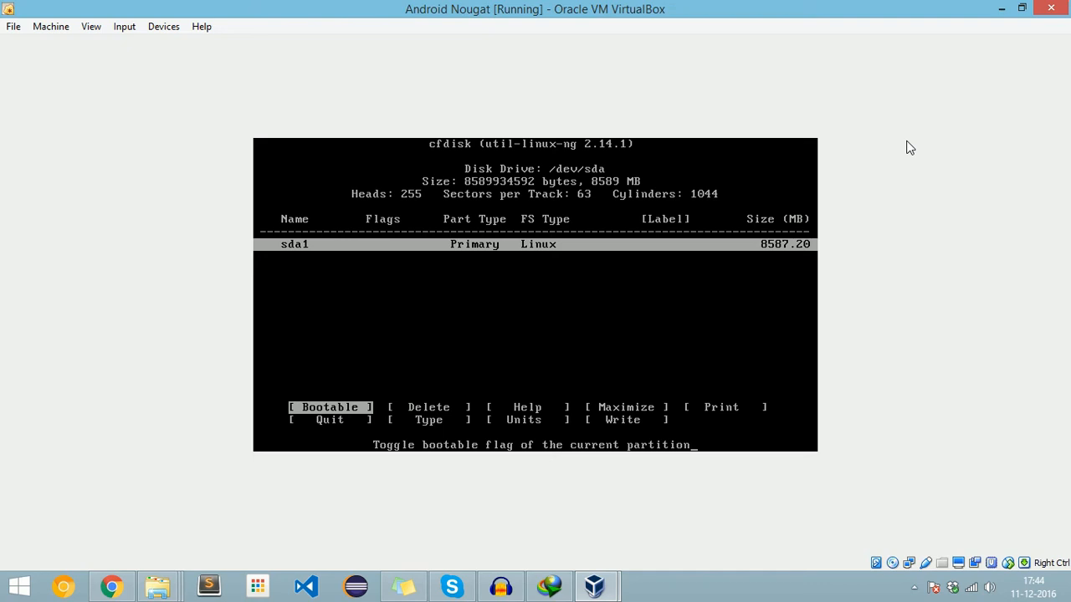
Mark the partition bootable, write the table answering 'yes', and quit cfdisk
key(Return)
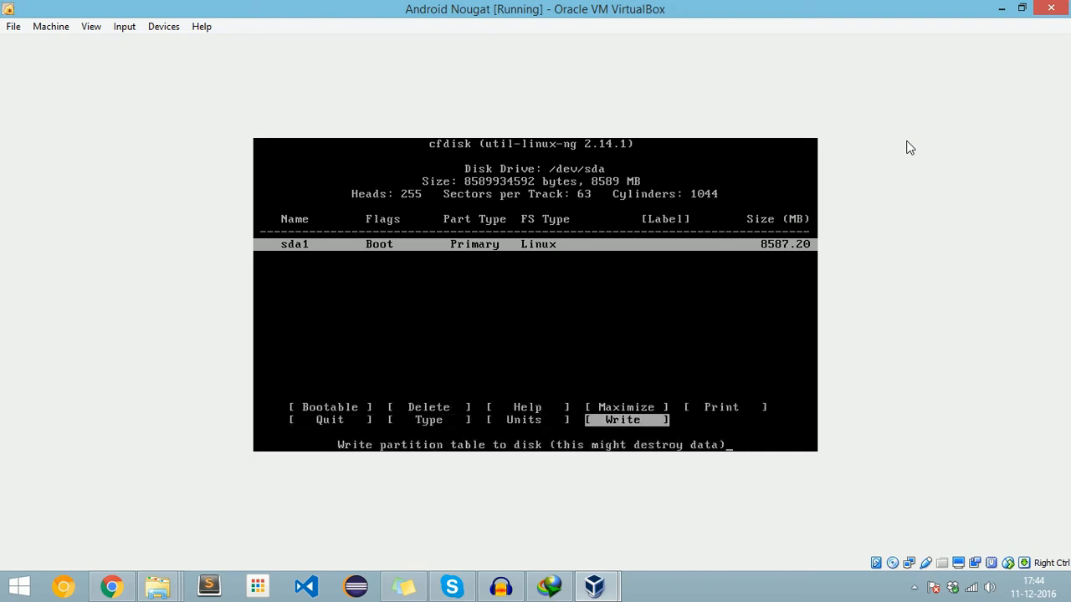
key(Return)
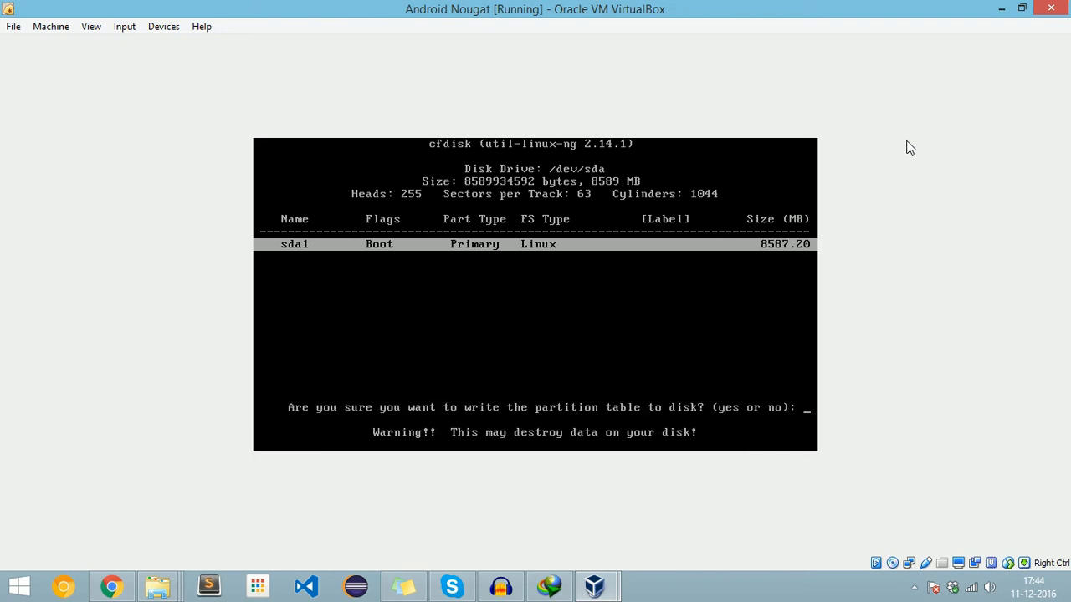
text(ye)
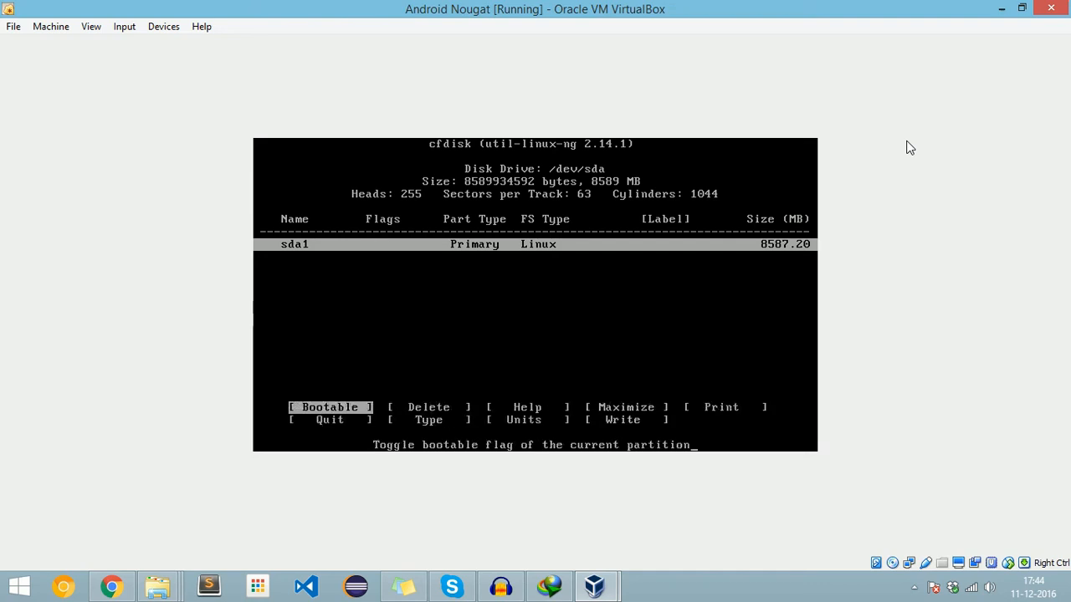
key(Right)
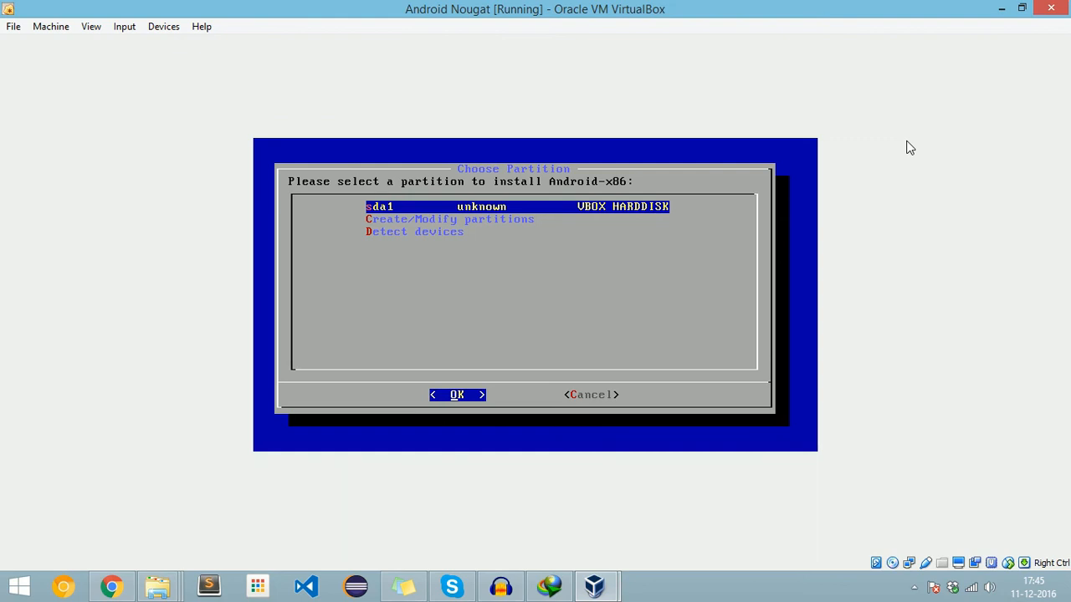
Install to sda1 formatted as ext4, confirm formatting, and skip the GRUB boot loader
click(456, 394)
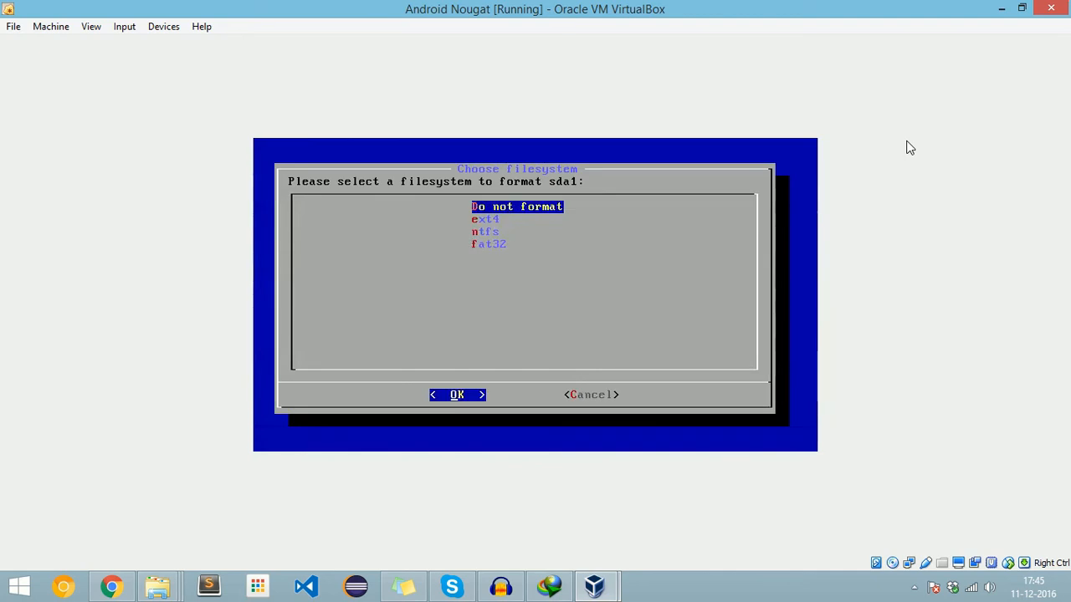
key(Down)
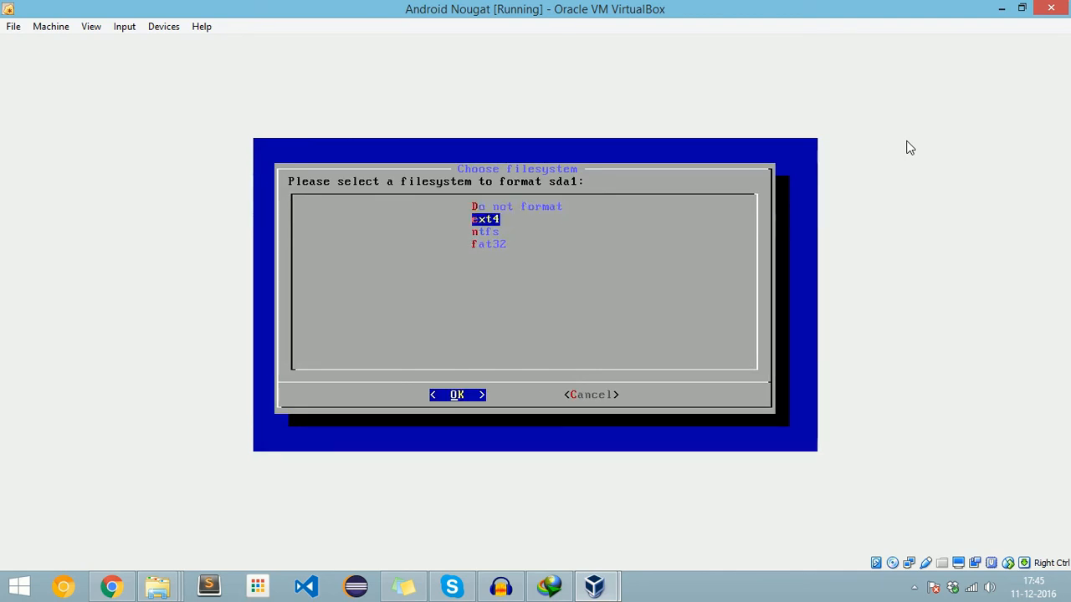
click(459, 394)
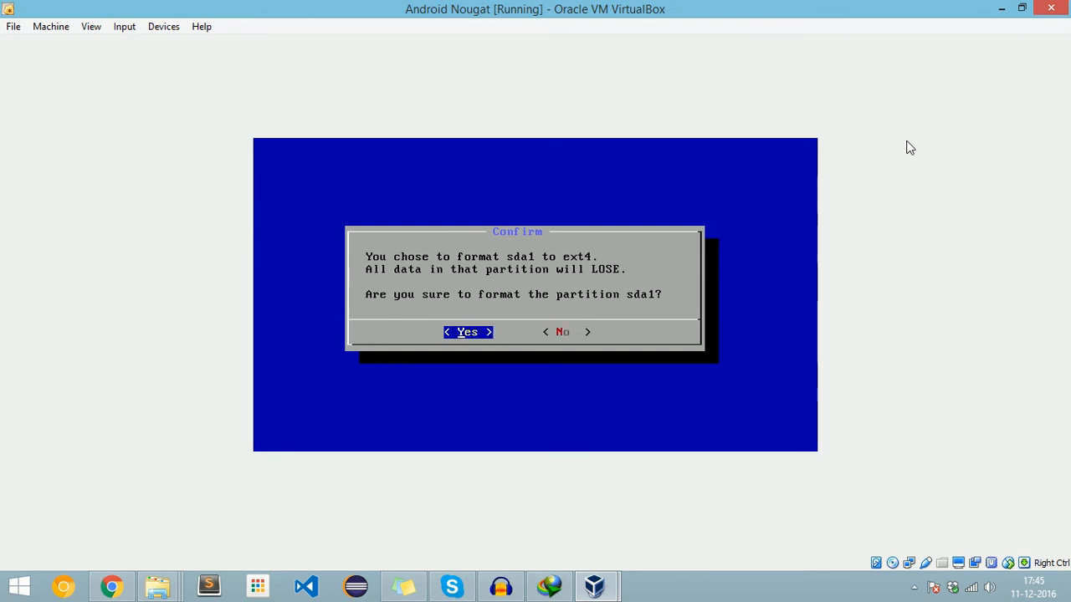
click(466, 331)
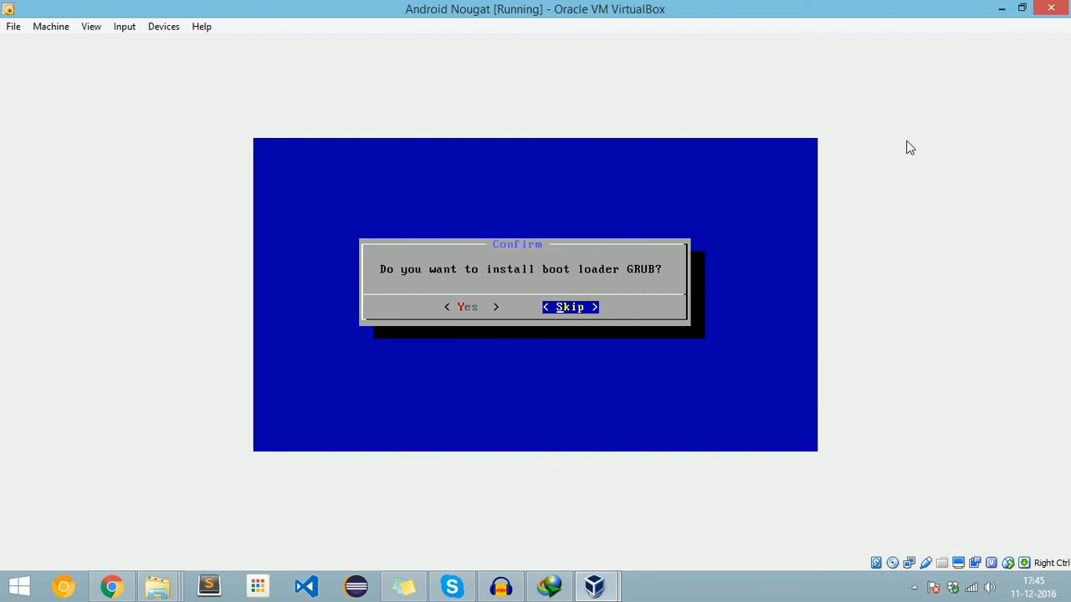
click(568, 307)
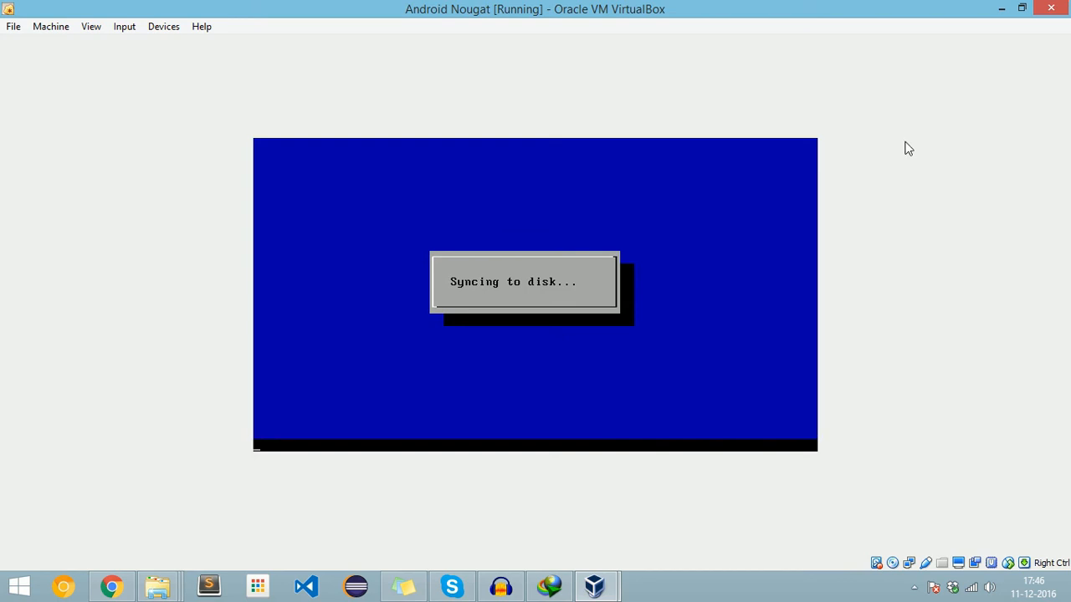
mouse_move(882, 179)
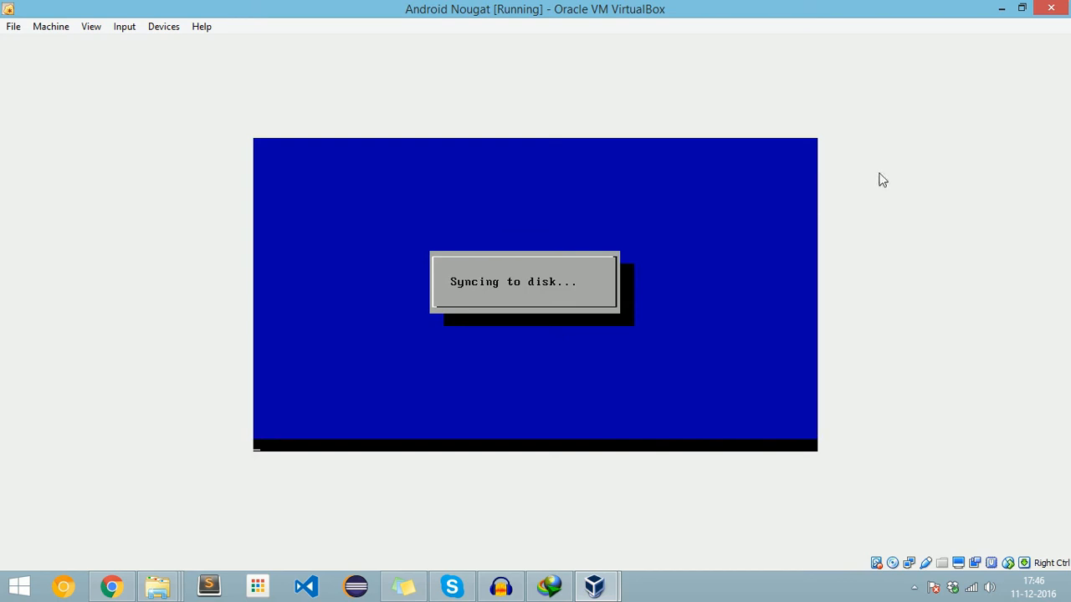
mouse_move(883, 166)
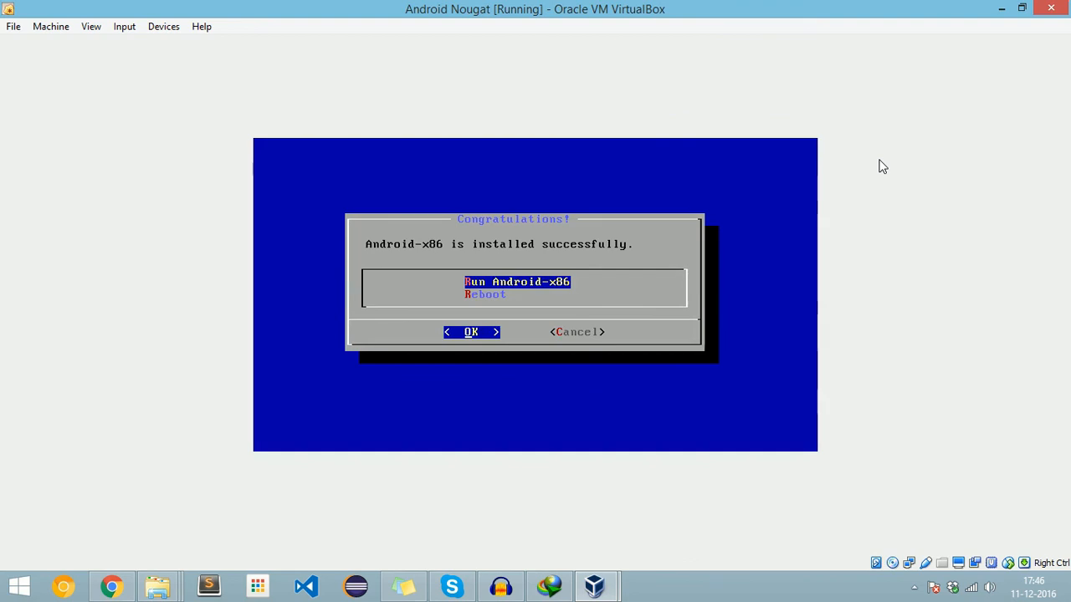
Remove the installer ISO from the virtual optical drive via Devices, forcing the unmount
click(164, 27)
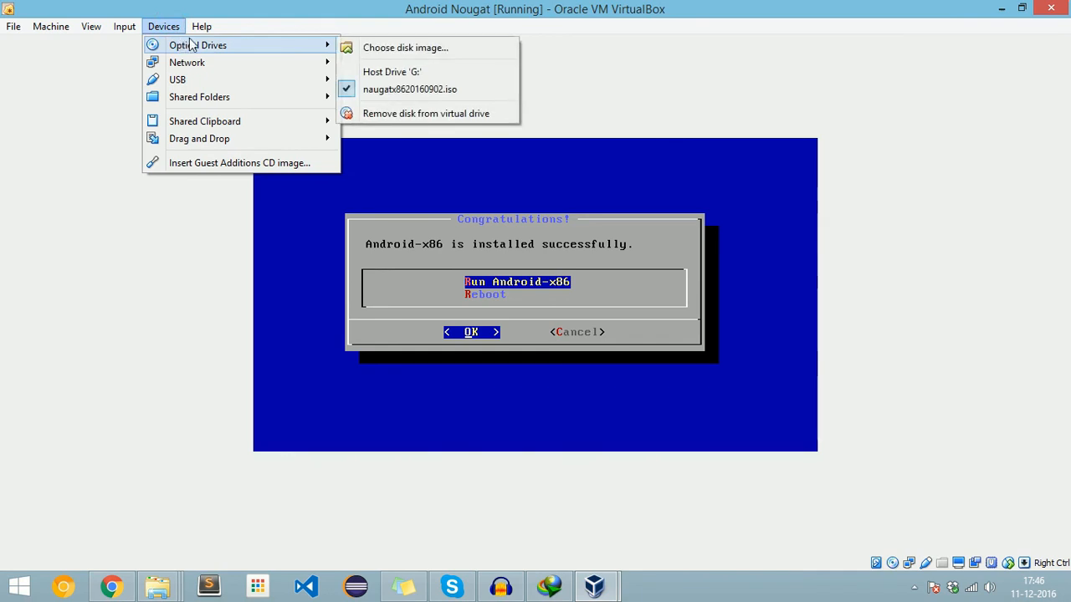
mouse_move(415, 114)
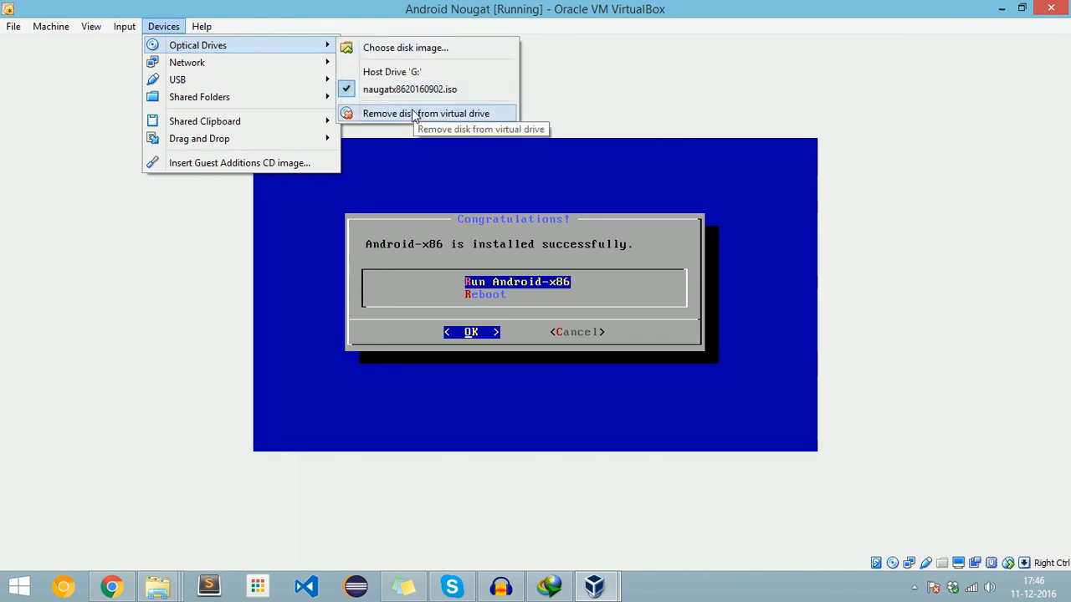
click(425, 114)
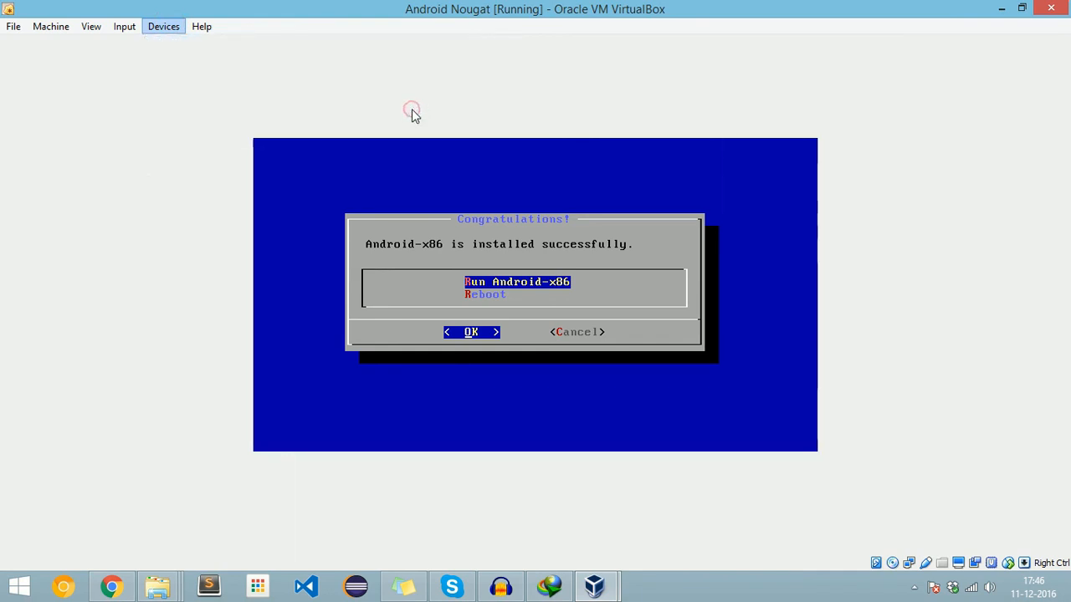
mouse_move(543, 288)
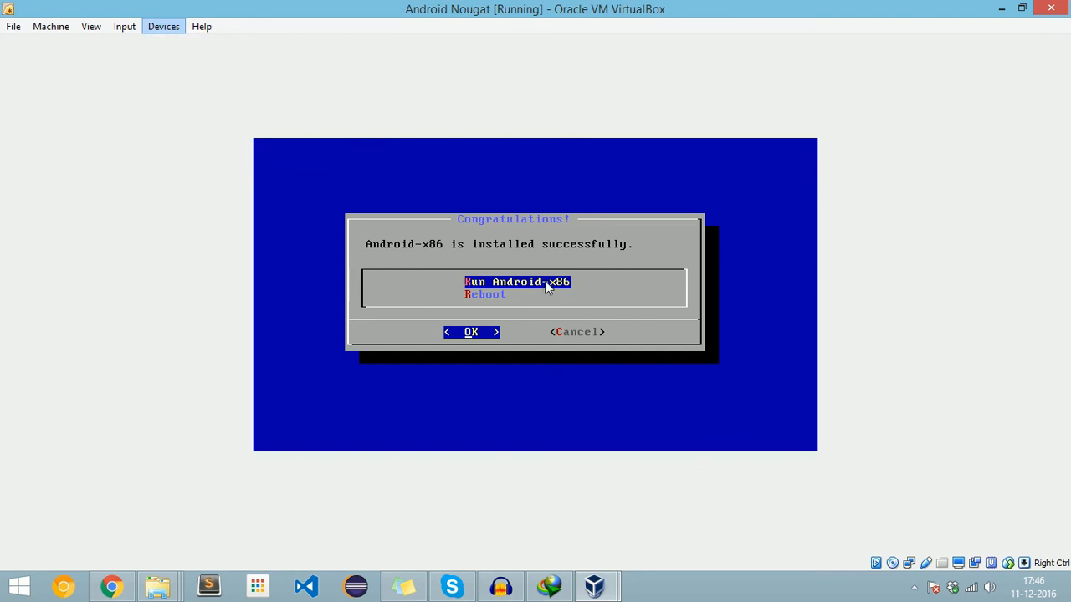
click(471, 332)
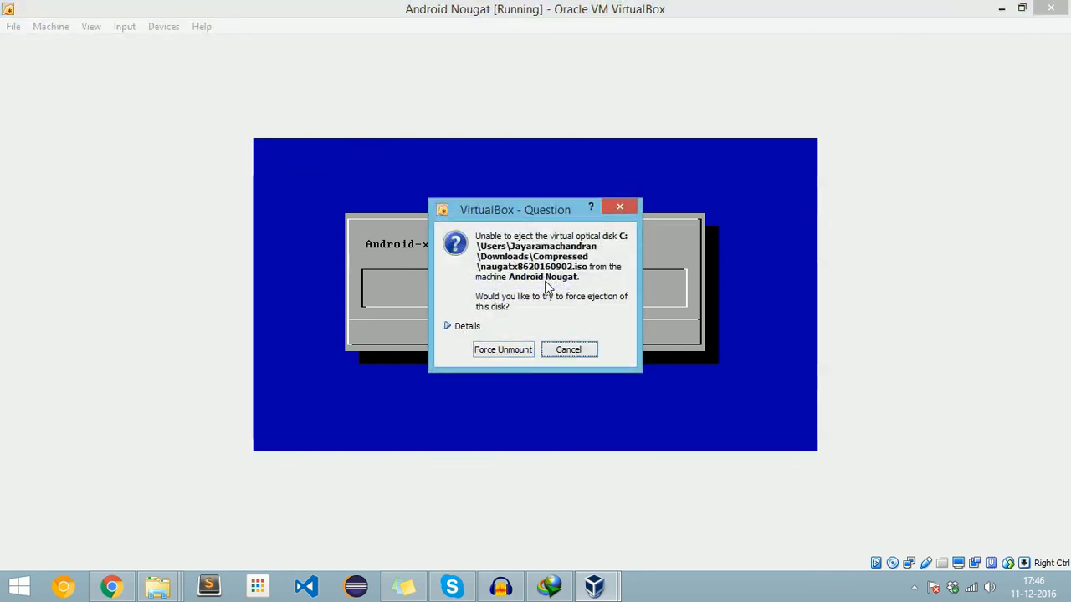
click(502, 349)
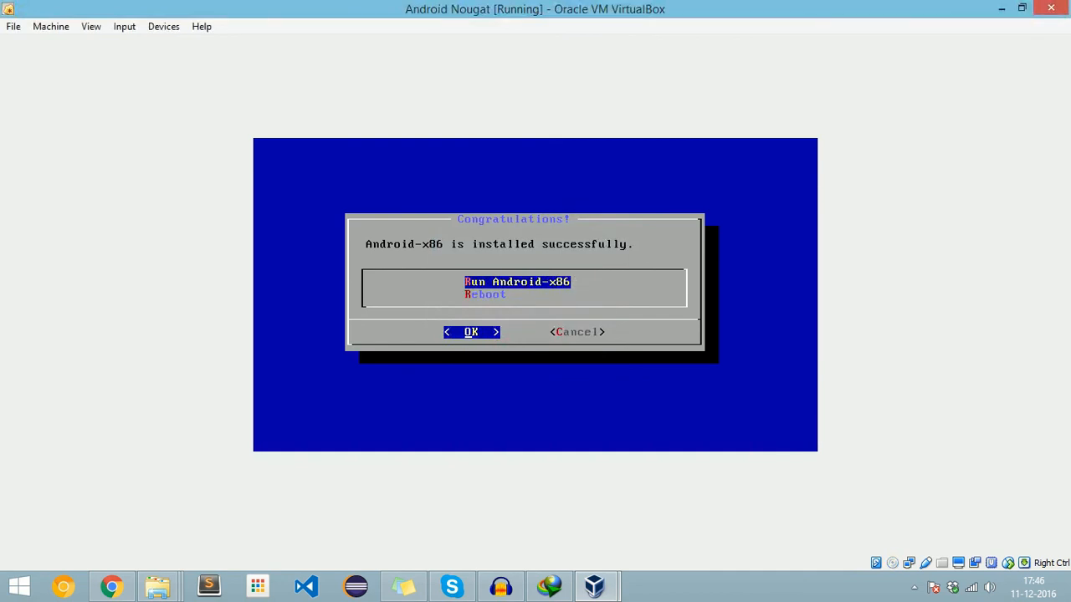
Select Reboot and confirm to restart into the installed Android-x86
key(Down)
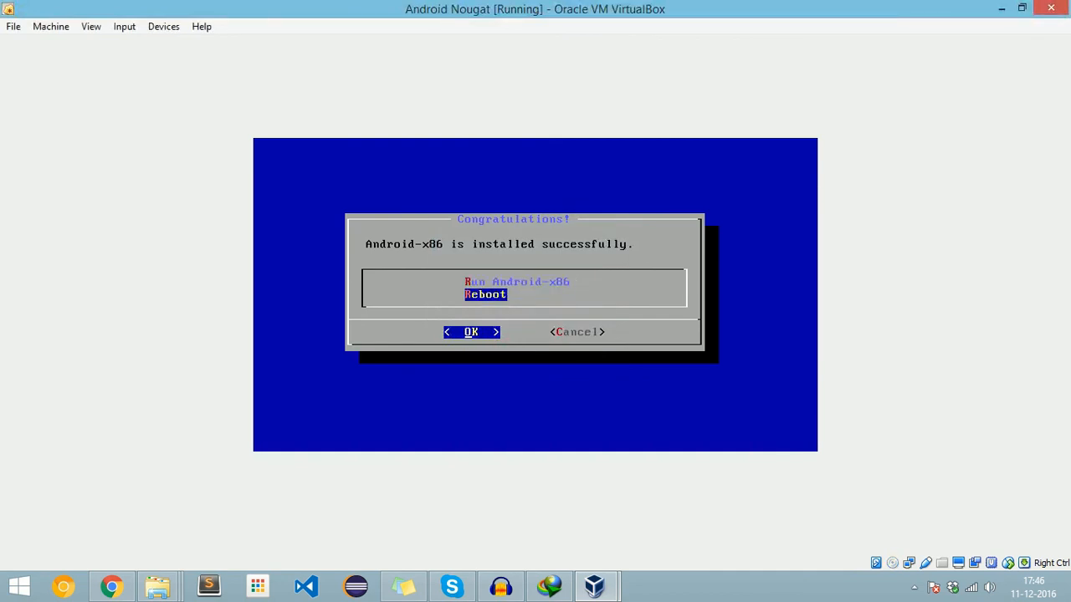
click(471, 331)
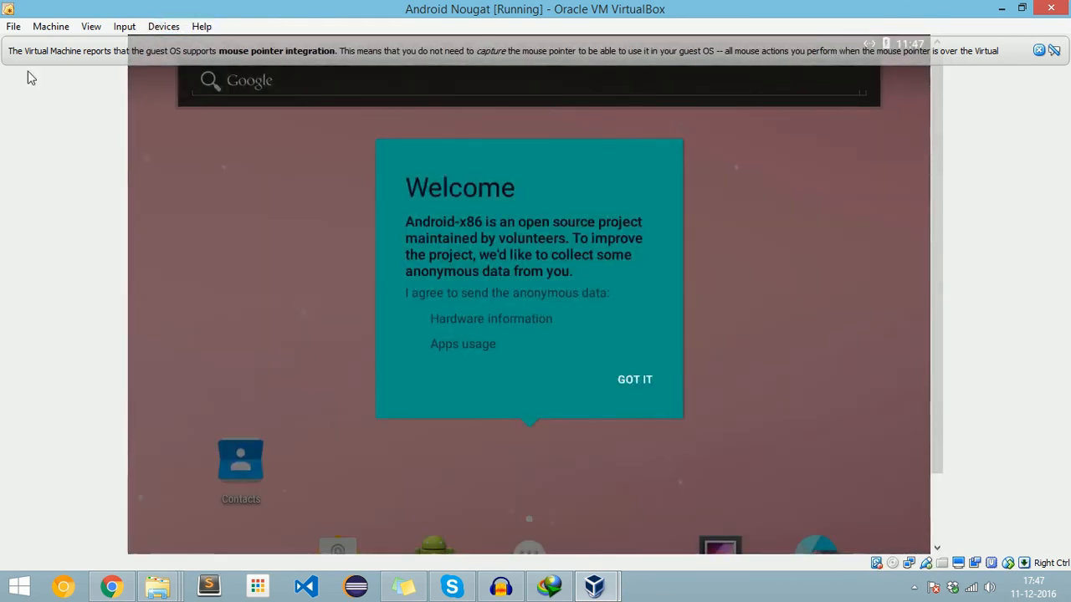
mouse_move(171, 77)
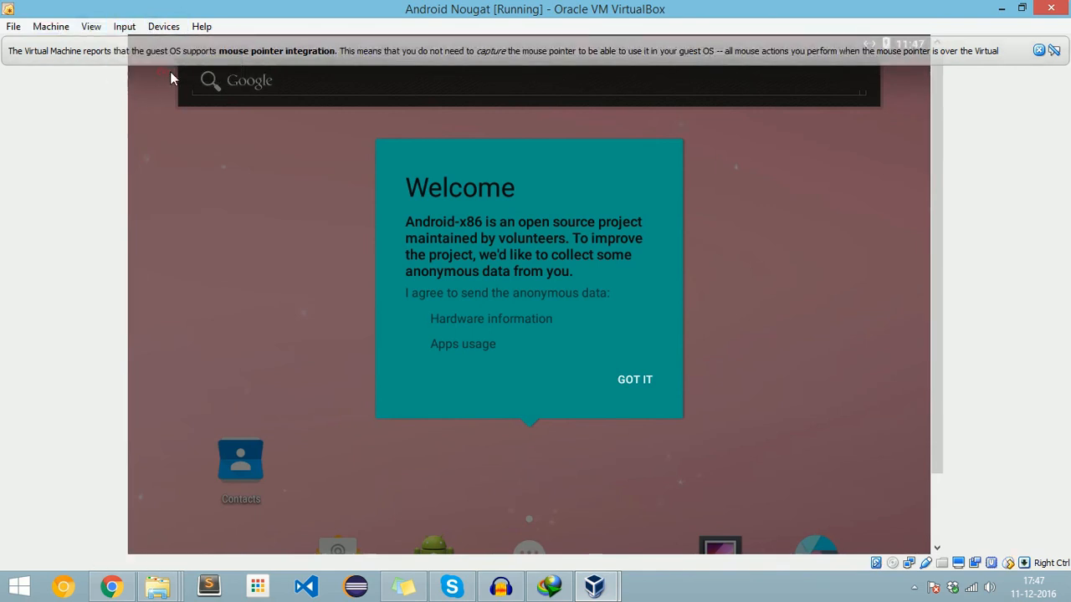